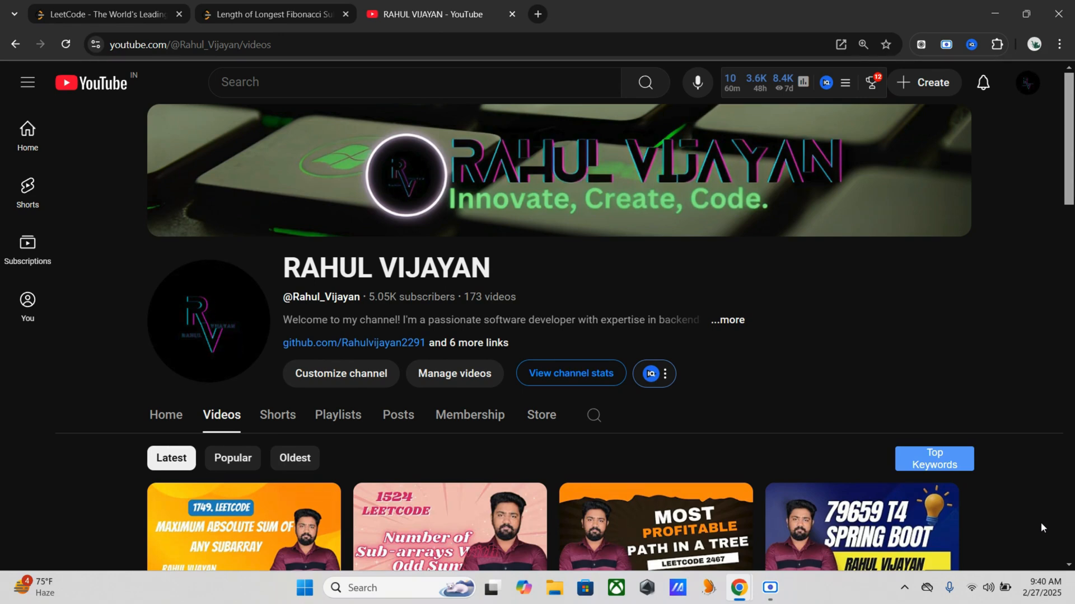
mouse_move(737, 241)
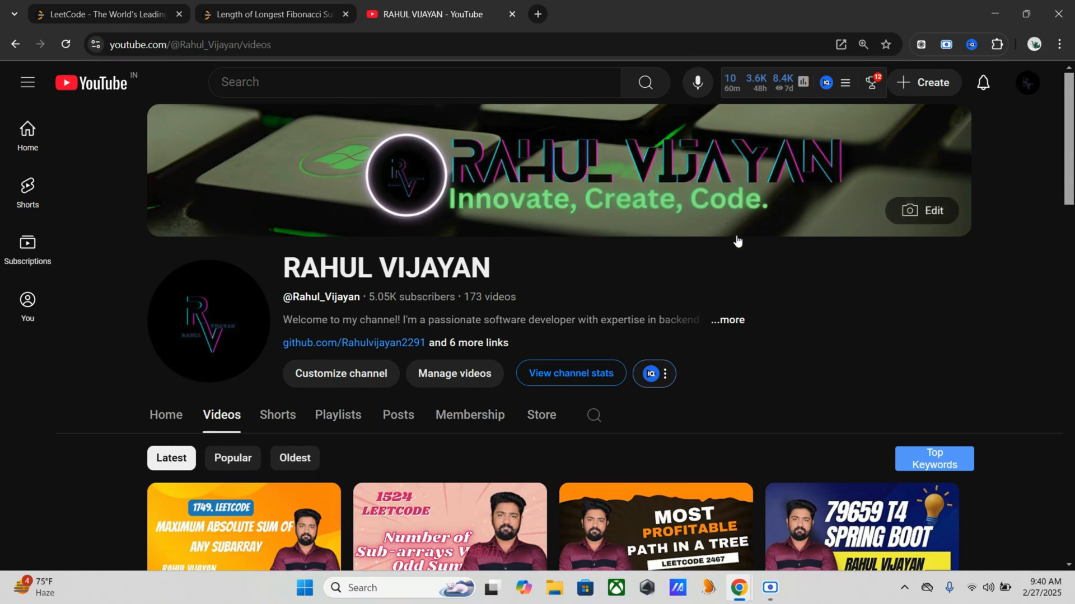
Store the array length in the method body with 'int n = arr.length;'
left_click(273, 14)
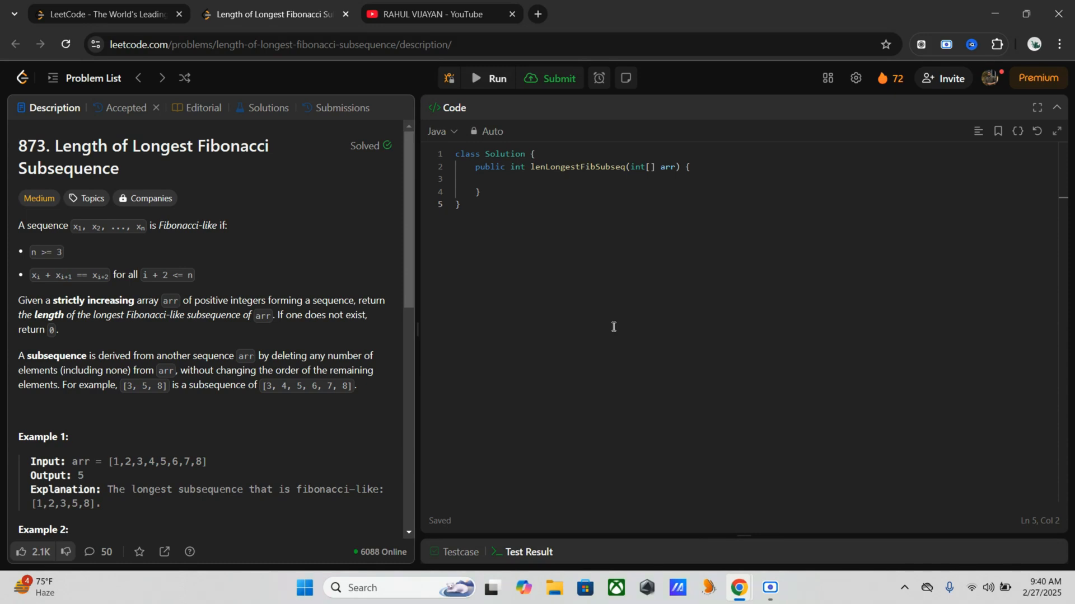
scroll("down", 3)
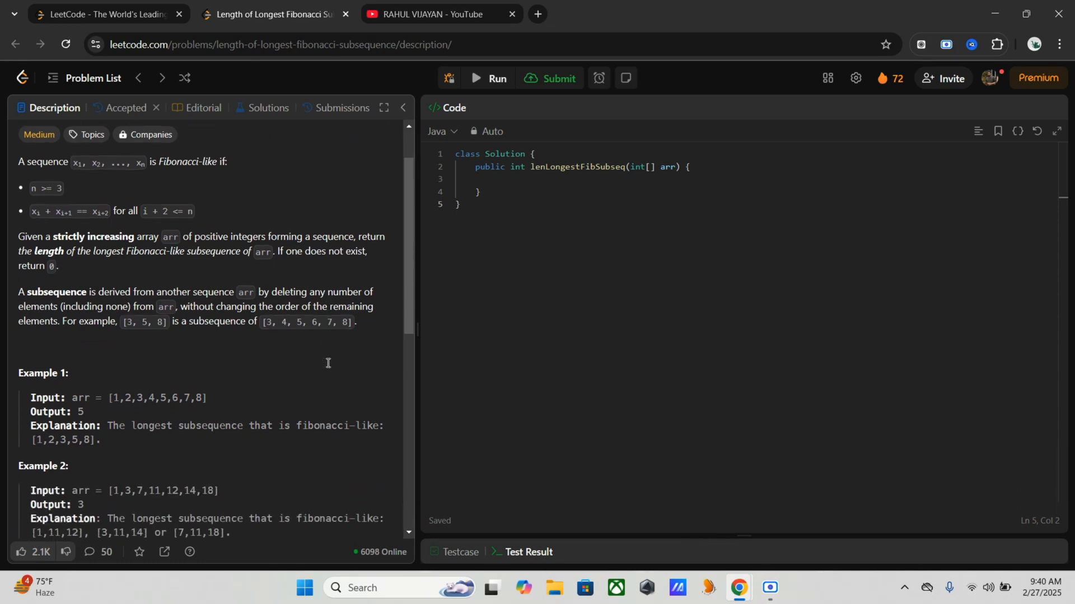
scroll("down", 3)
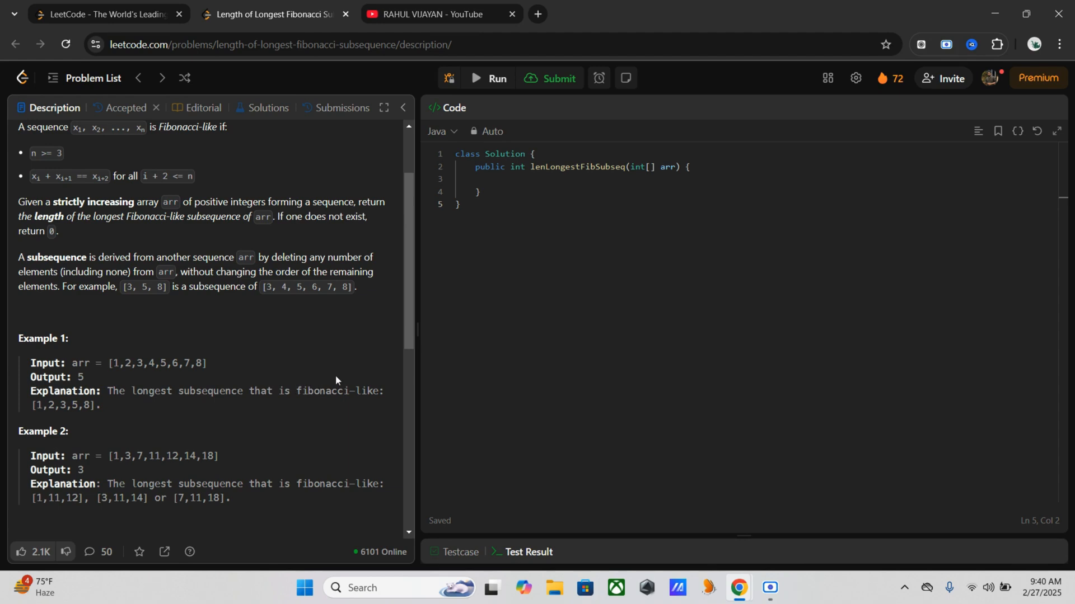
mouse_move(230, 359)
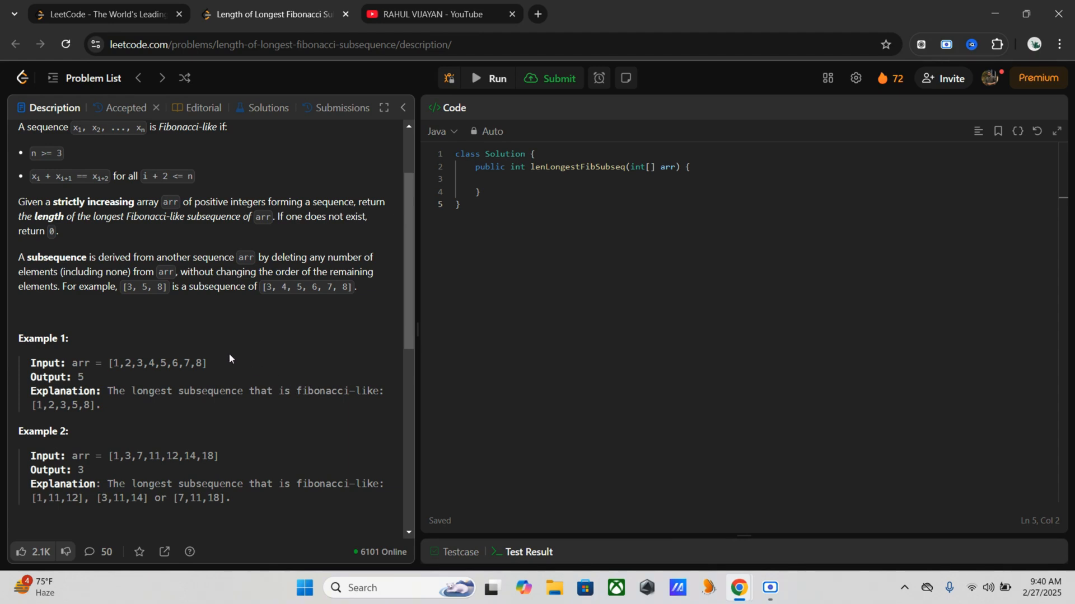
mouse_move(120, 368)
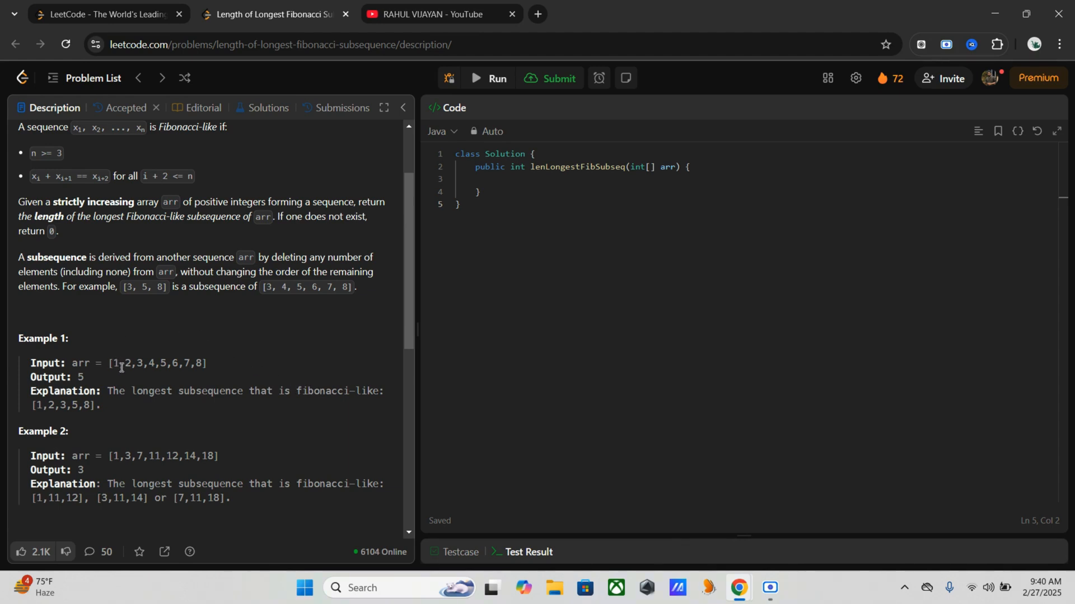
mouse_move(108, 422)
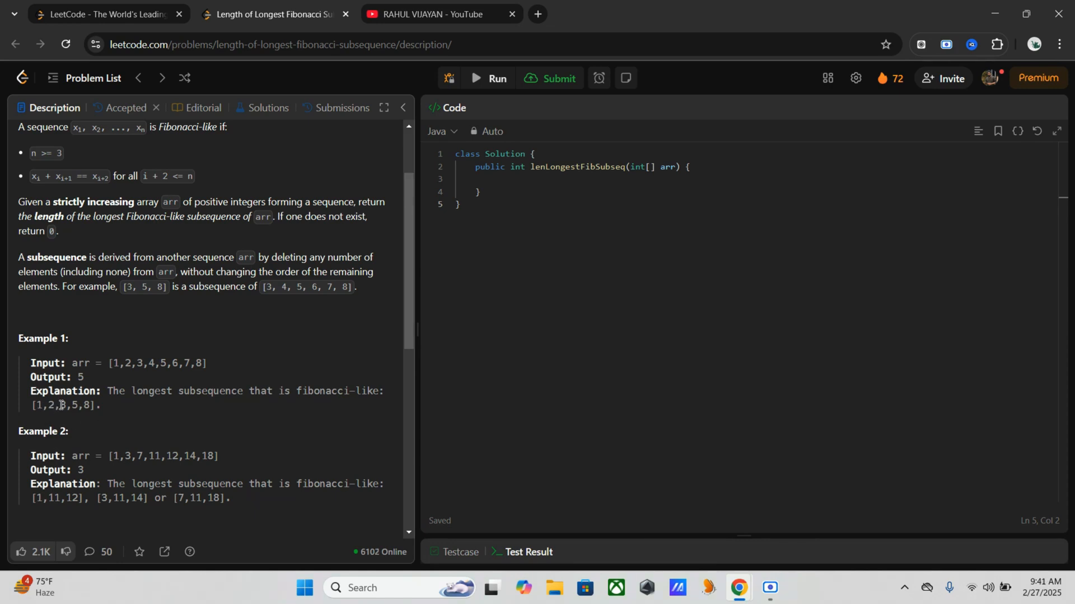
mouse_move(59, 406)
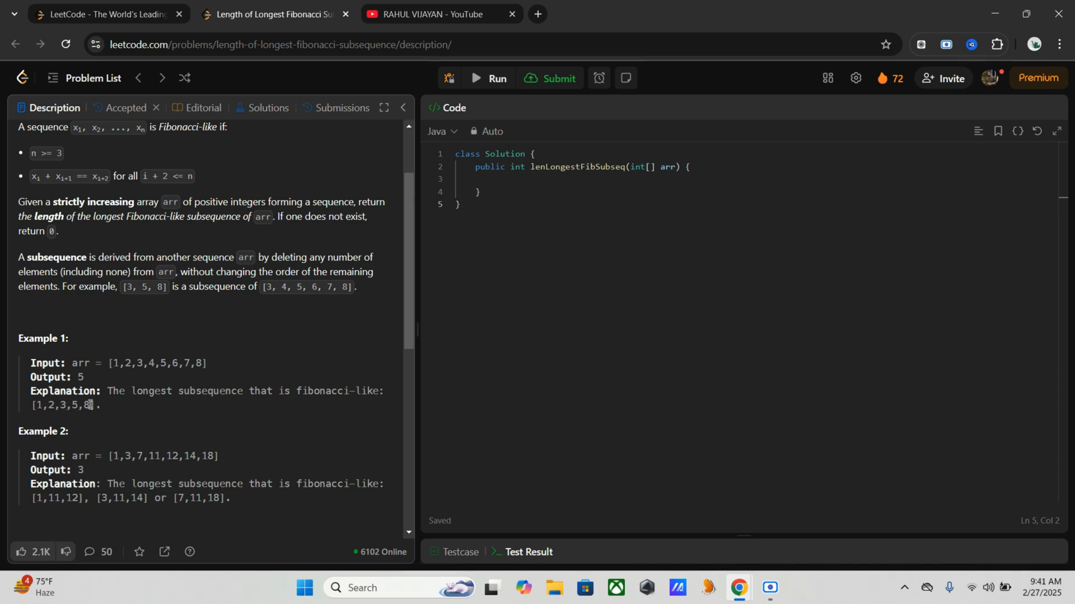
scroll("down", 3)
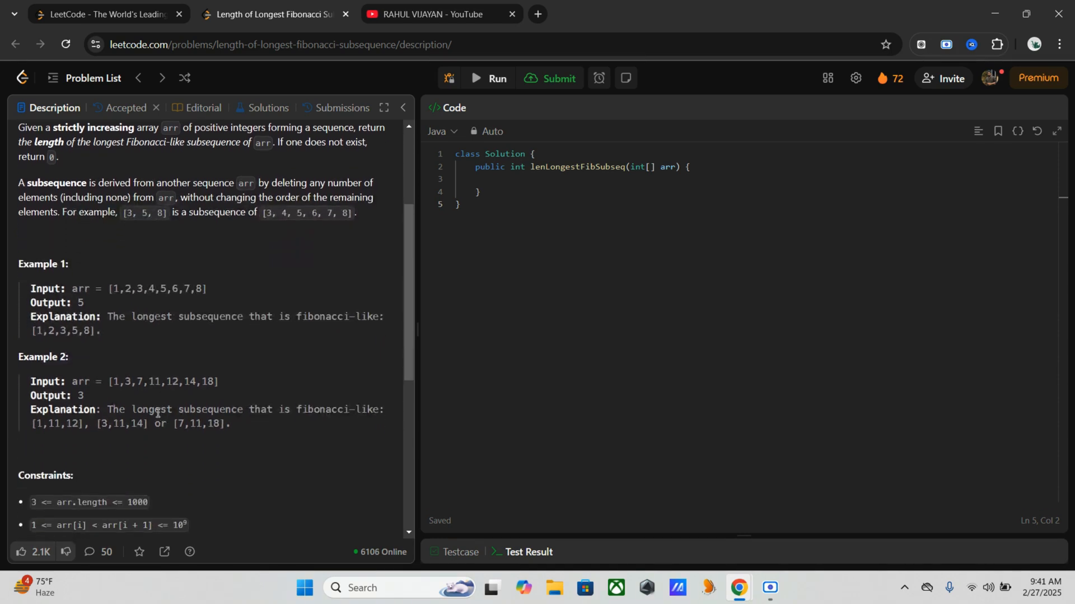
mouse_move(120, 381)
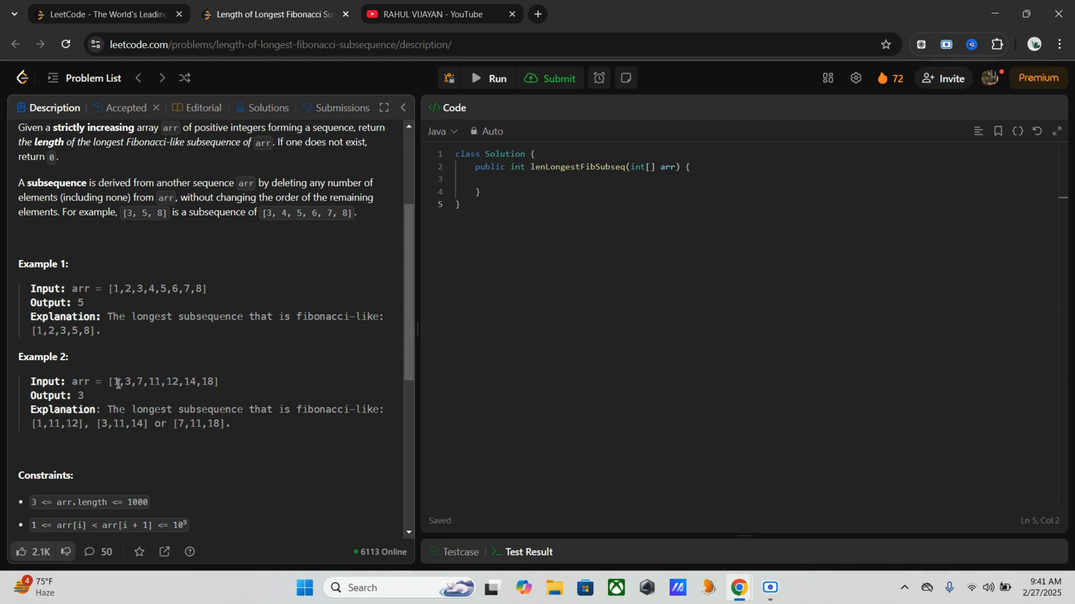
mouse_move(175, 382)
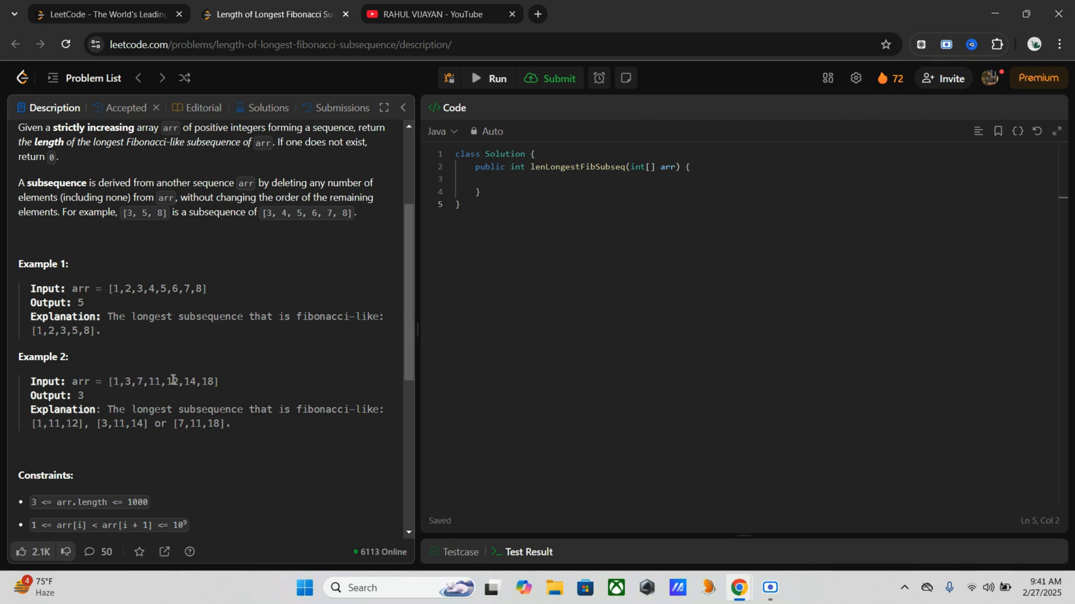
mouse_move(195, 438)
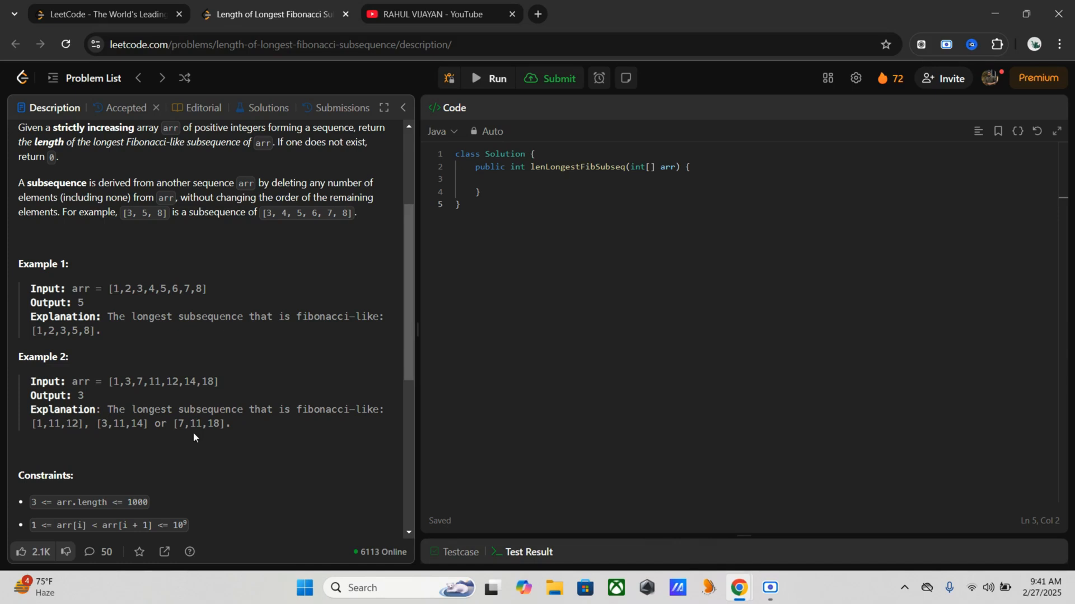
mouse_move(176, 412)
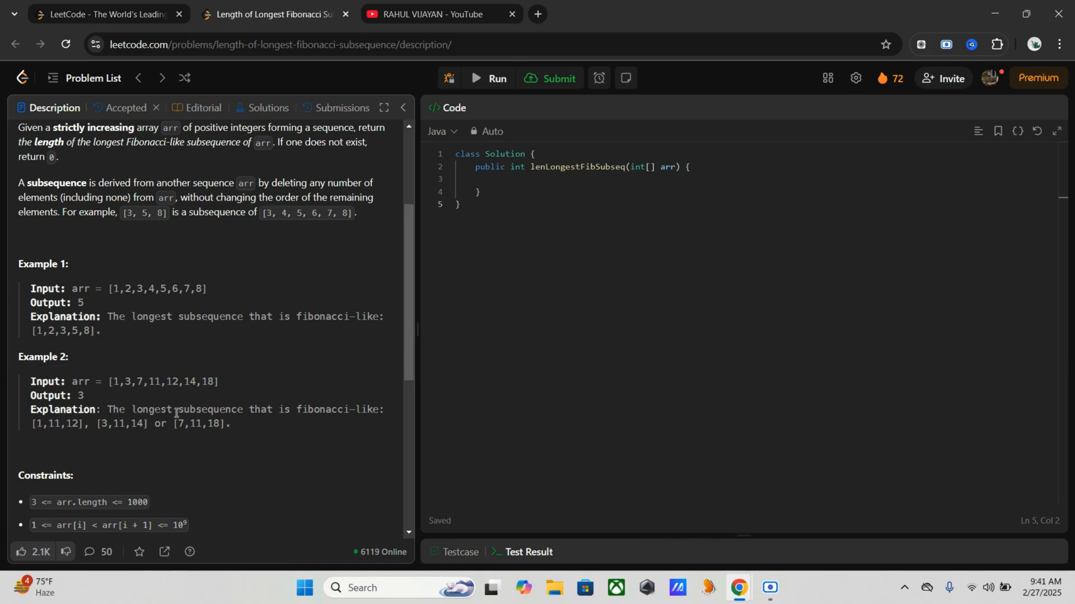
mouse_move(231, 437)
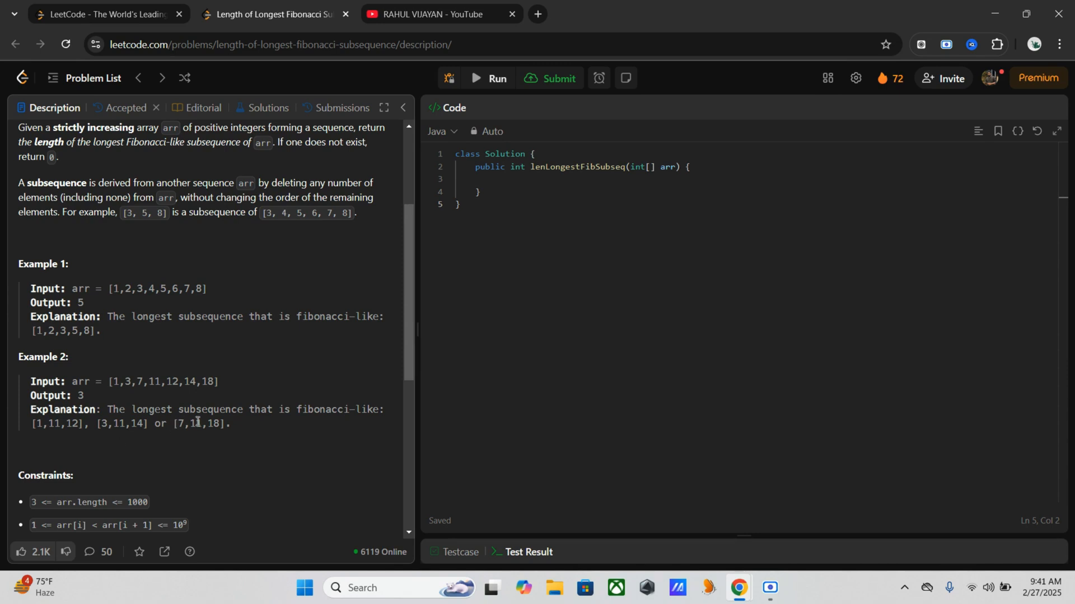
mouse_move(257, 394)
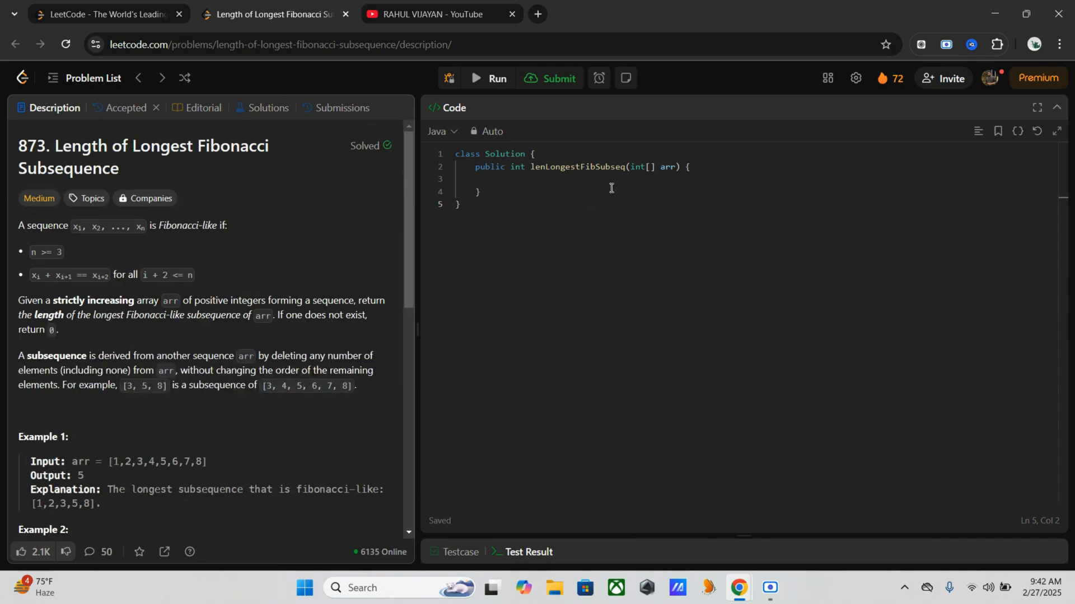
mouse_move(603, 179)
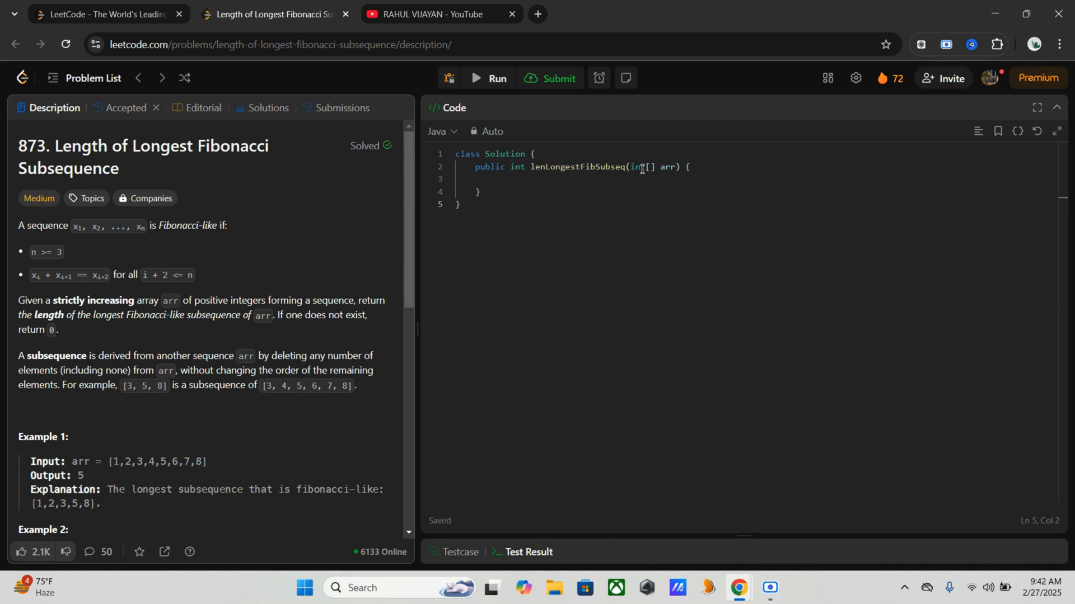
mouse_move(620, 179)
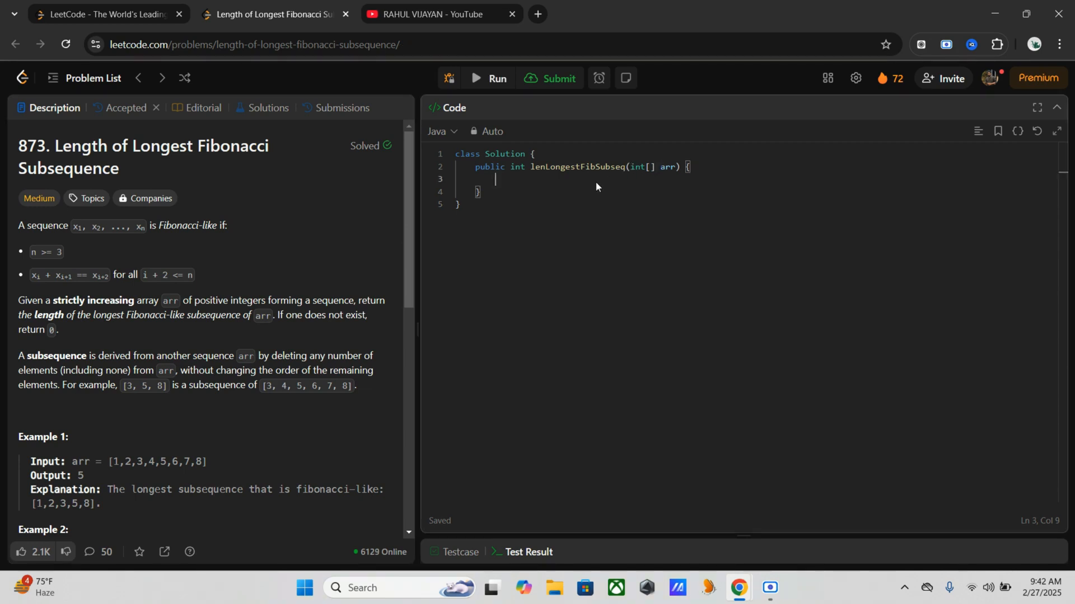
mouse_move(596, 182)
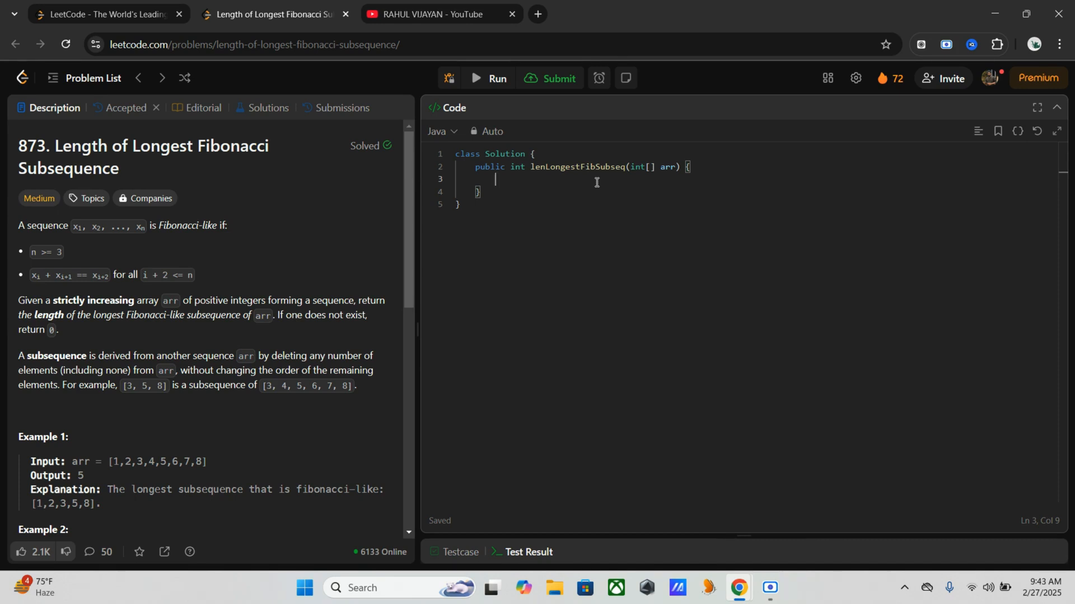
type("int n")
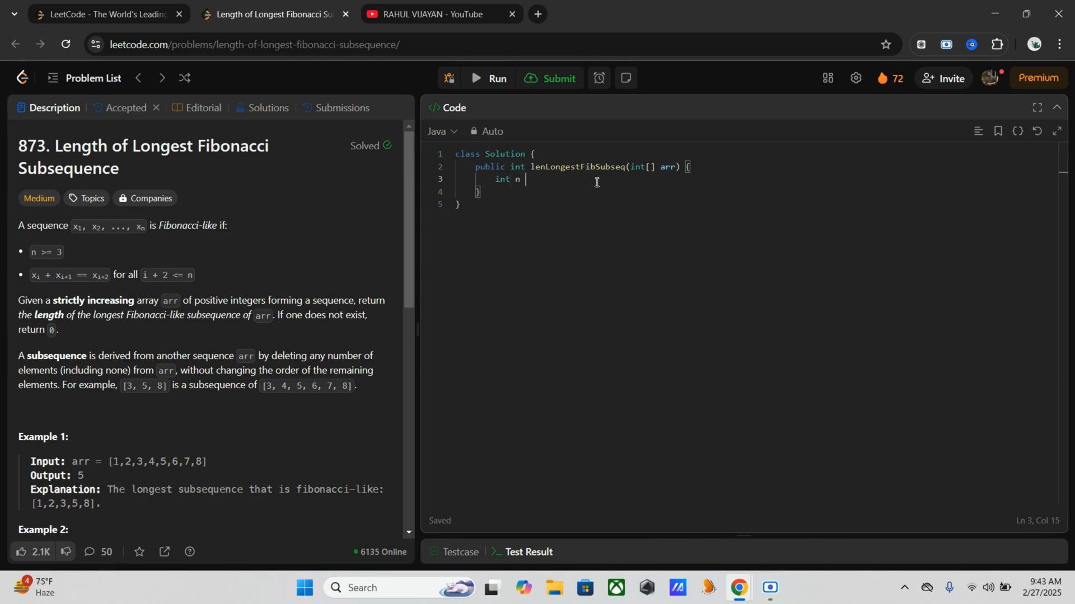
type("= arr")
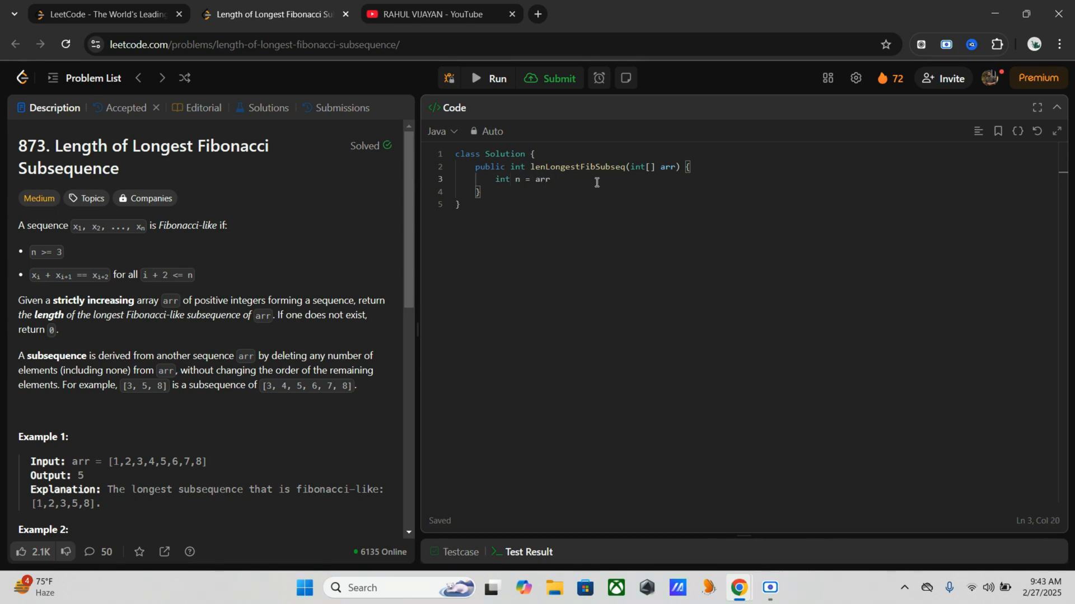
type(".length;")
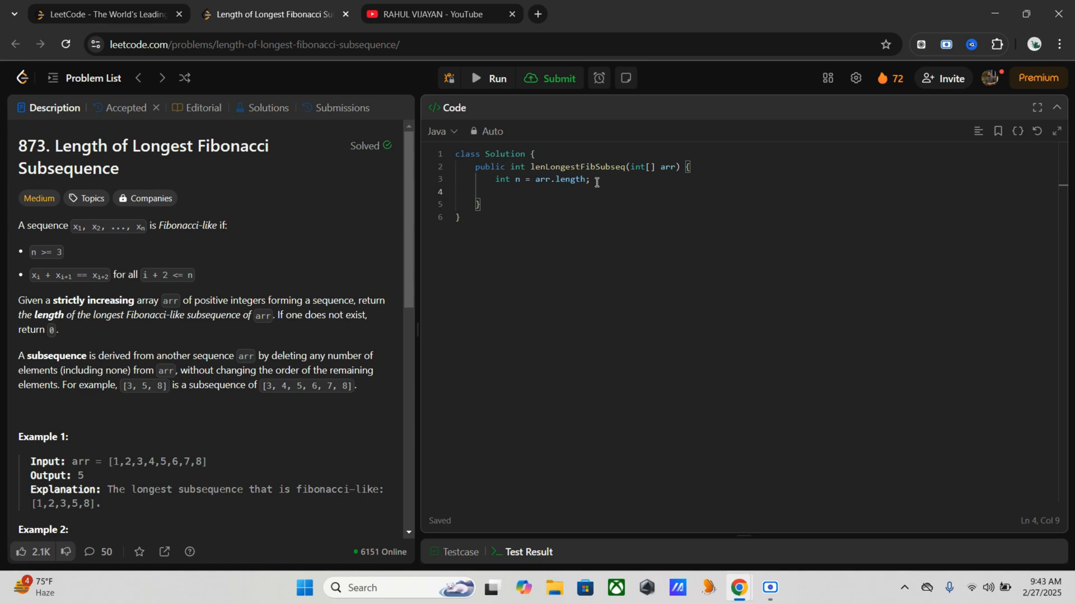
Declare the n-by-n dp table: 'int[][] dp = new int[n][n];'
type("int[]")
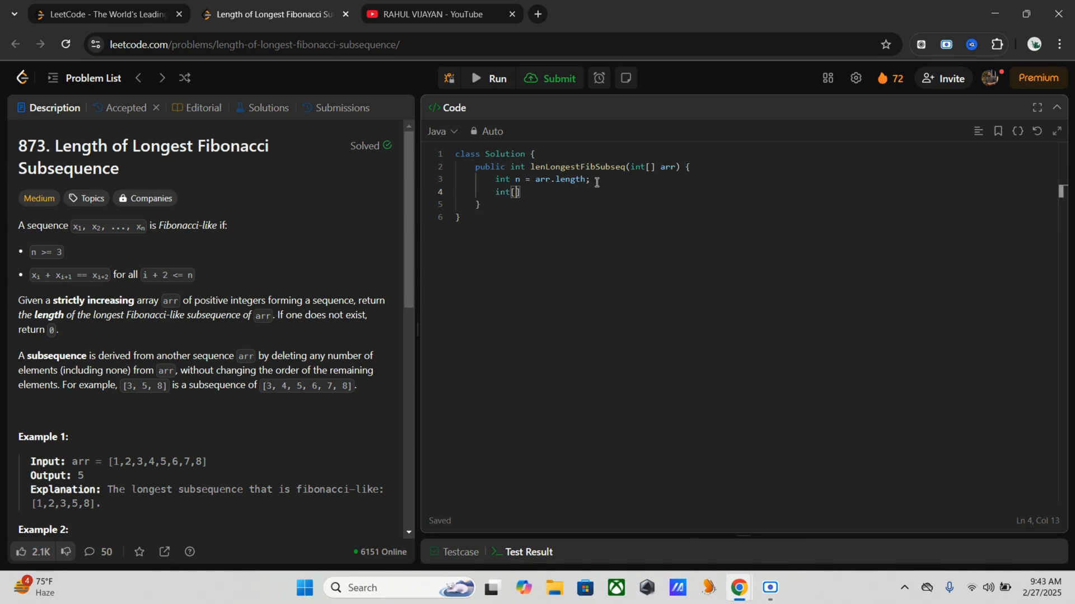
type("[]")
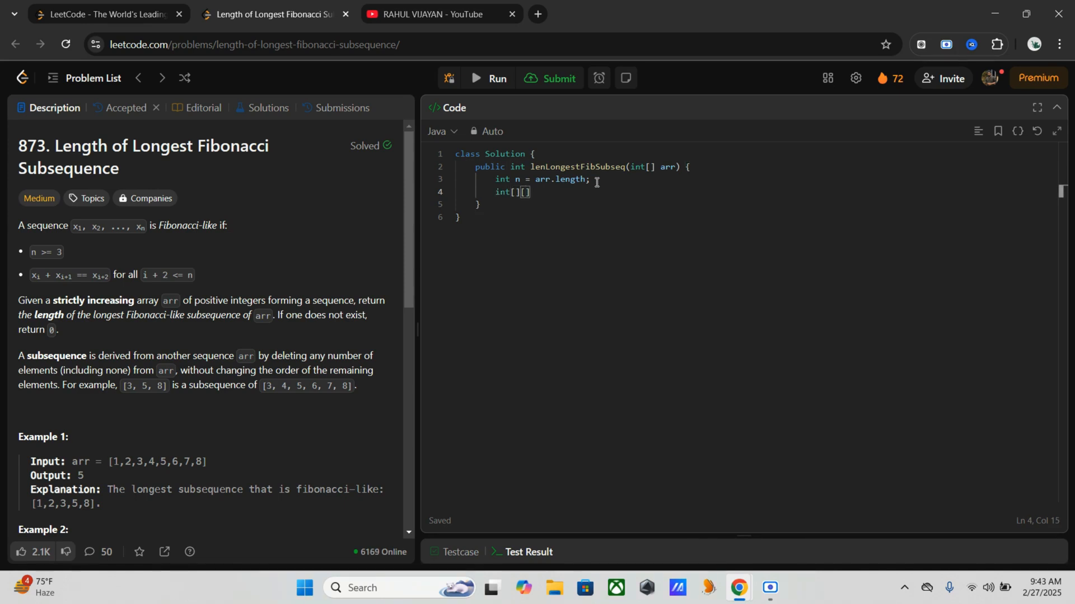
type("dp")
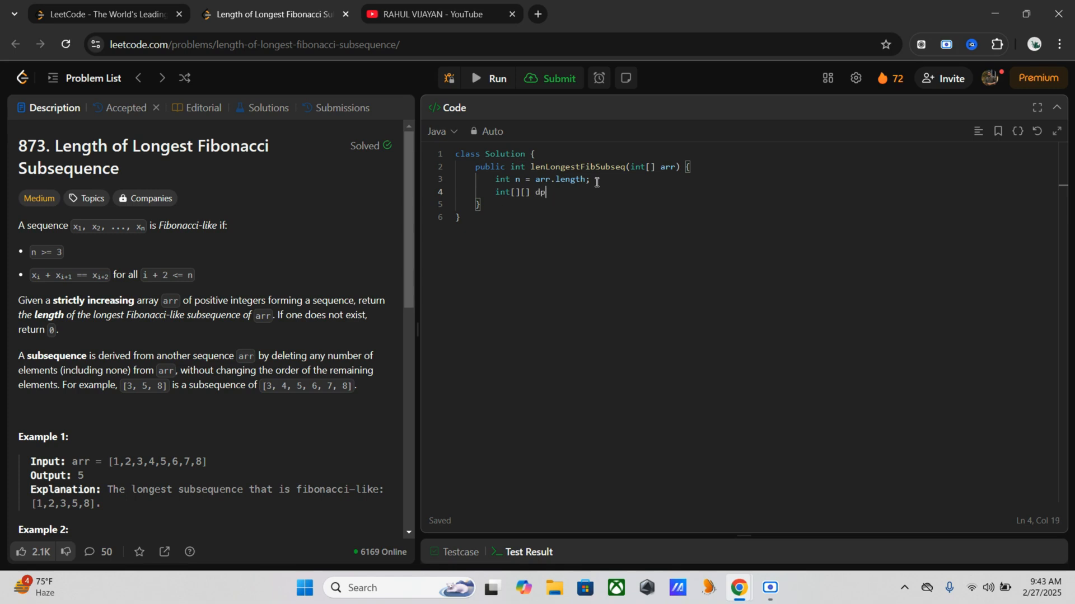
type("=")
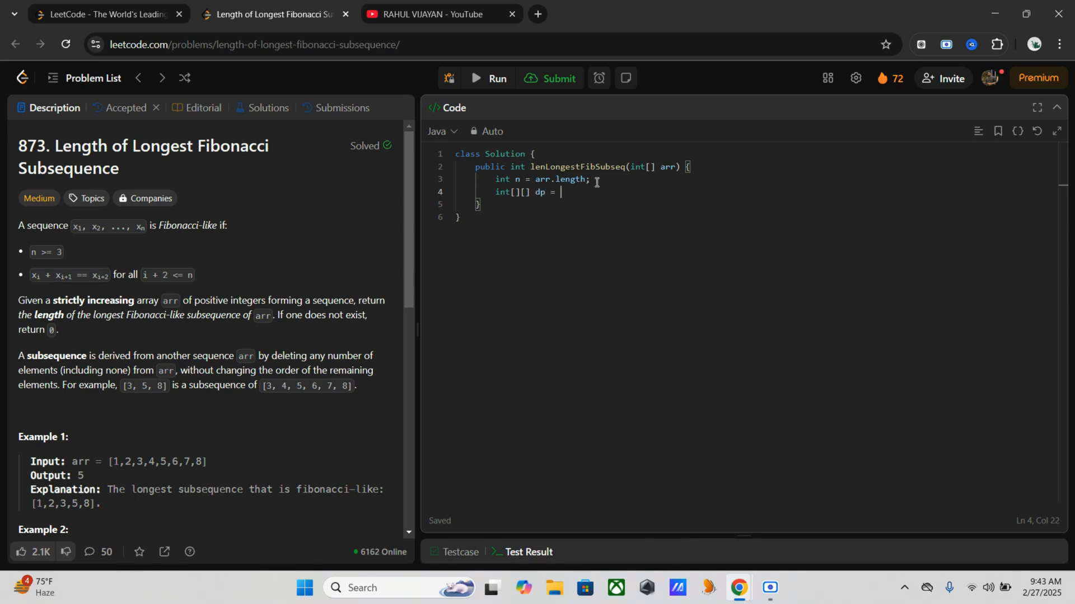
type("new in")
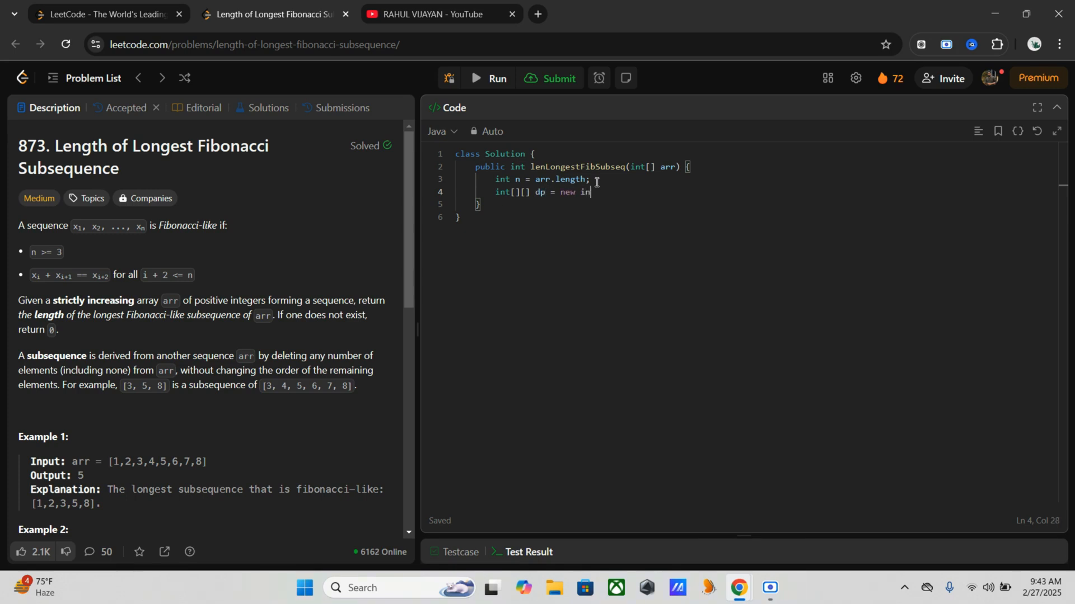
type("t[]")
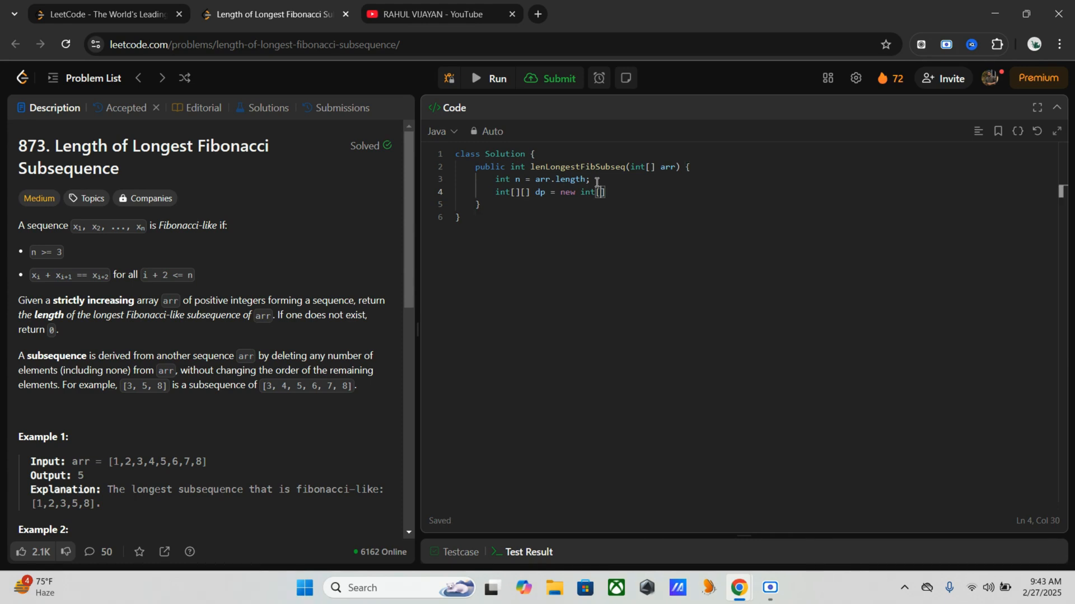
type("n")
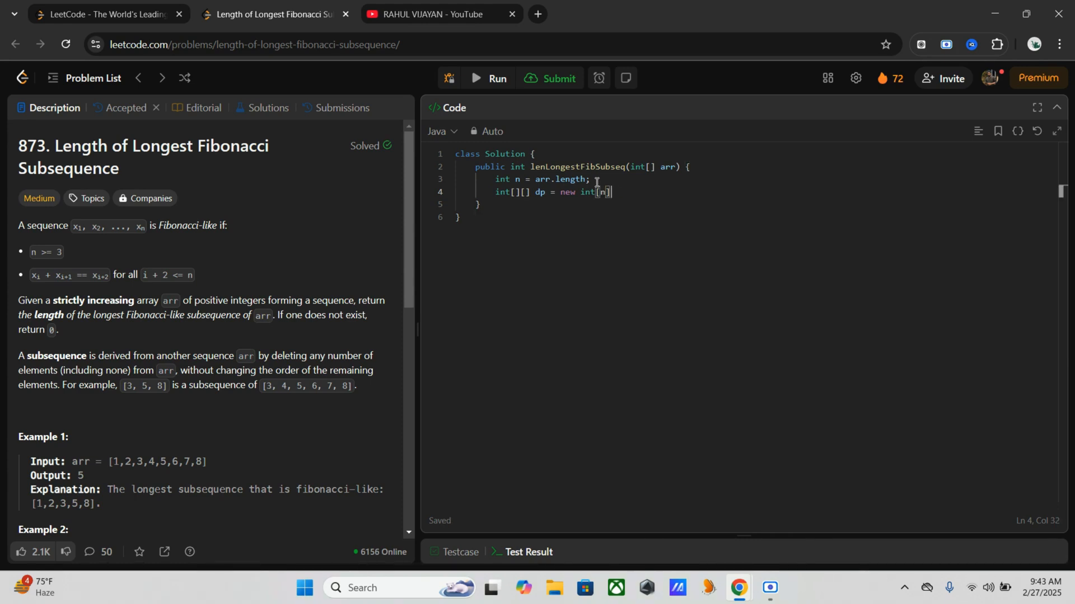
type("[n]")
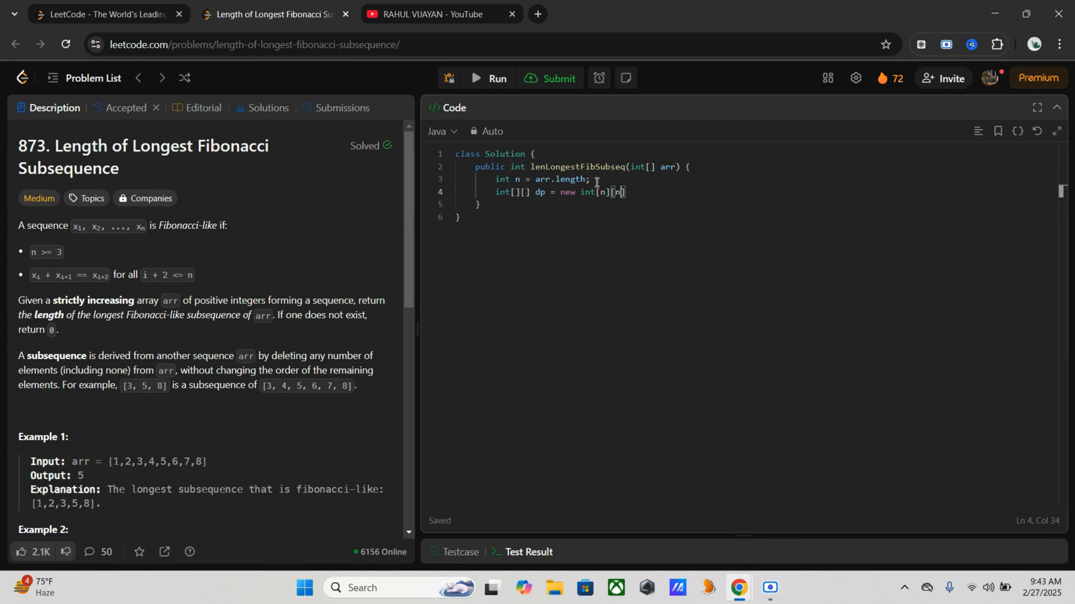
type("];")
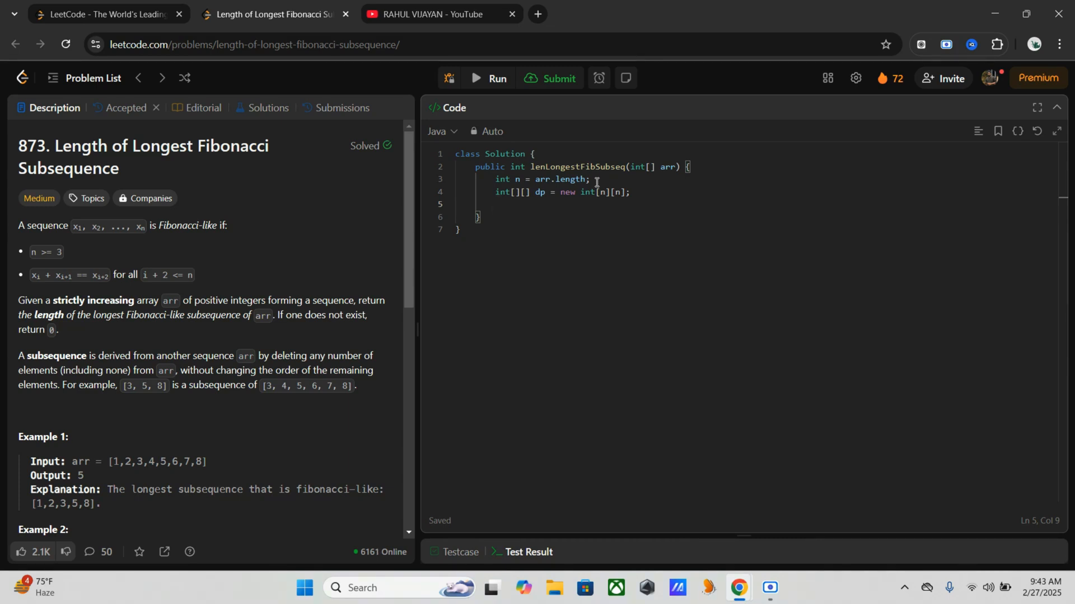
Declare 'int maxLen = 0' on its own line
type("int")
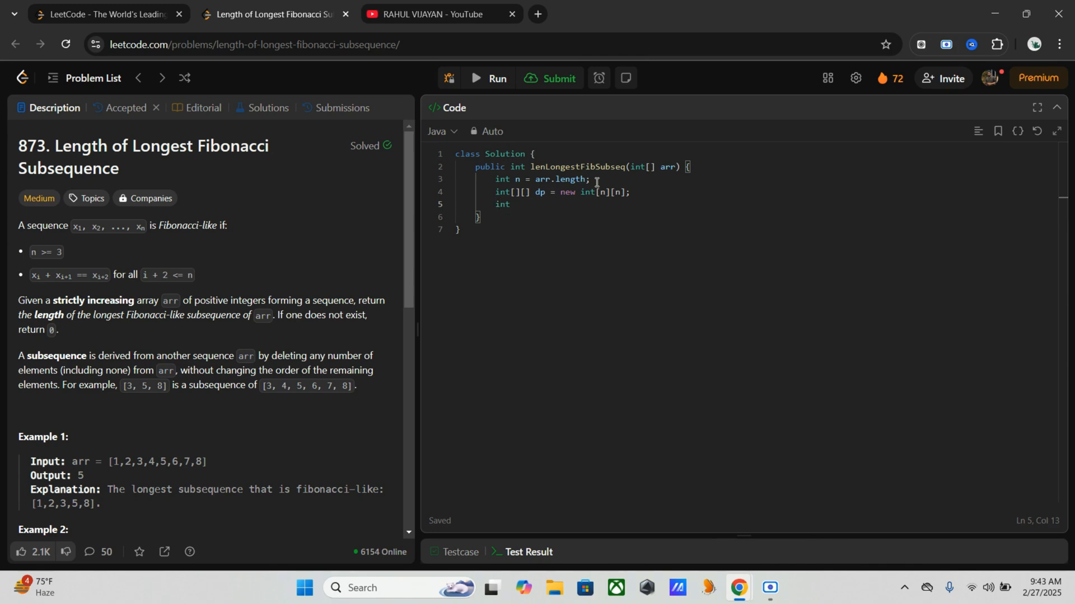
type("maxLen")
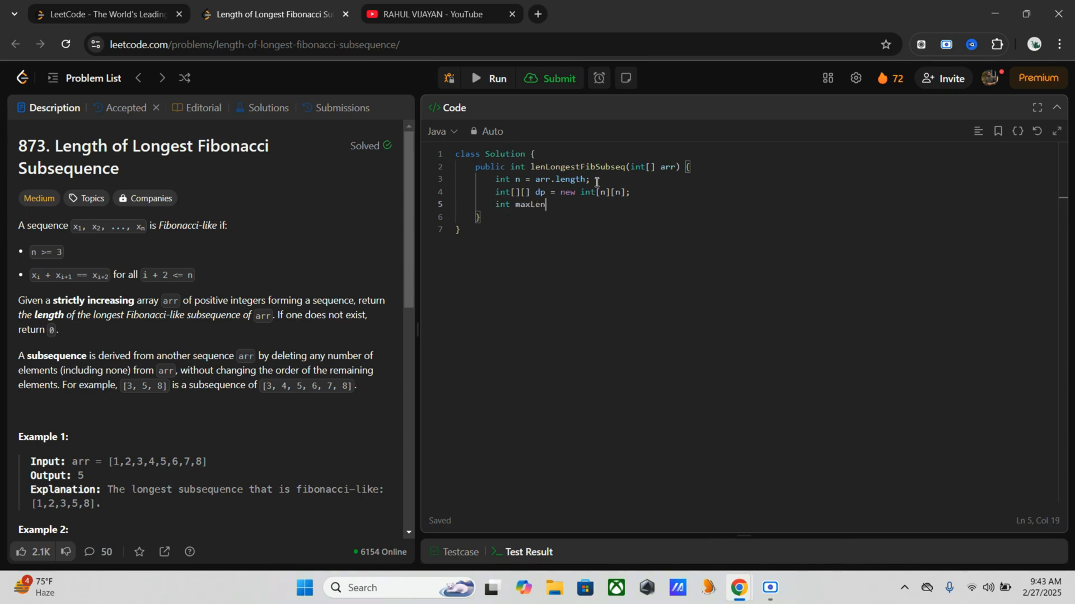
type("= 0")
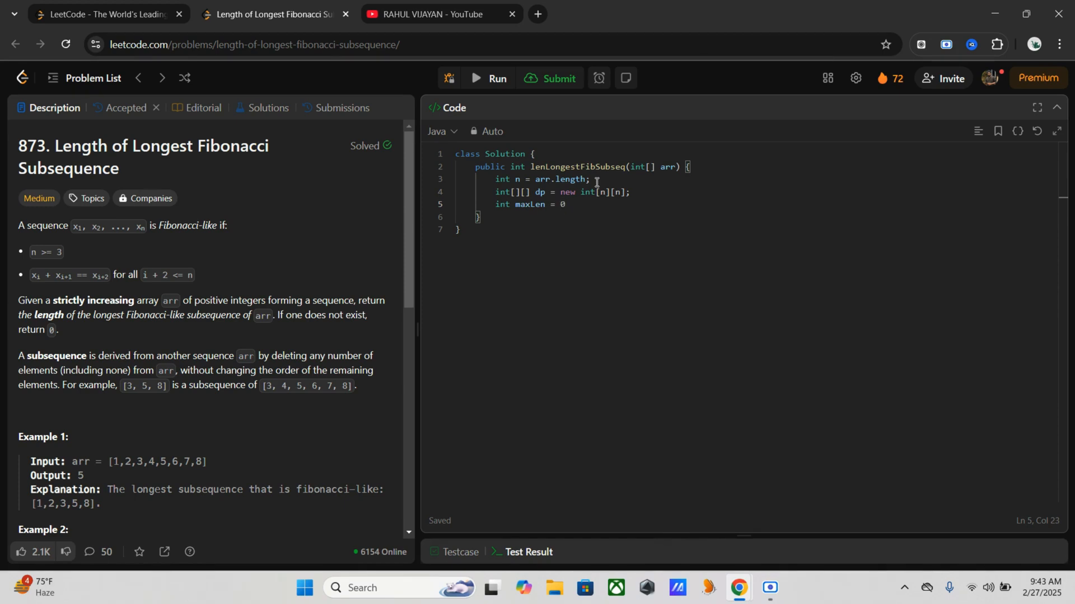
key("Enter")
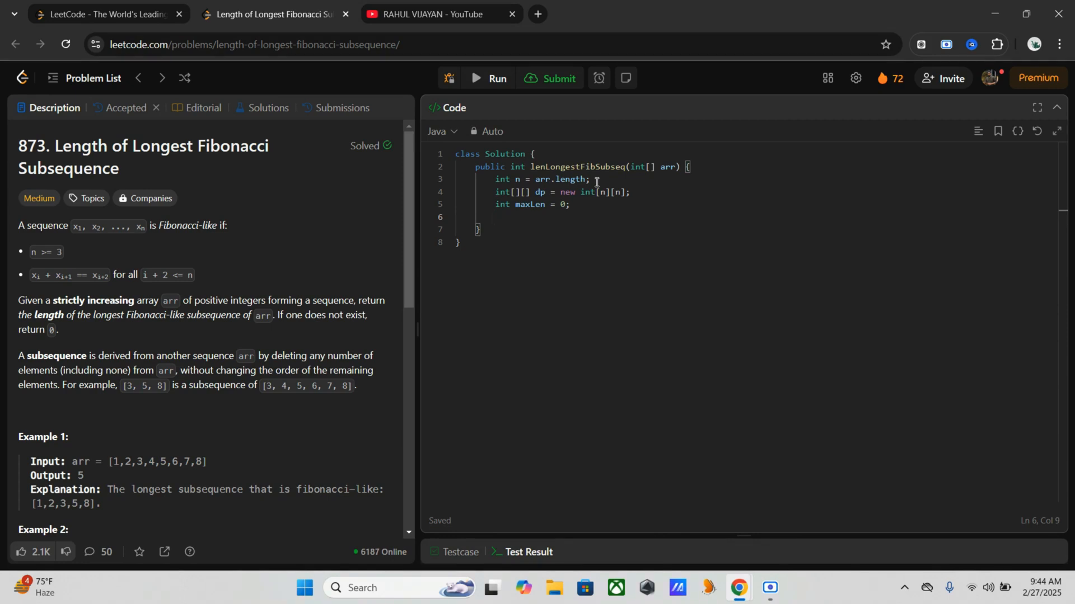
Open the outer loop 'for(int curr = 2; curr < n; curr++){'
type("for")
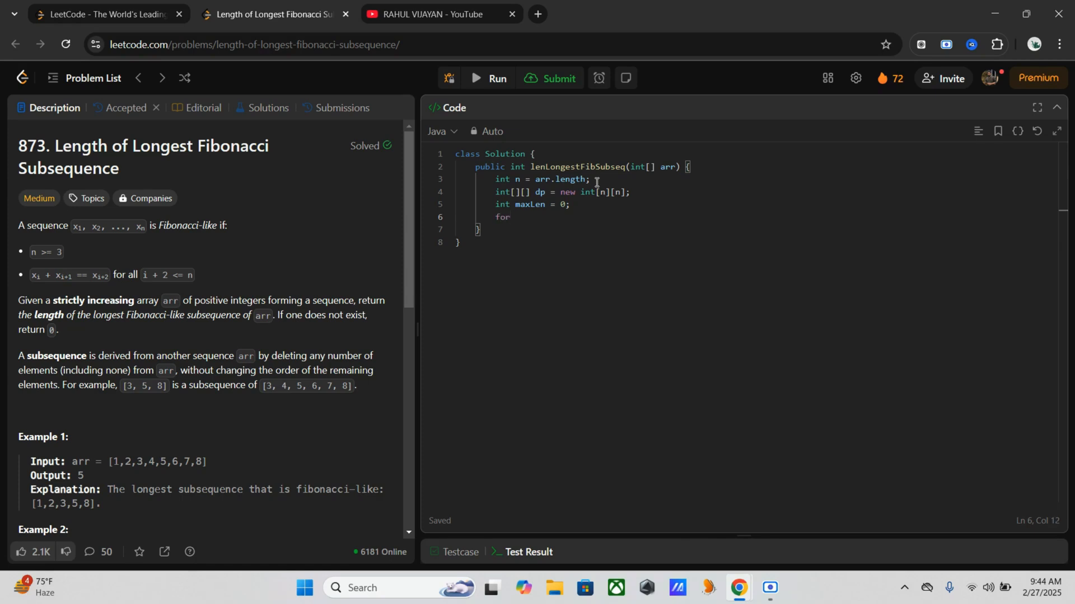
type("(int c")
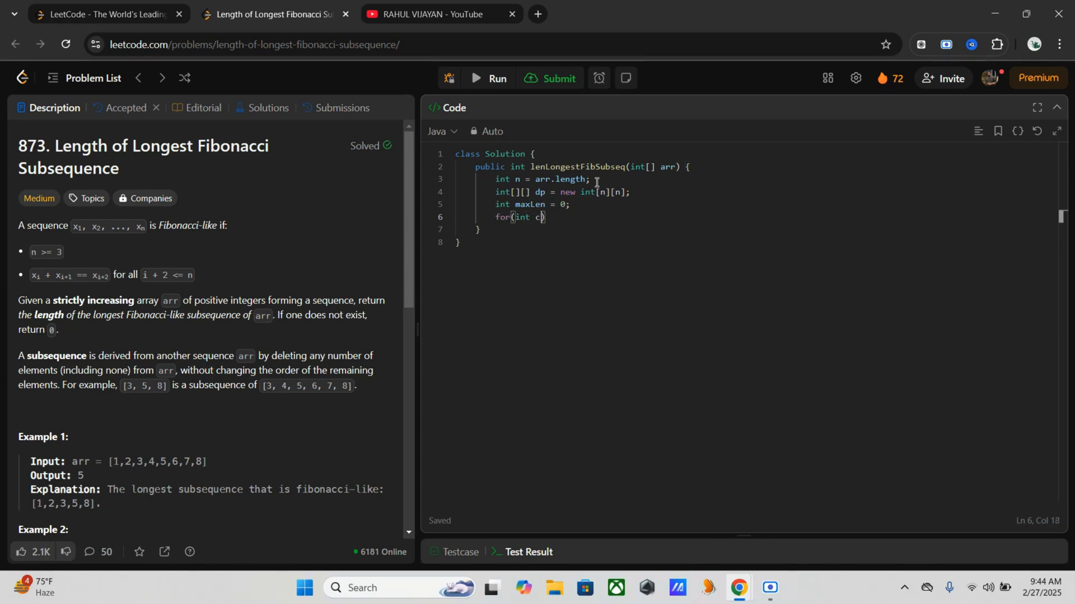
type("urr =")
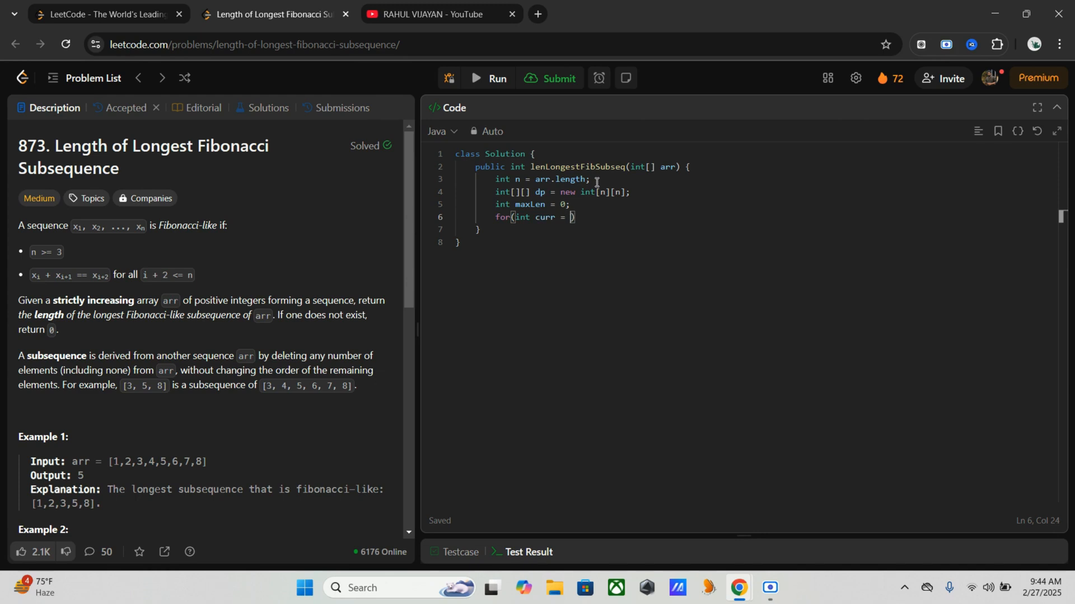
type("2;")
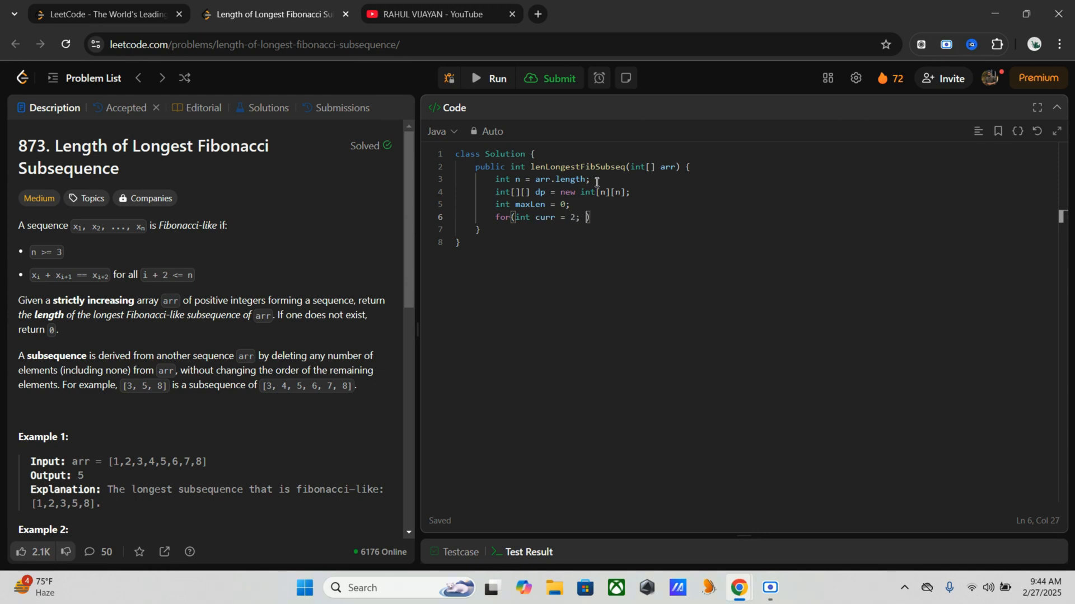
type("curr < n;")
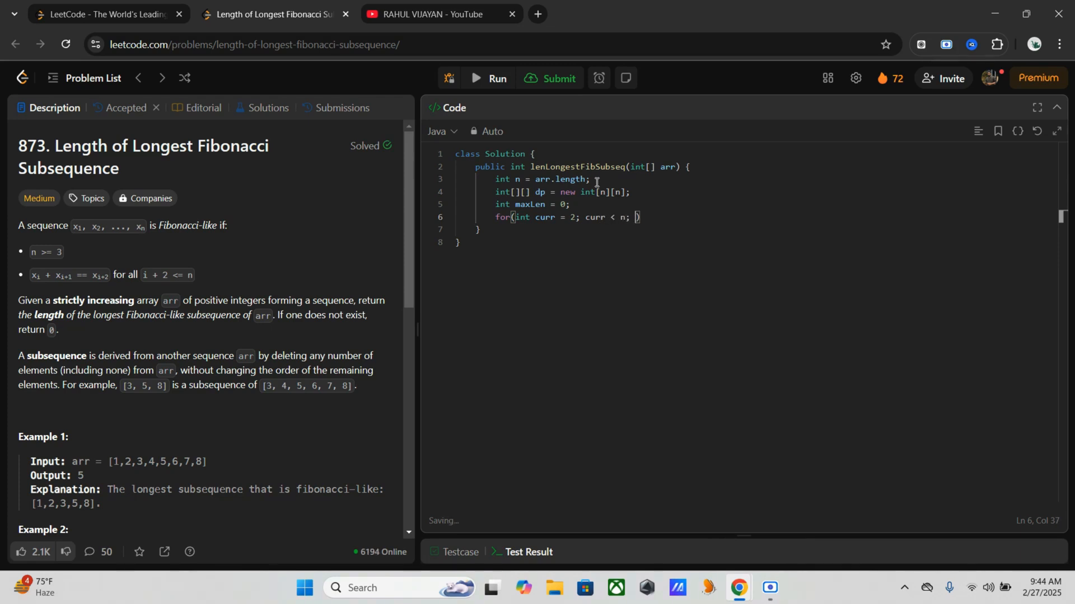
type("curr")
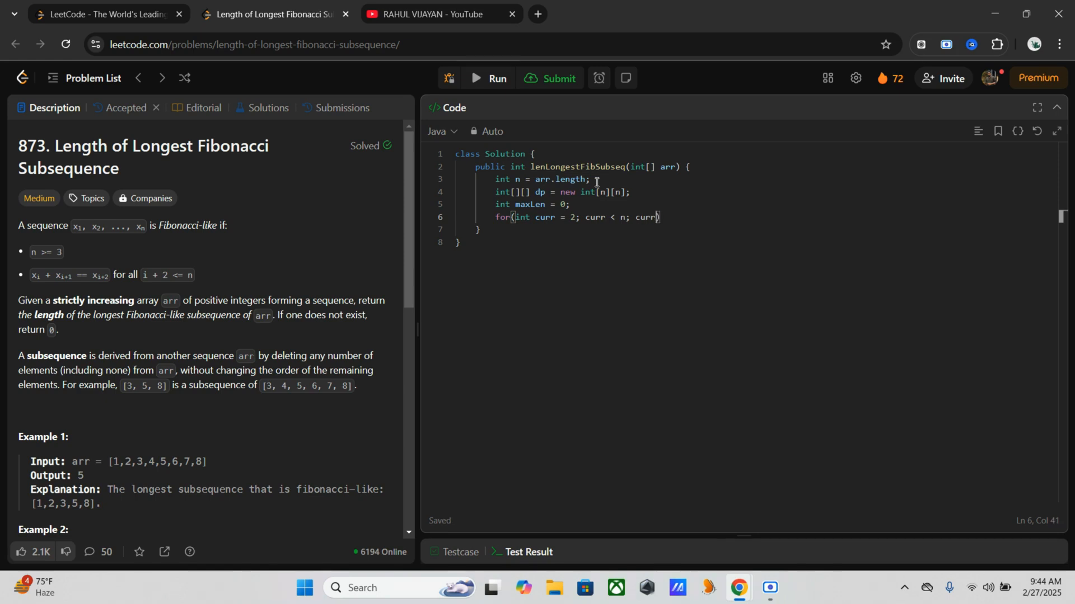
type("++)")
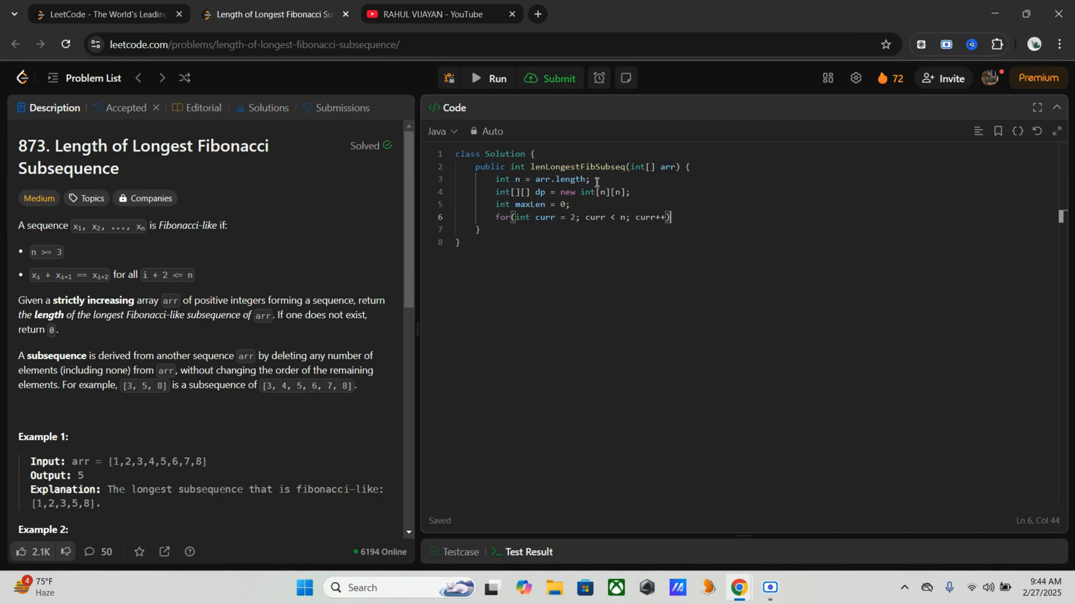
type("{")
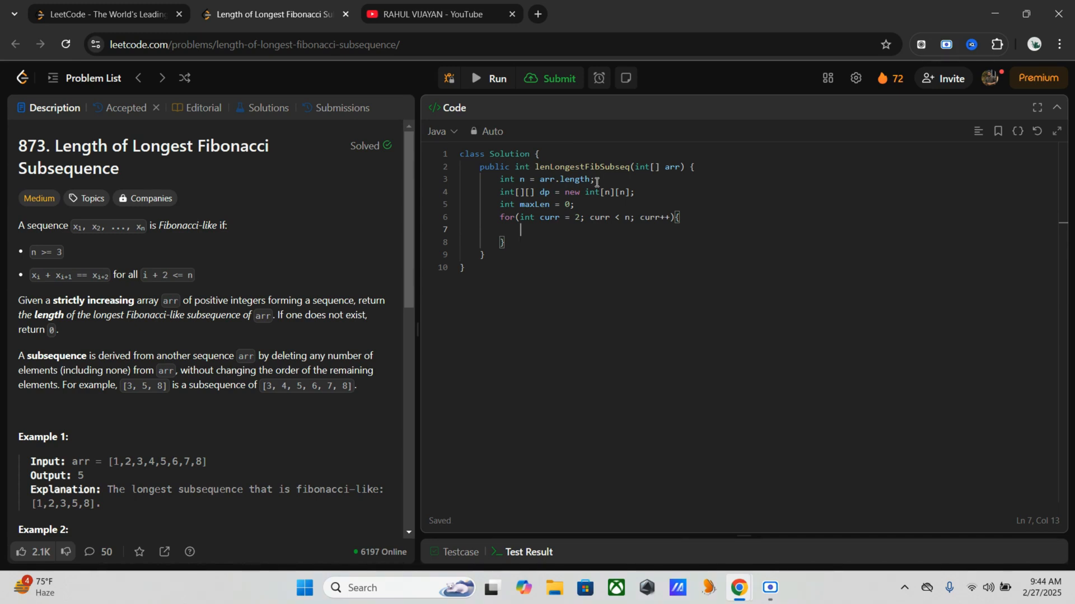
Inside the curr loop, declare 'int start = 0;' and 'int end = curr - 1;'
type("int sta")
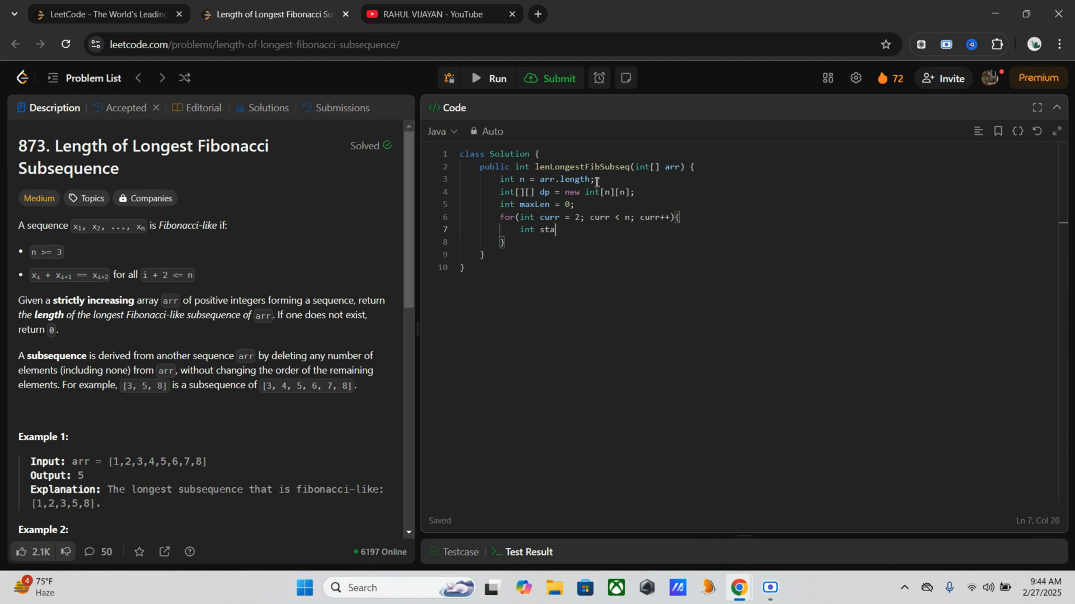
type("rt")
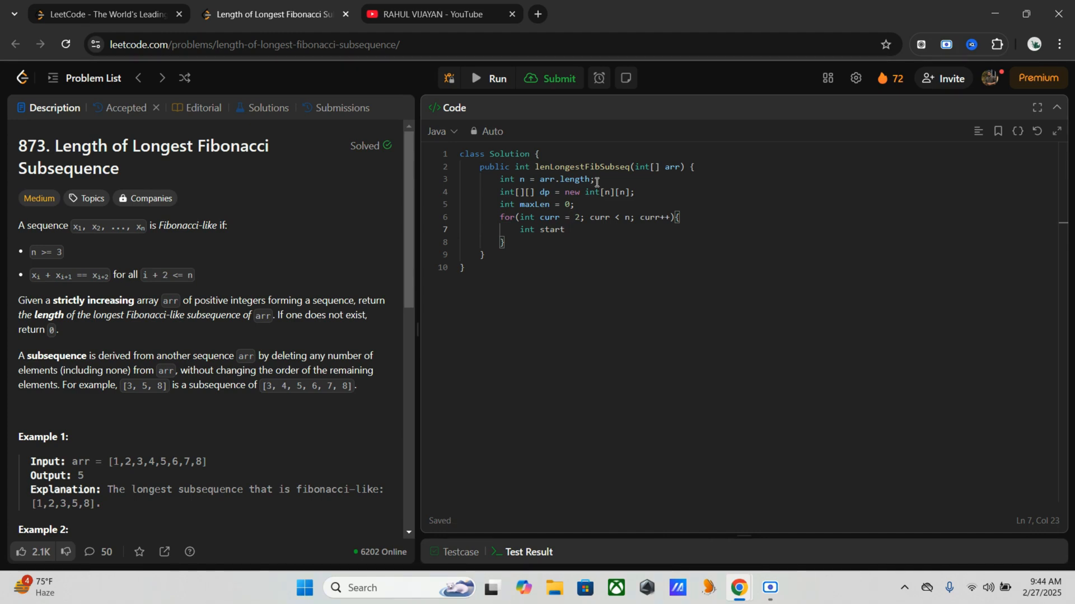
type("= 0;")
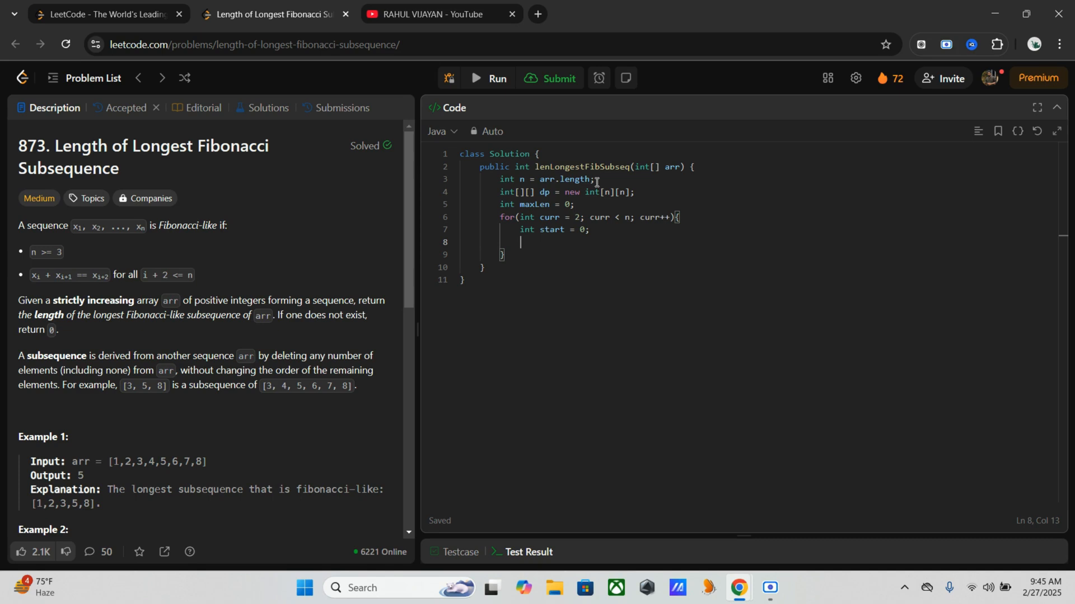
type("int")
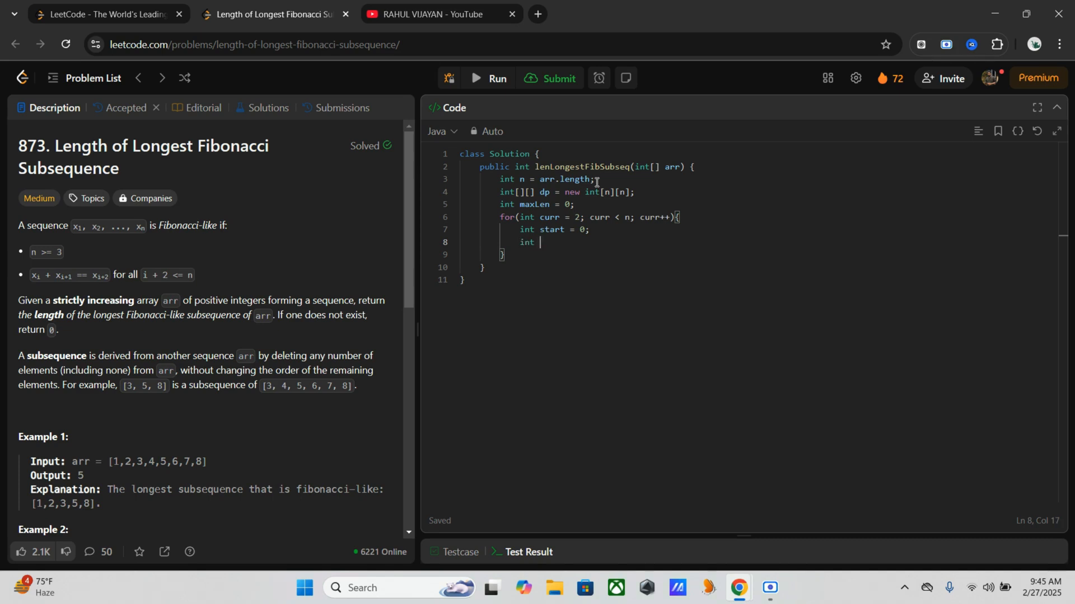
type("end =")
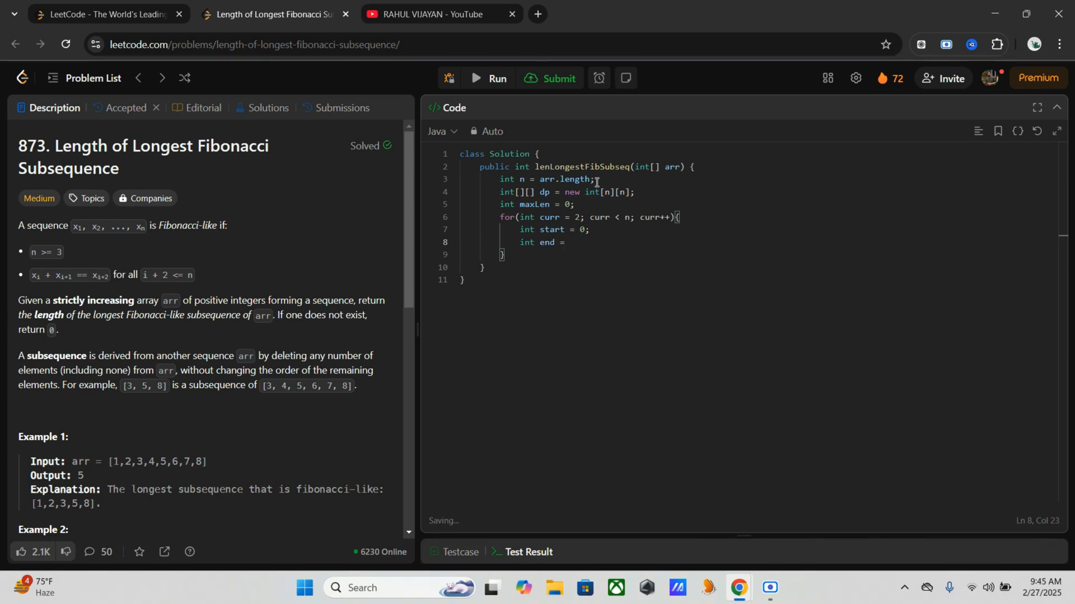
type("curr -")
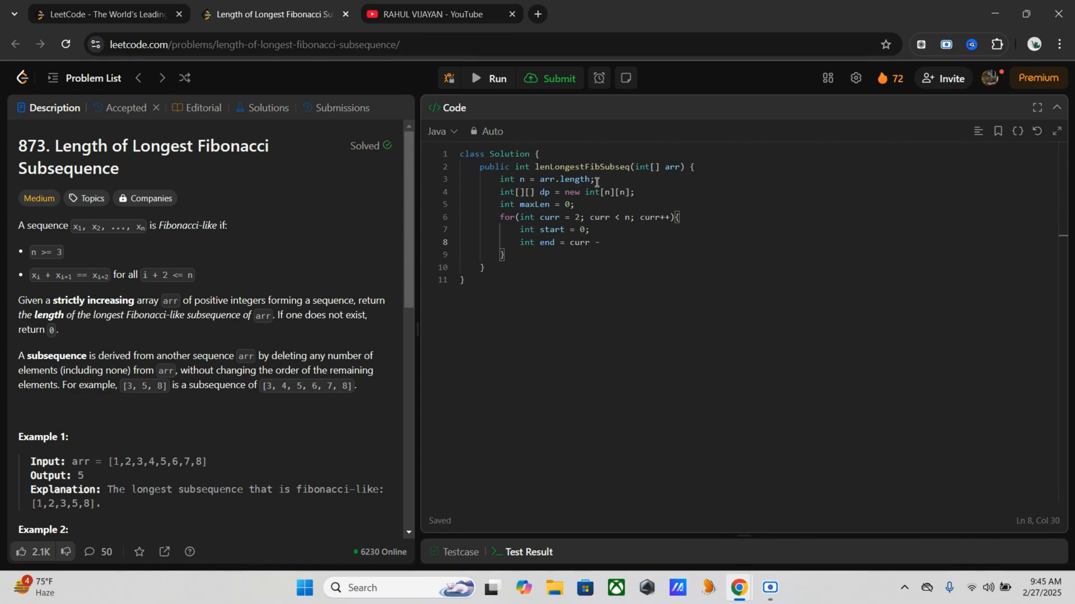
type("1;")
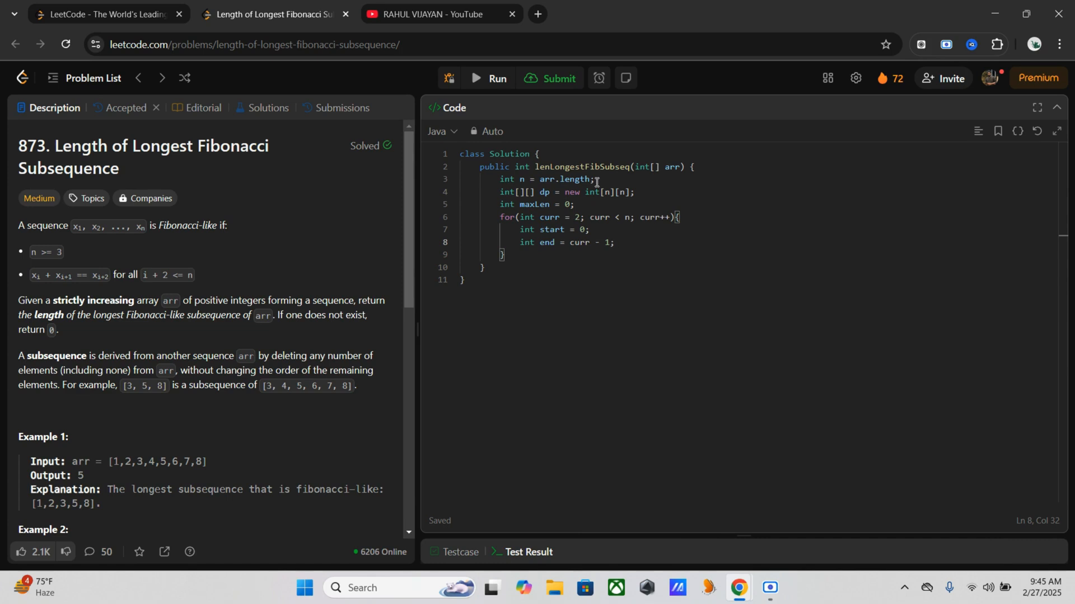
key("Enter")
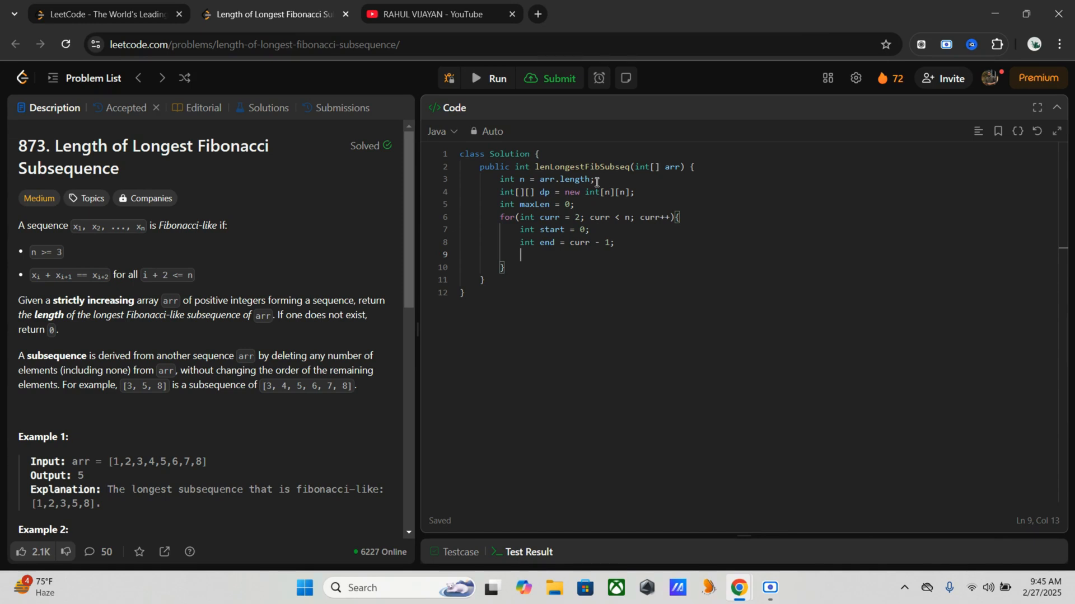
Open the loop 'while(start < end){'
type("while")
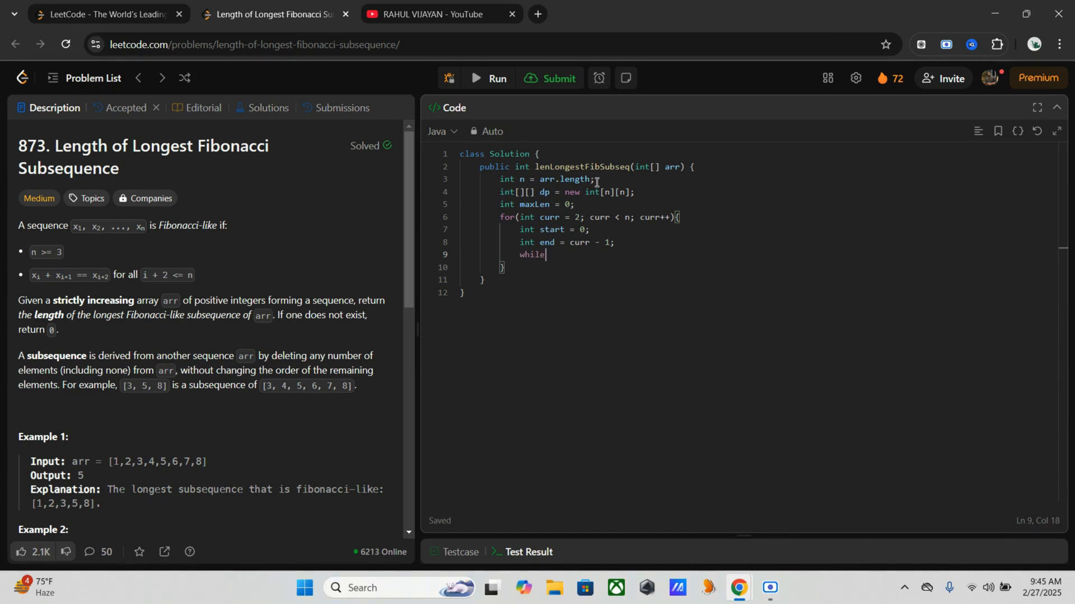
type("(start)")
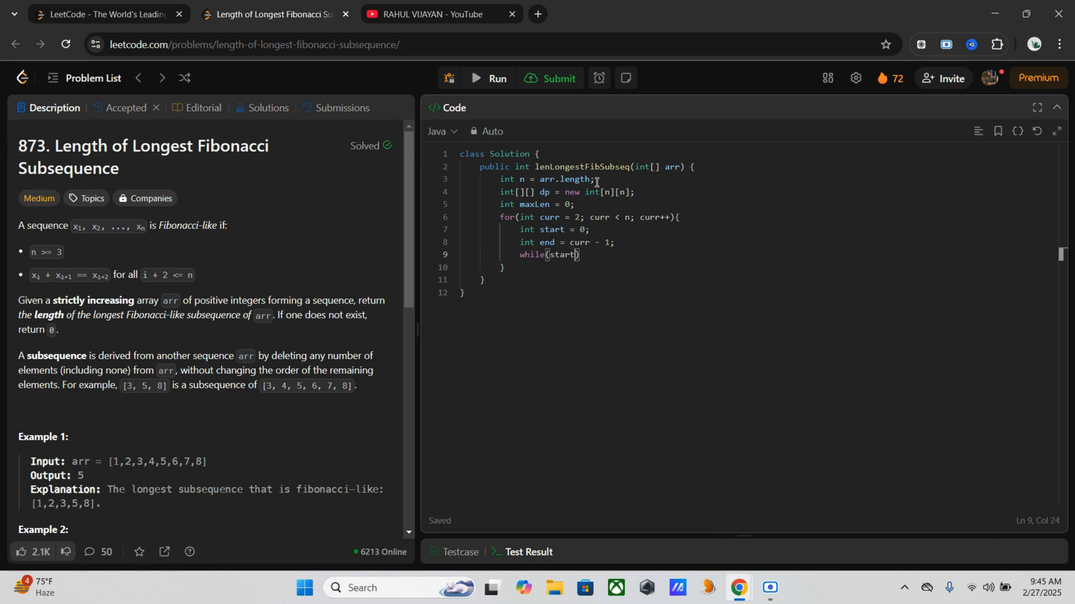
type("< end")
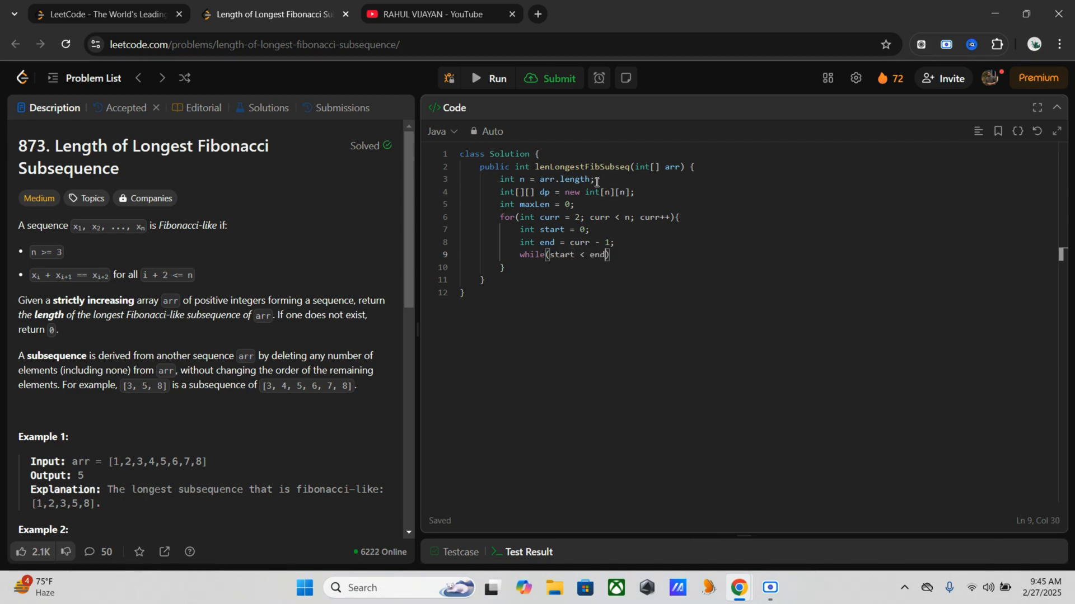
type("{")
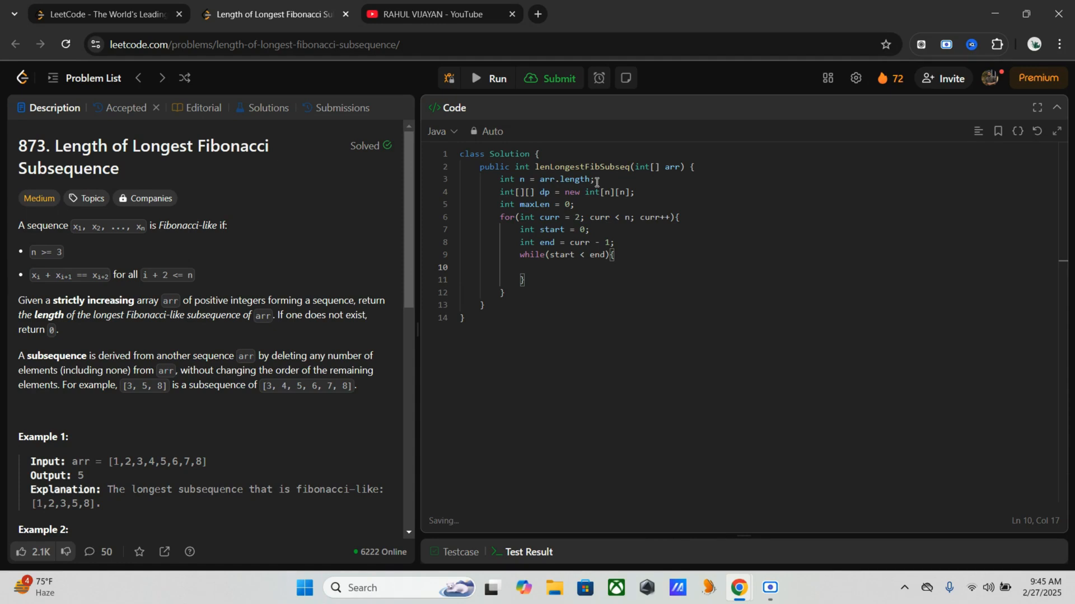
Compute 'int pairSum = arr[start] + arr[end];' inside the while loop
type("int pair")
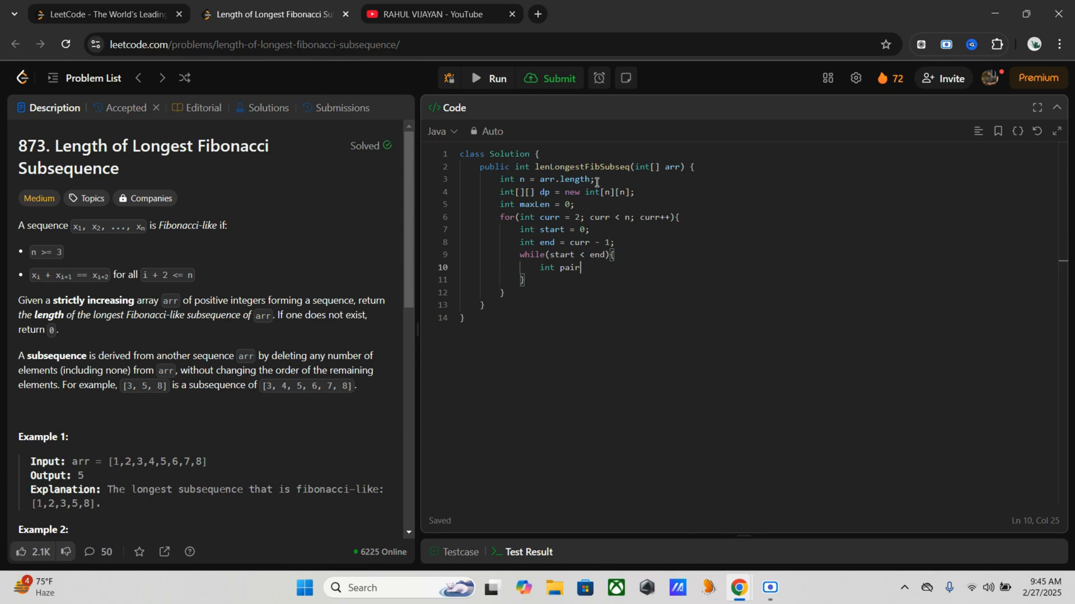
type("Sum =")
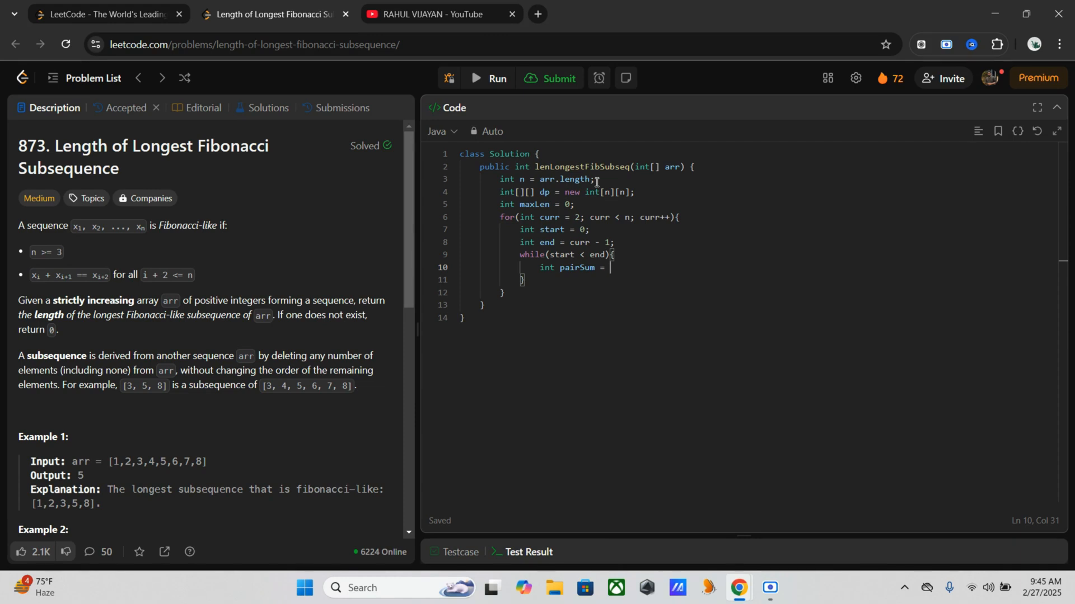
type("arr[start")
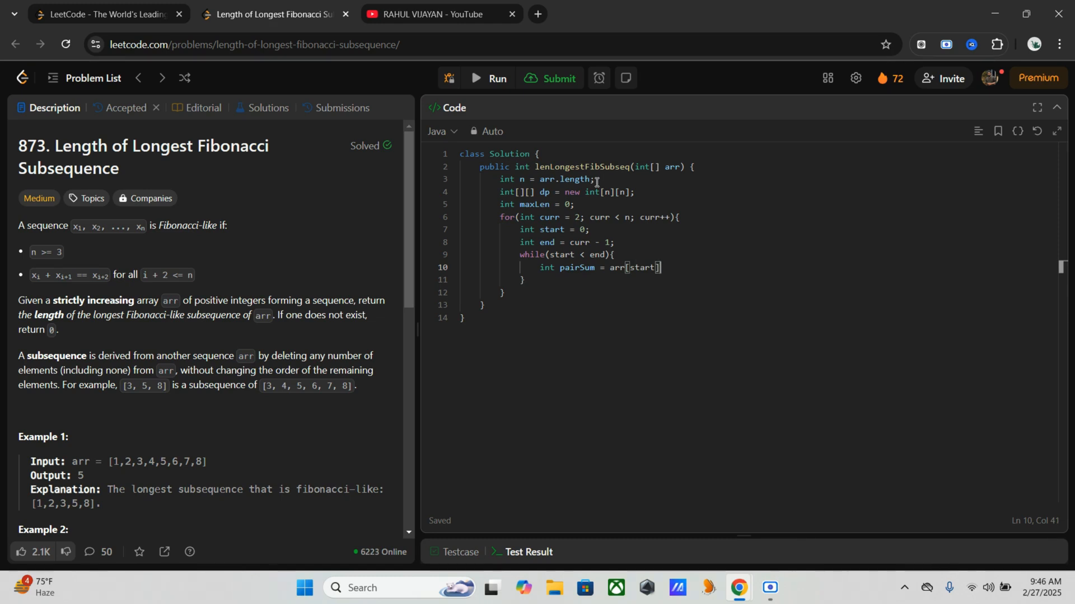
type("+")
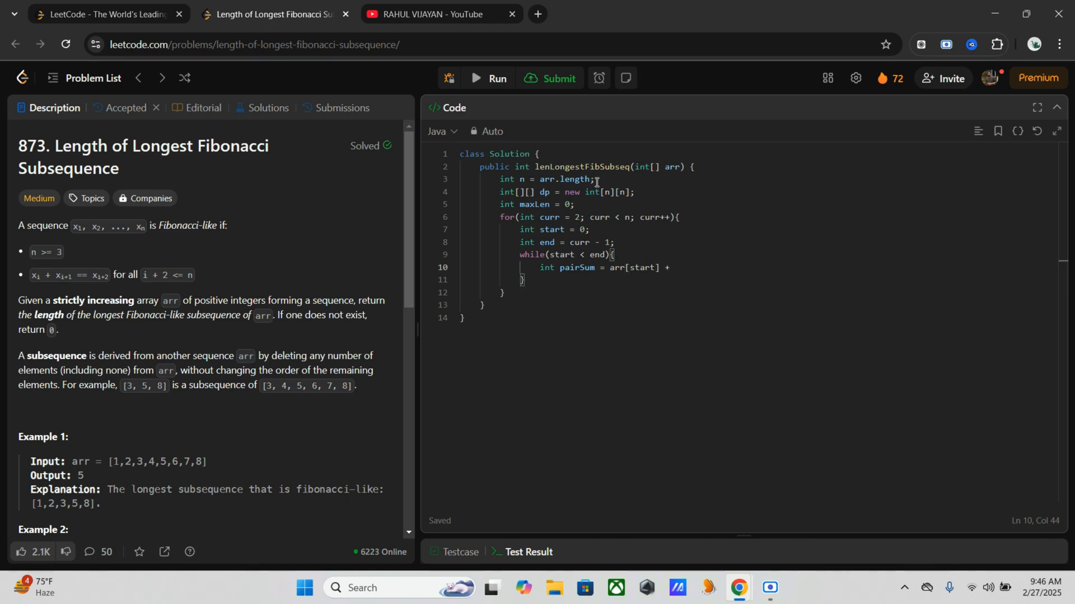
type("arr[end]")
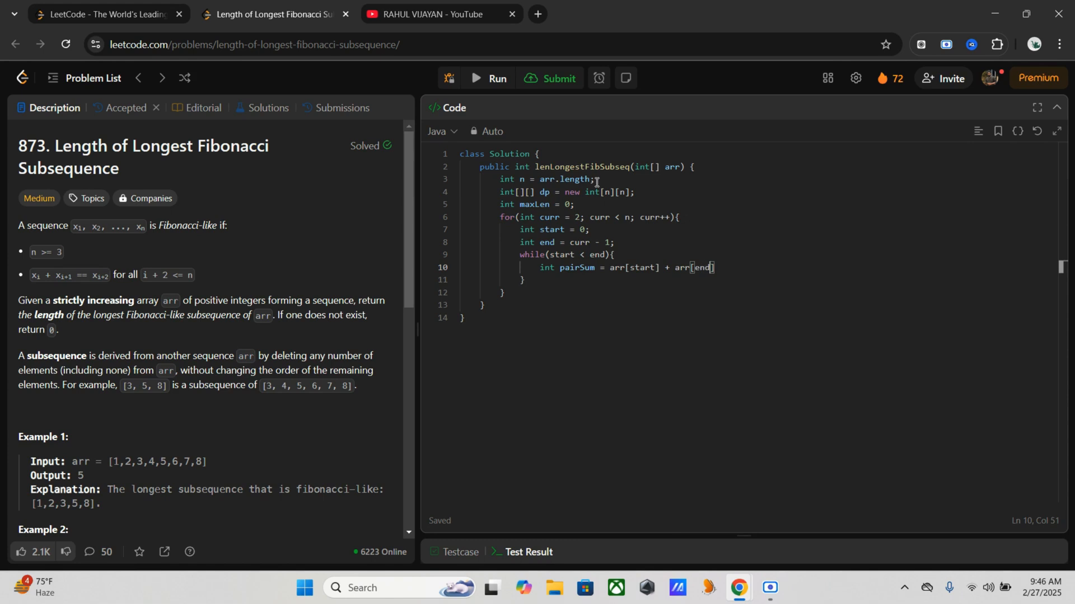
type(";")
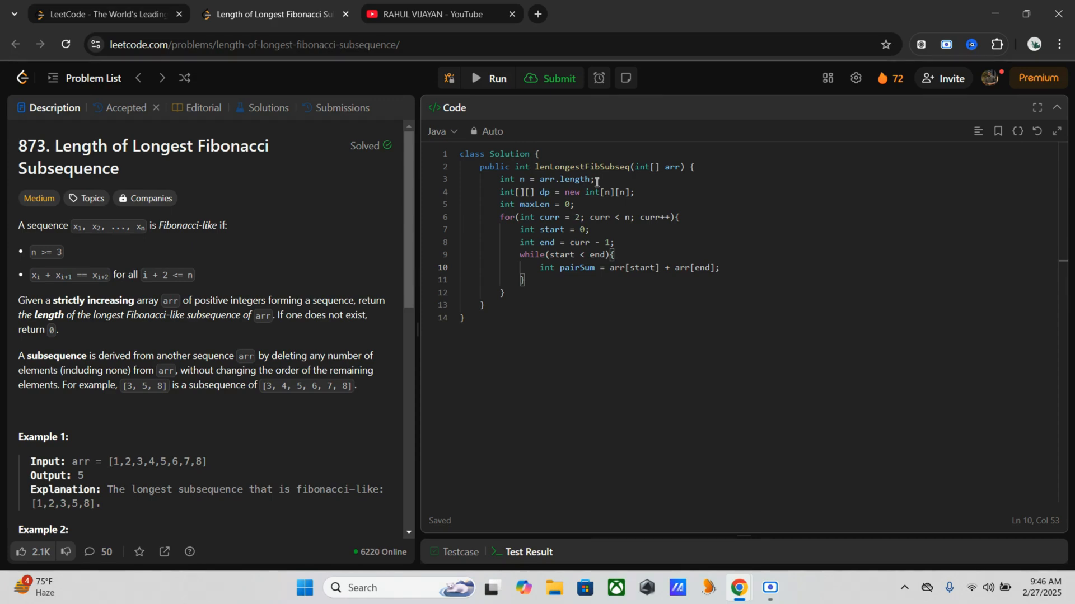
key("Enter")
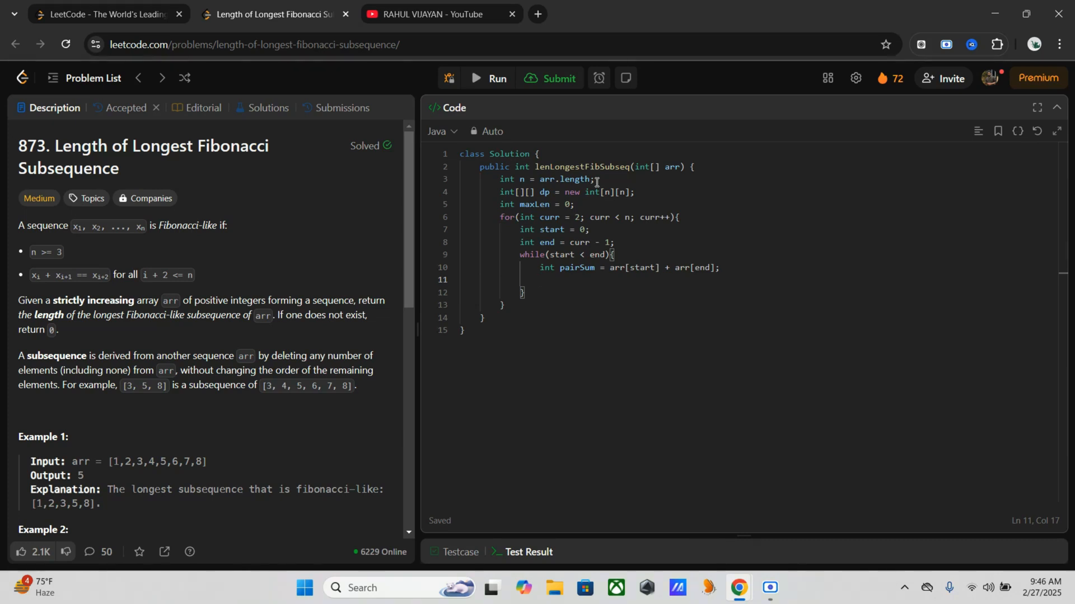
Add 'if(pairSum > arr[curr]){ end--; }' to the while loop
type("if()")
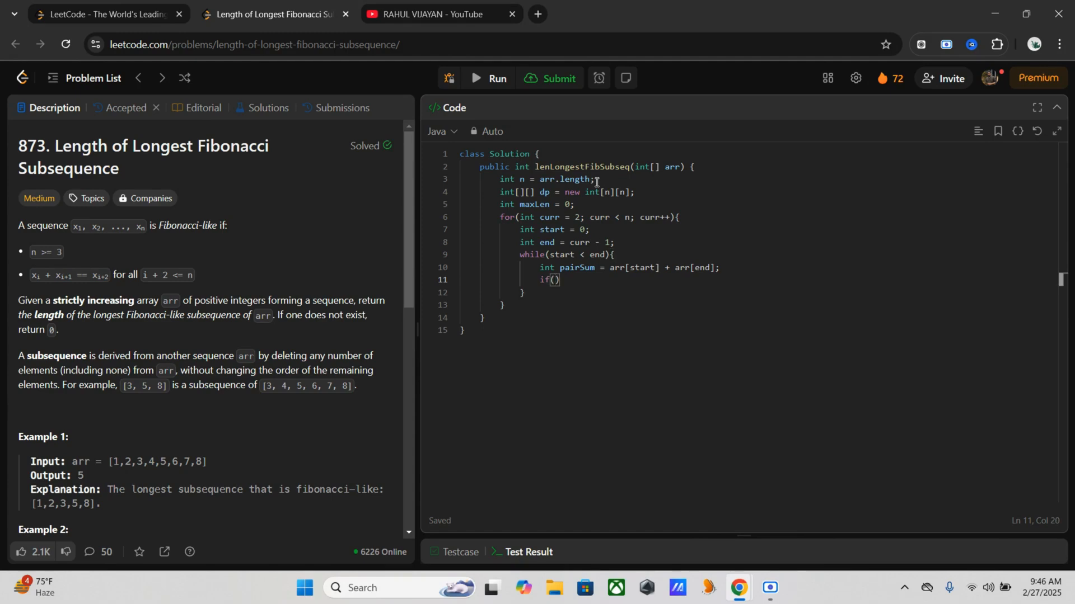
type("p")
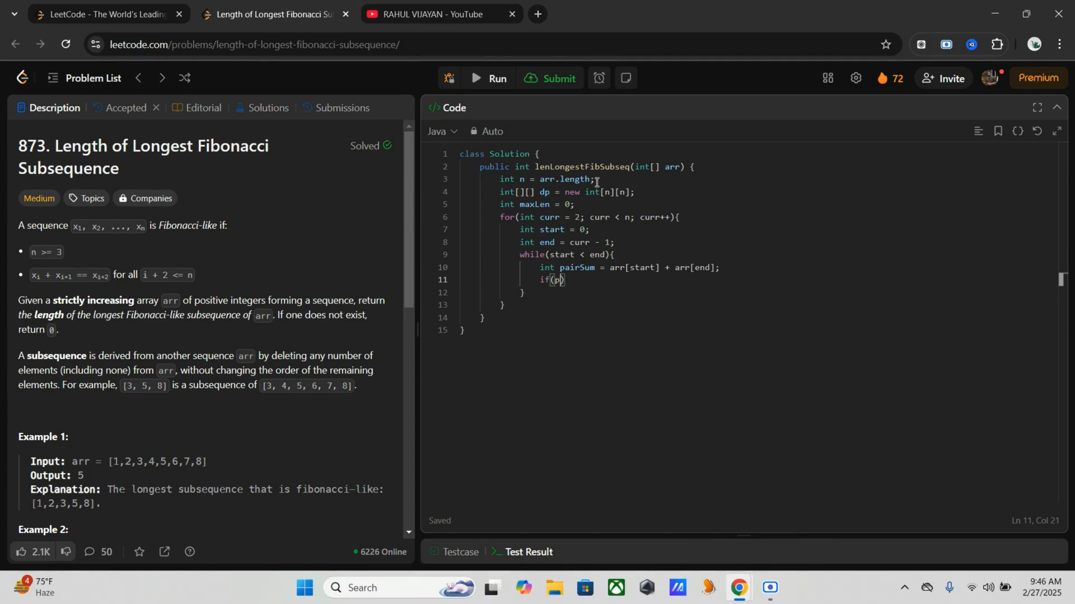
type("air")
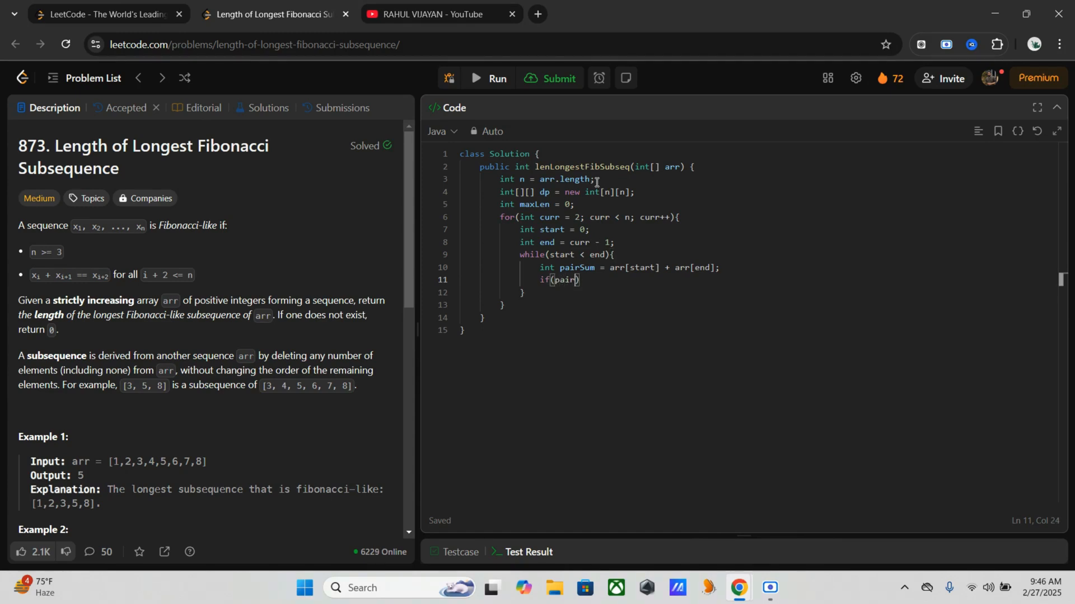
type("Sum >")
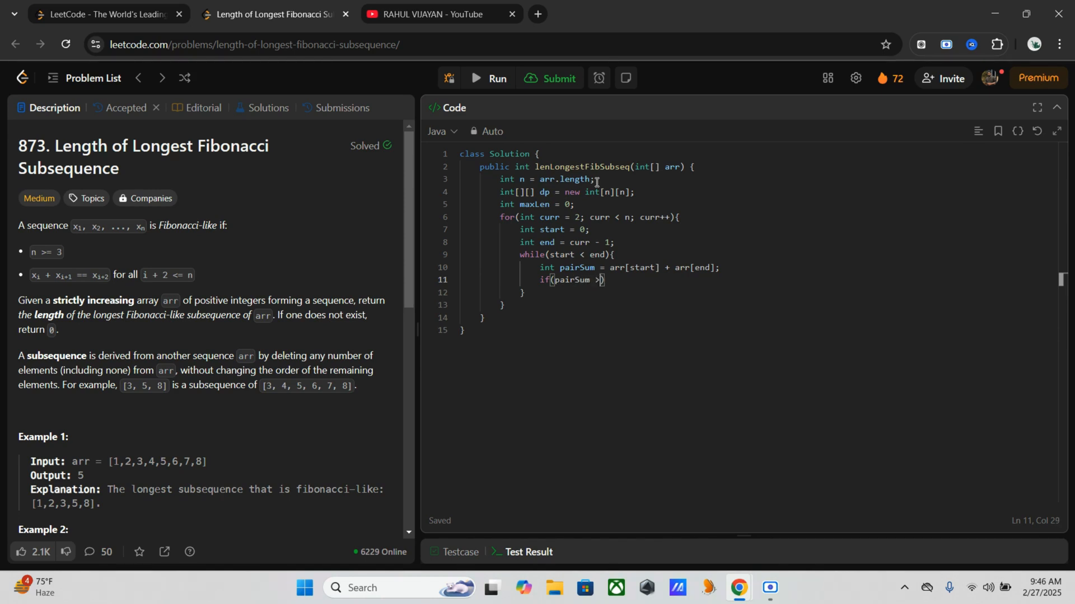
type("arr")
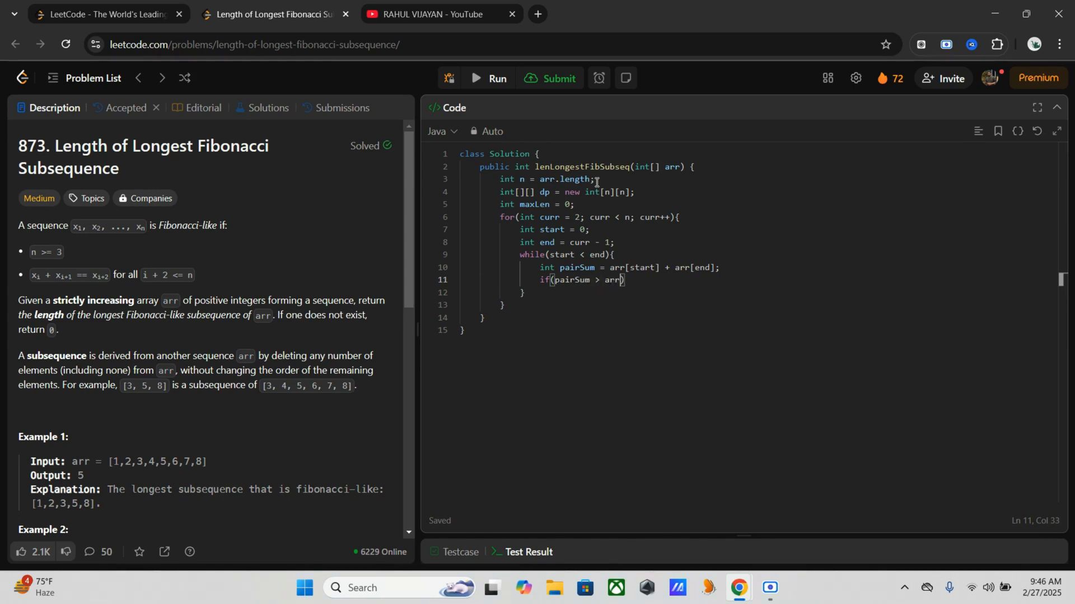
type("[curr]")
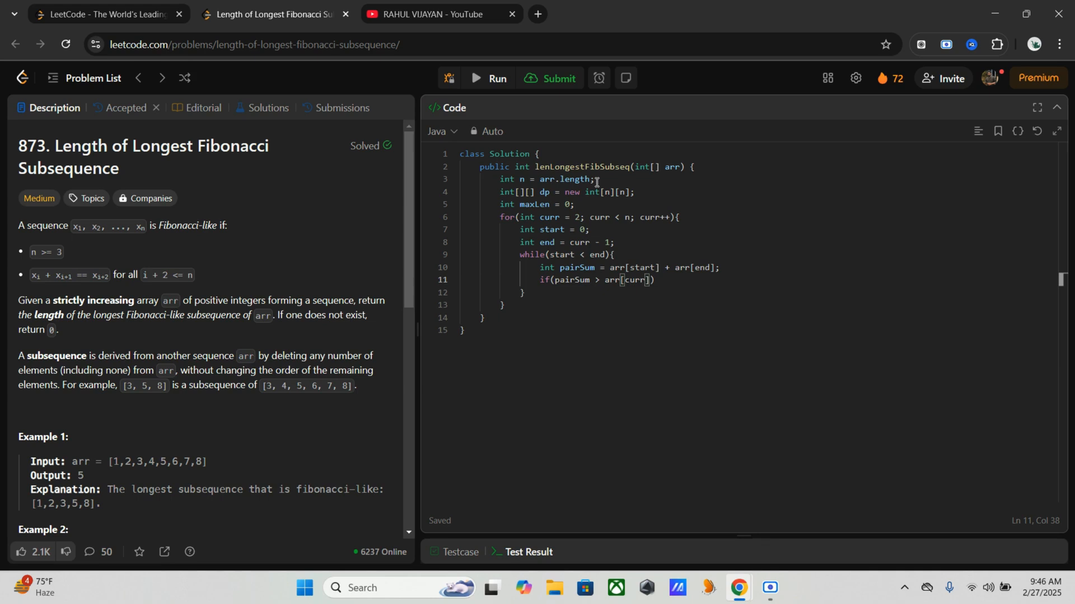
type("{")
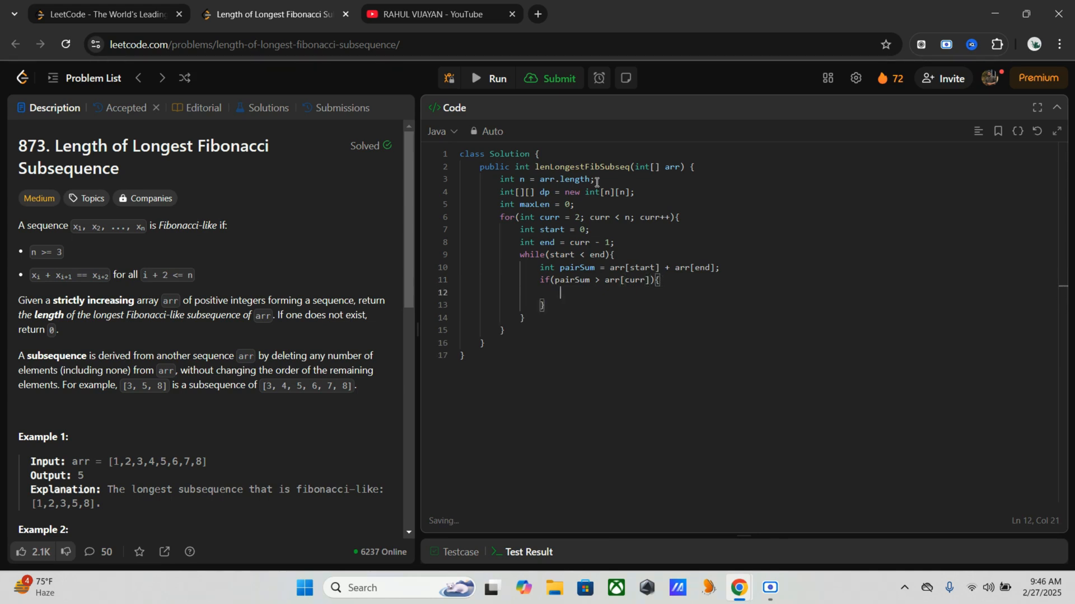
type("e")
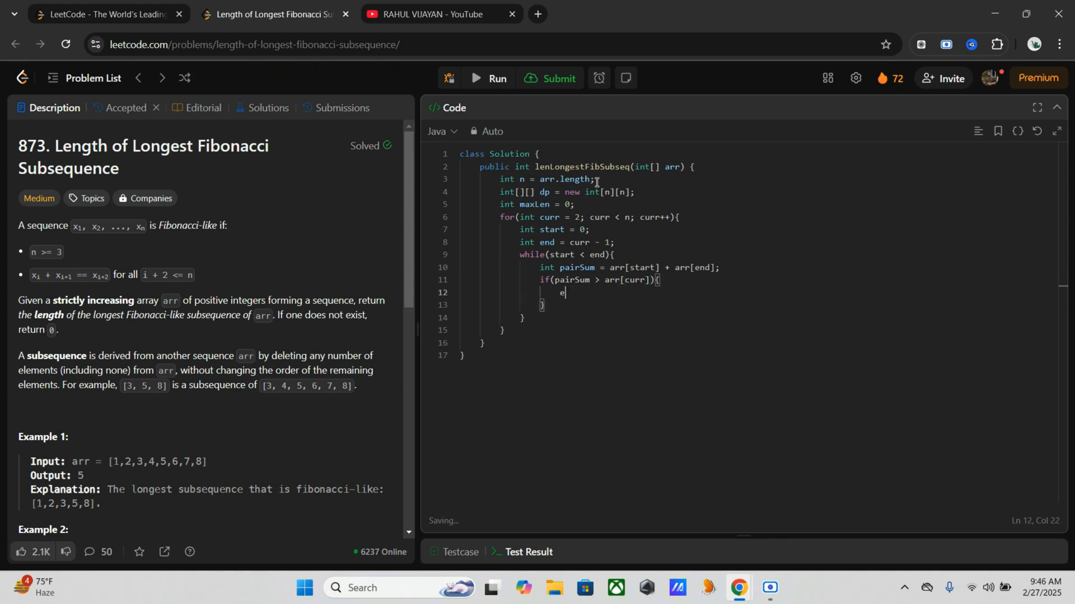
type("nd--")
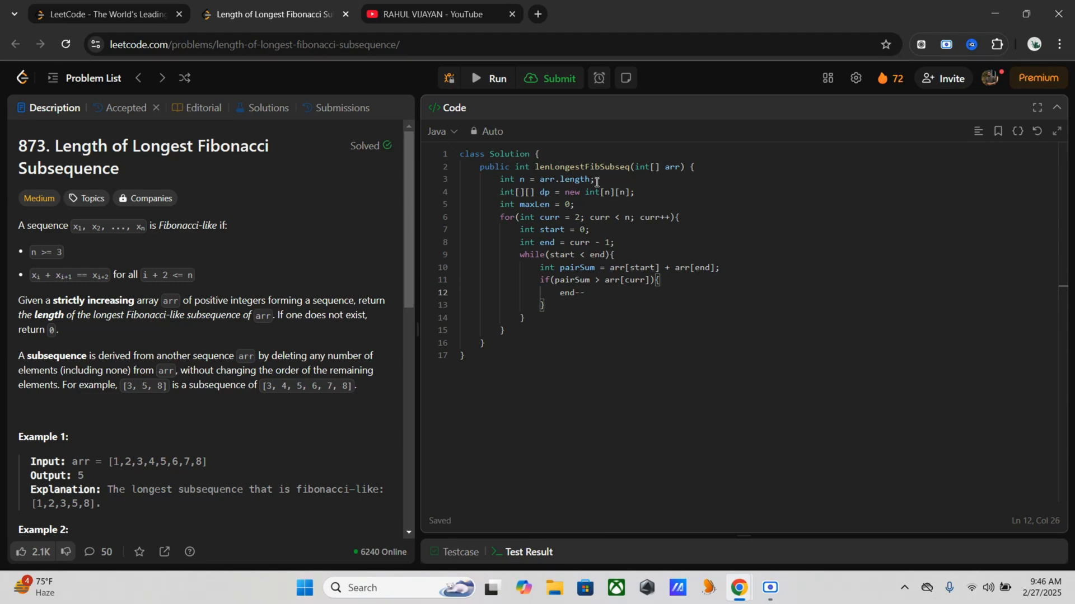
type(";")
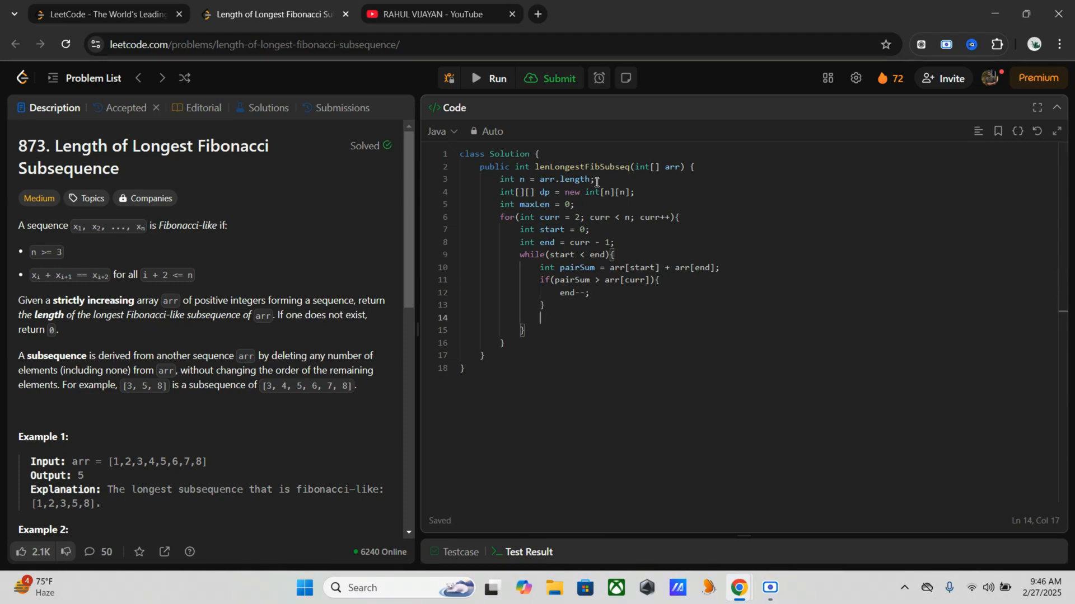
Add 'else if(pairSum < arr[curr]){ start++; }' followed by an empty 'else{}' block
type("else")
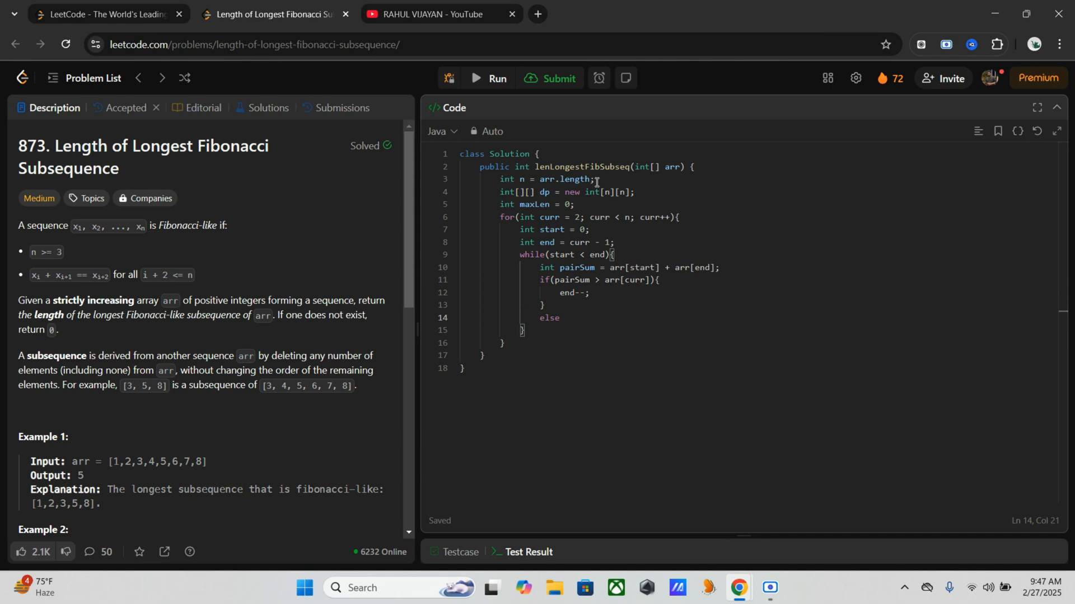
type("if")
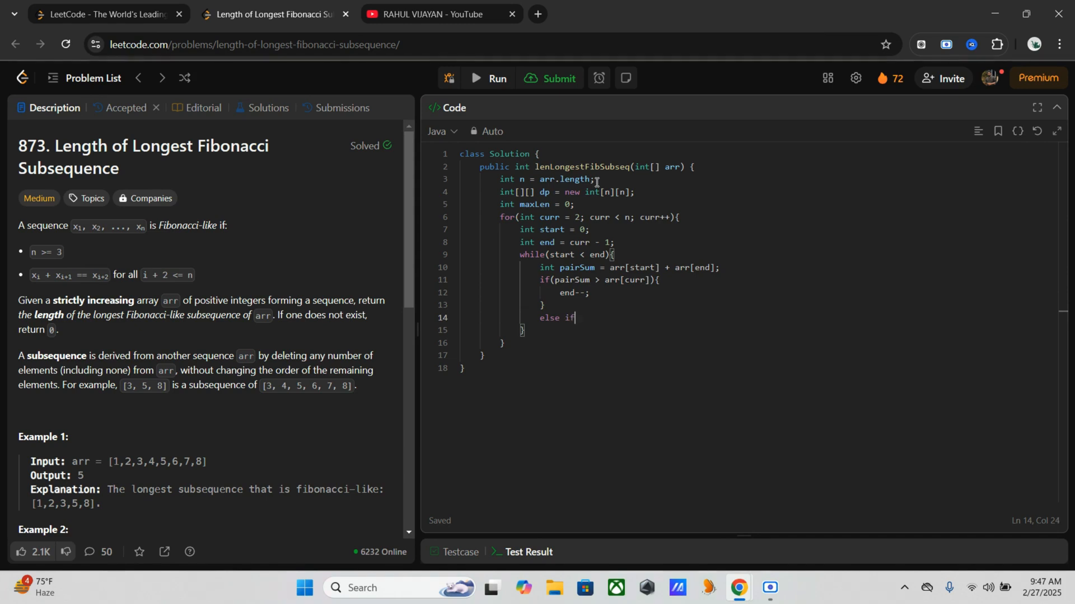
type("()")
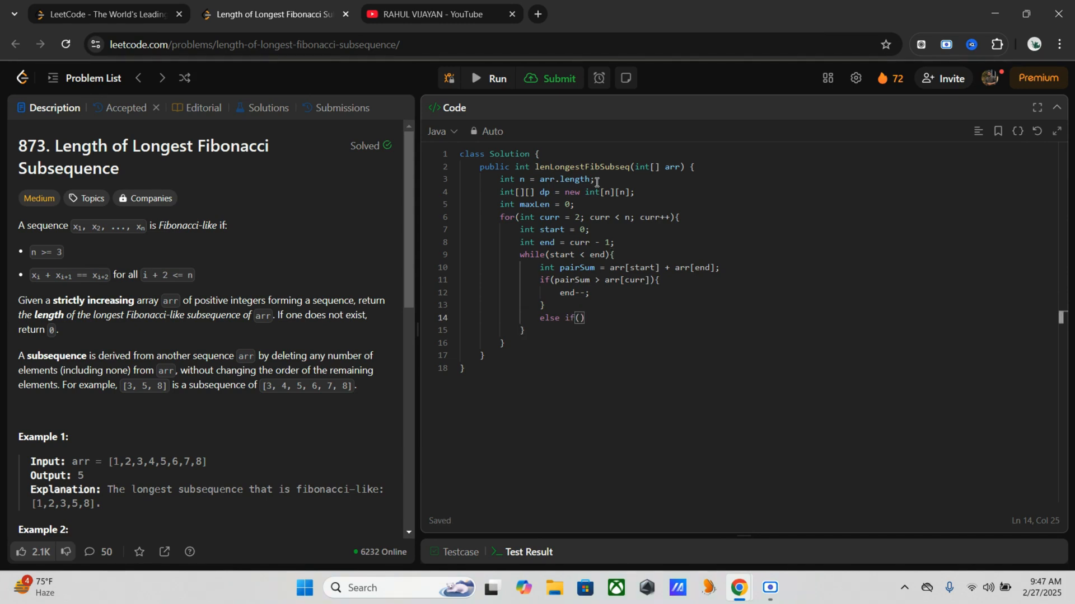
type("p")
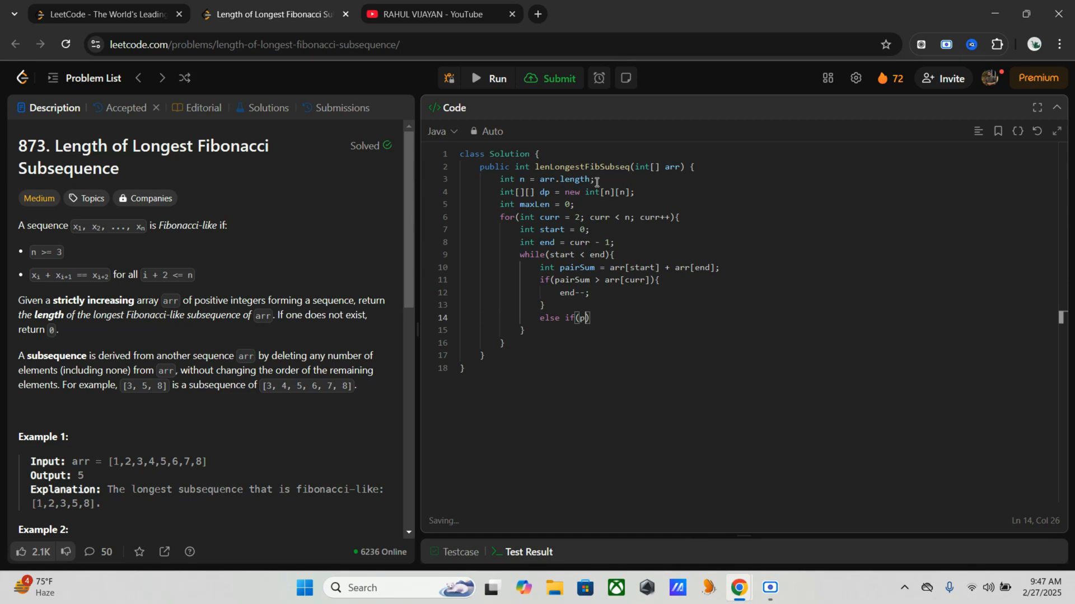
type("a")
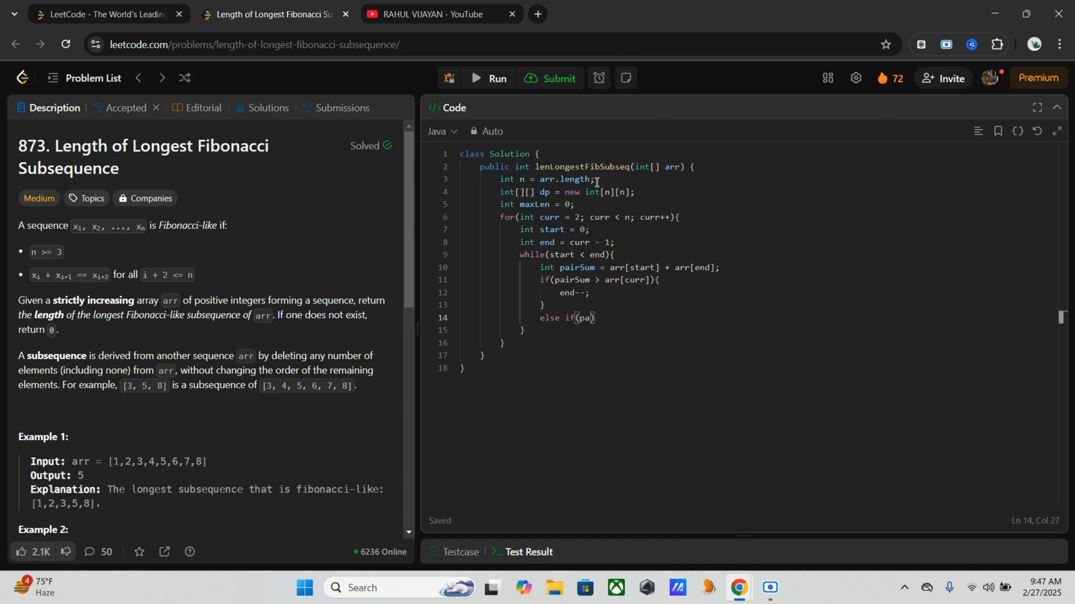
type("ir")
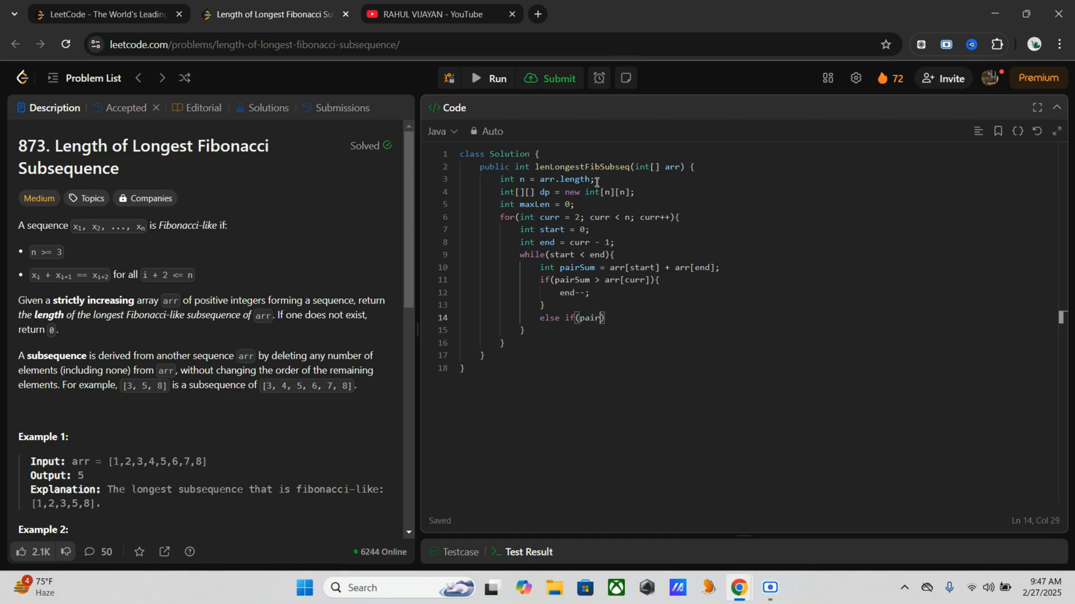
type("Sum < arr[cu")
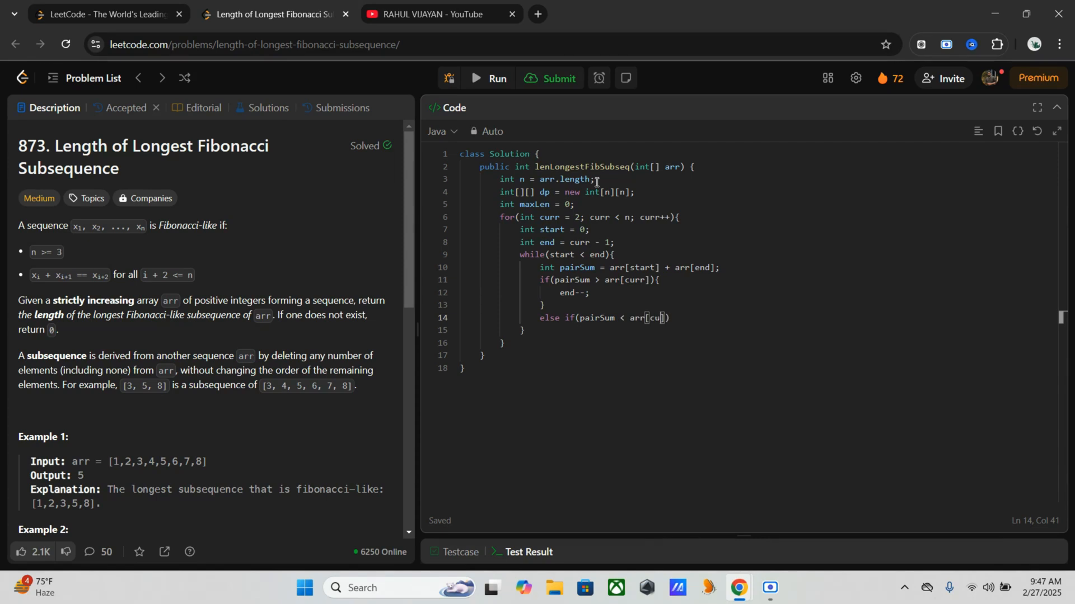
type("rr])")
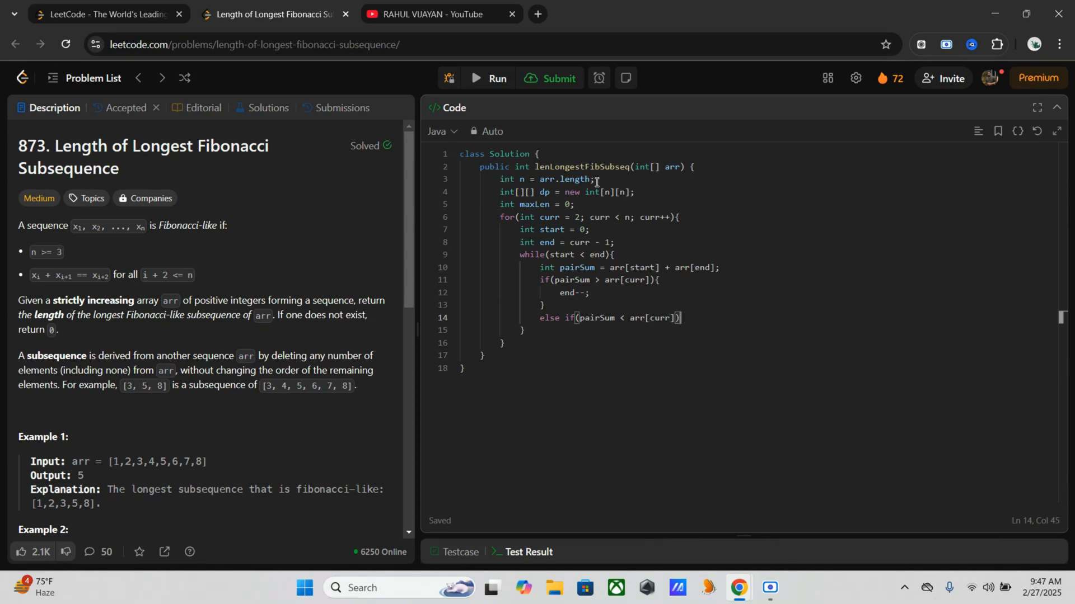
type("{")
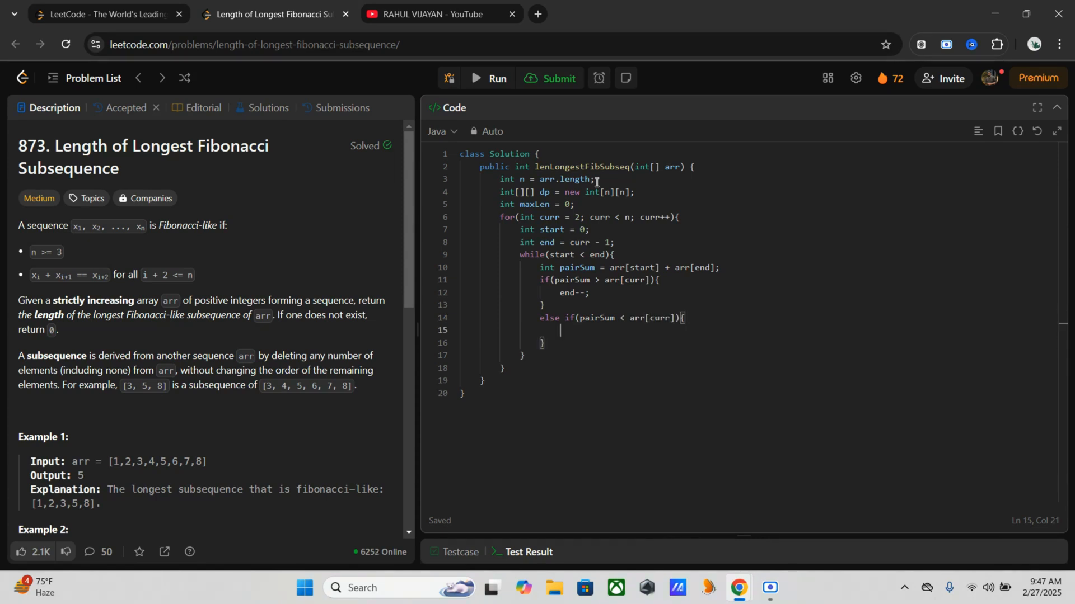
type("strat")
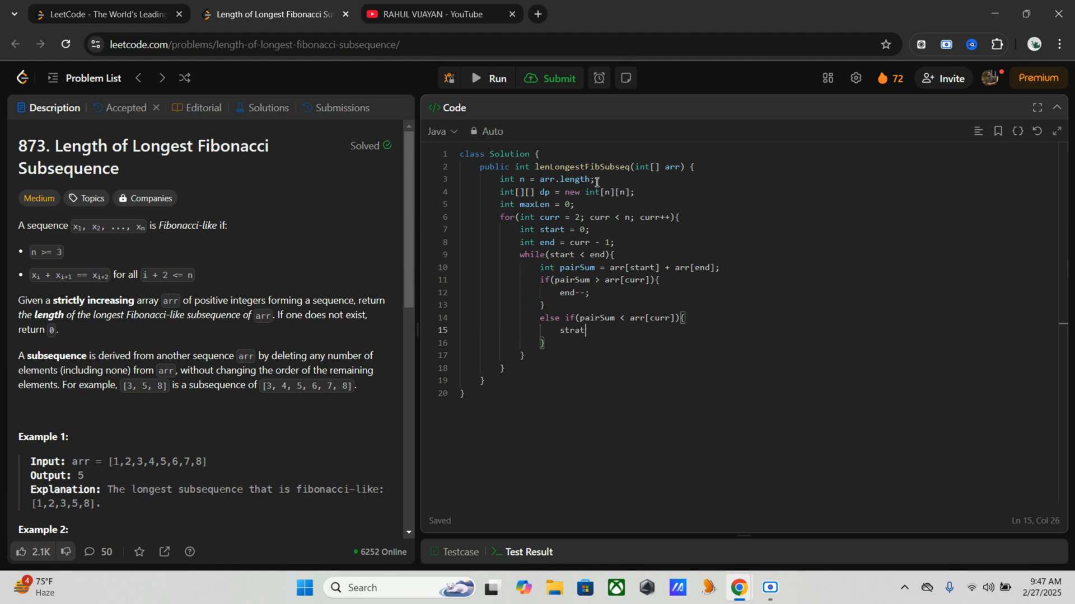
type("start")
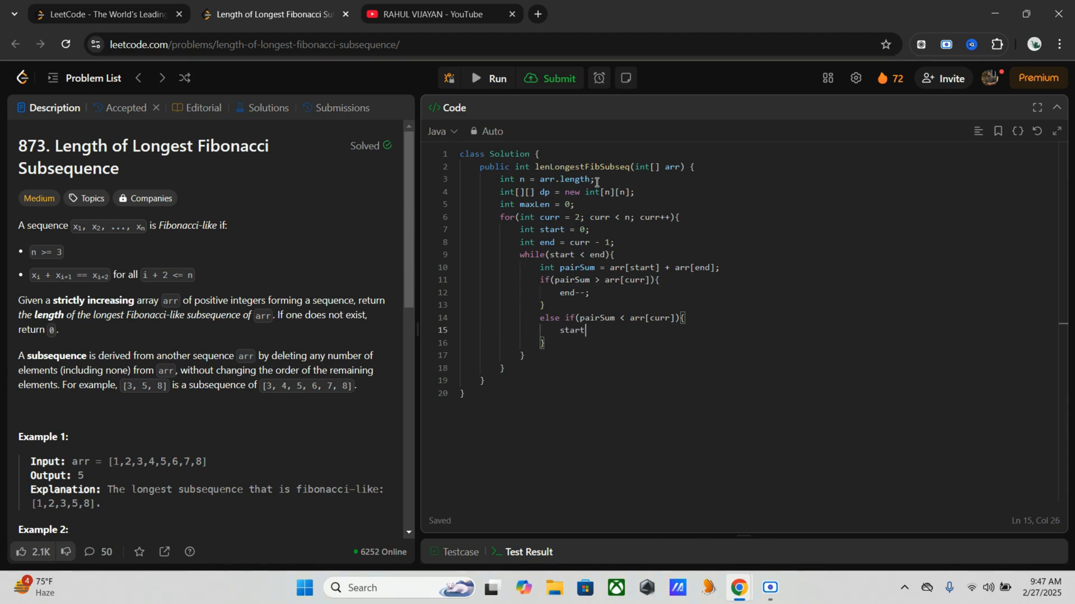
type("++;")
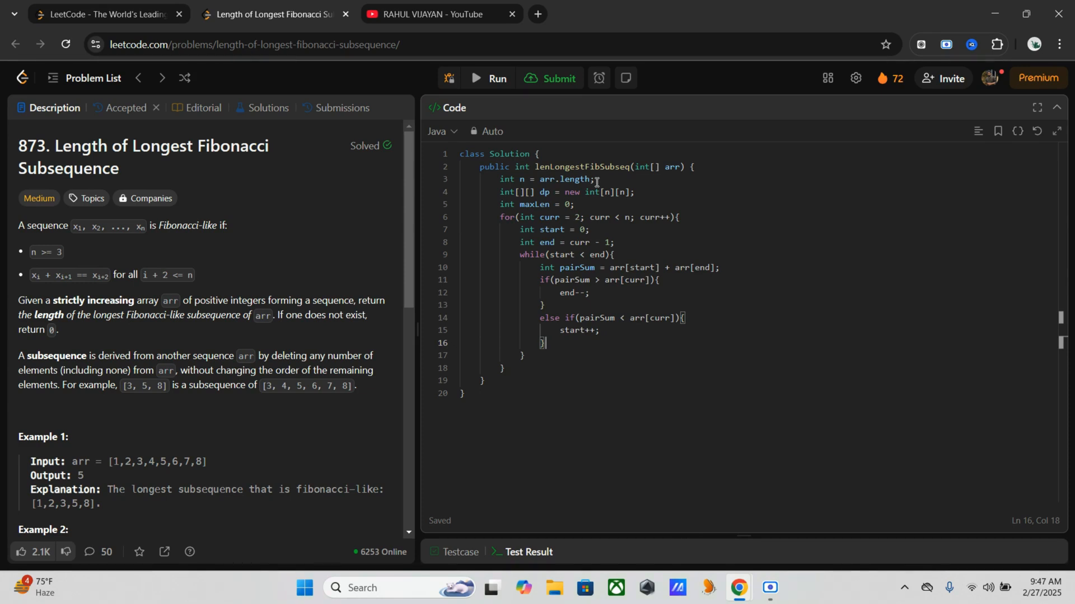
type("else{}")
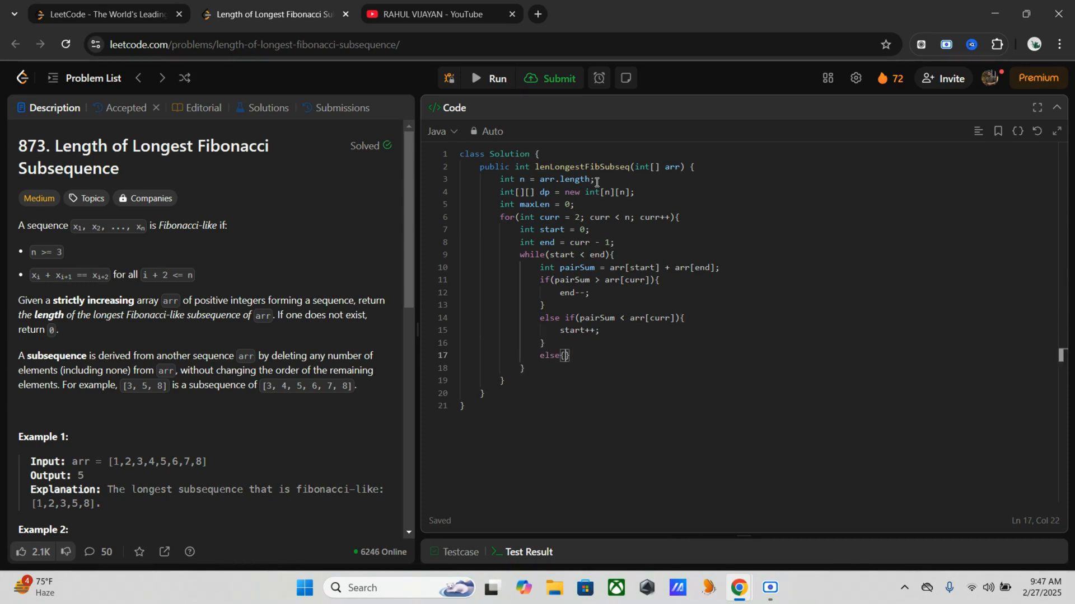
In the else block, write 'dp[end][curr] = dp[start][end] + 1;' and begin a maxLen line
key("Enter")
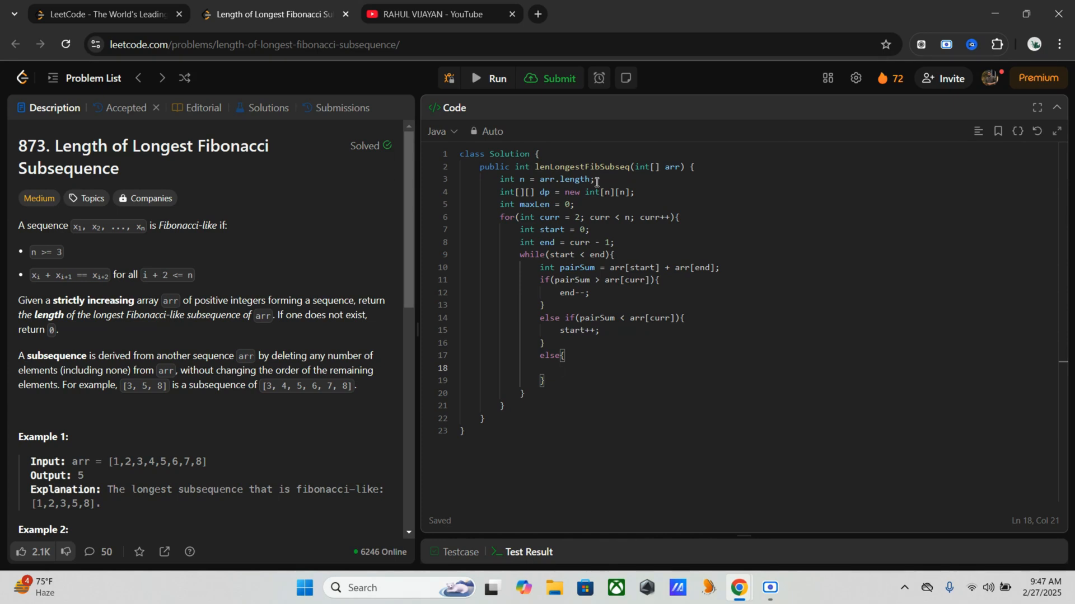
type("dp[]")
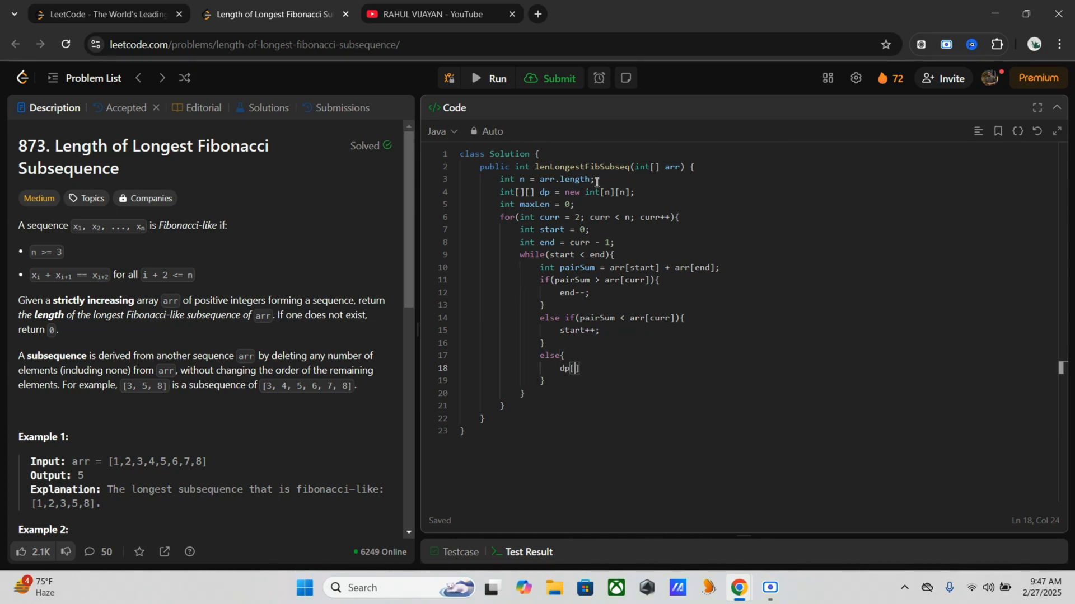
type("end")
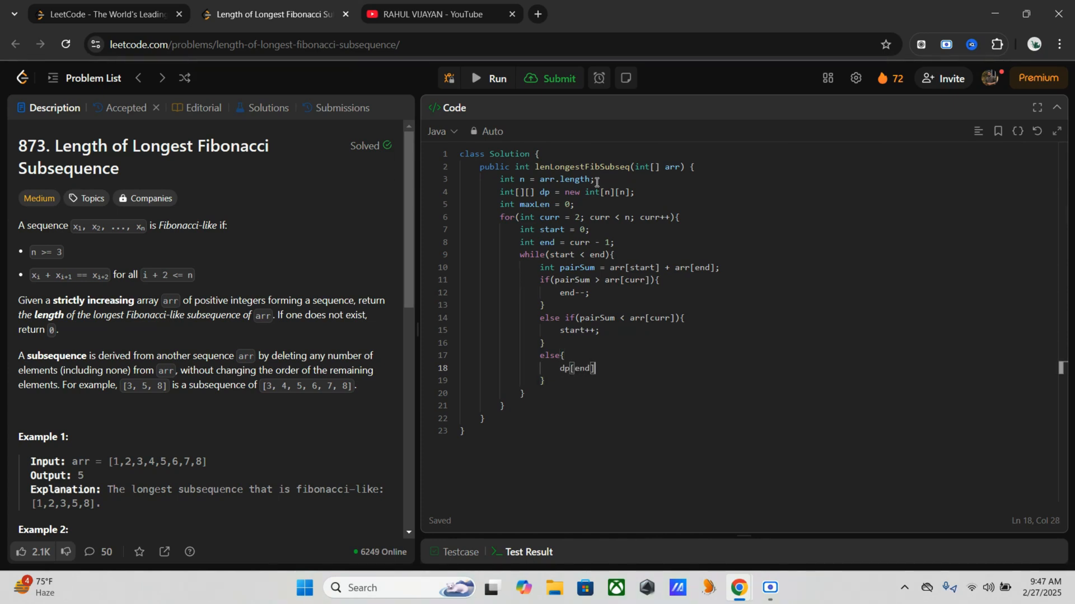
type("[curr]")
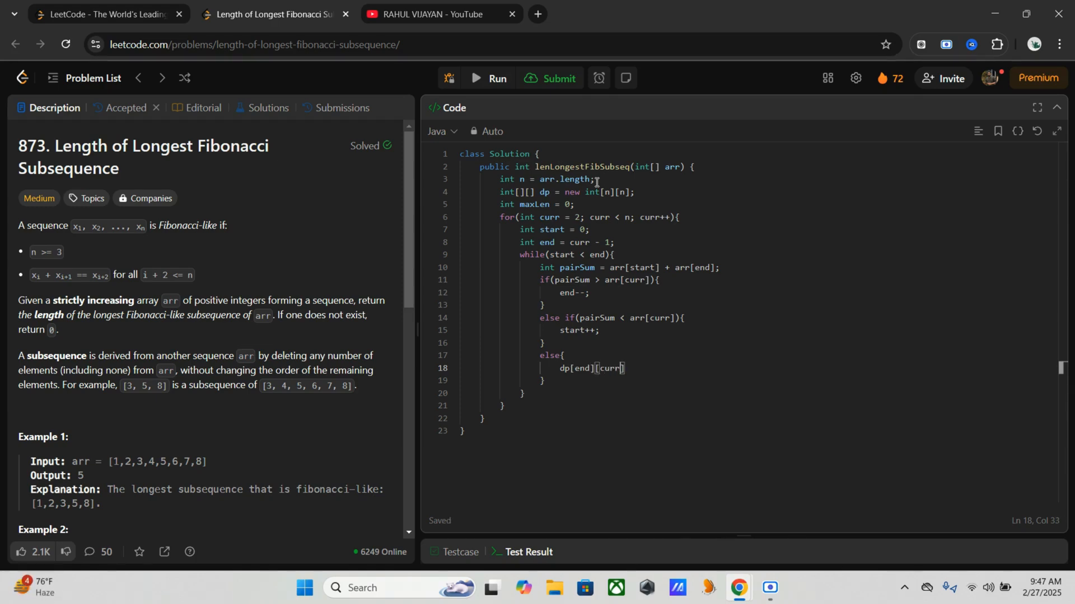
type("=")
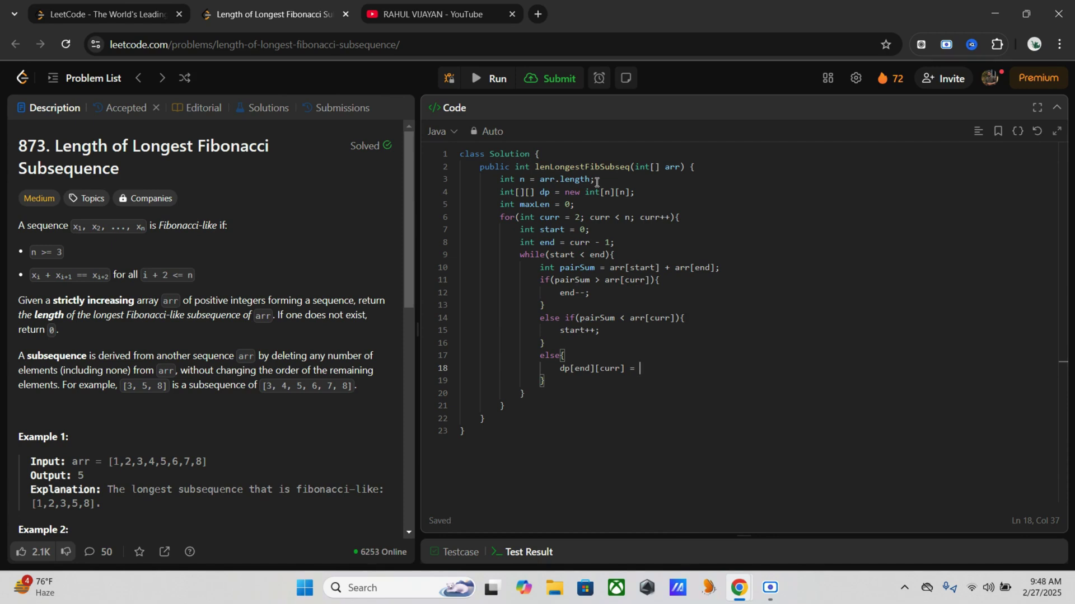
type("dp[s]")
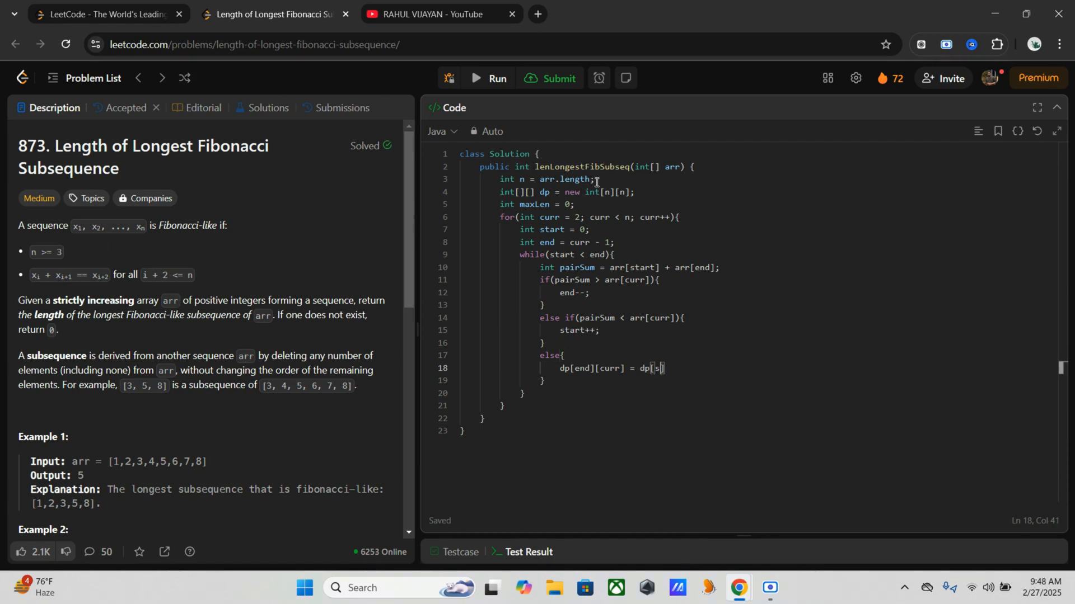
type("tart")
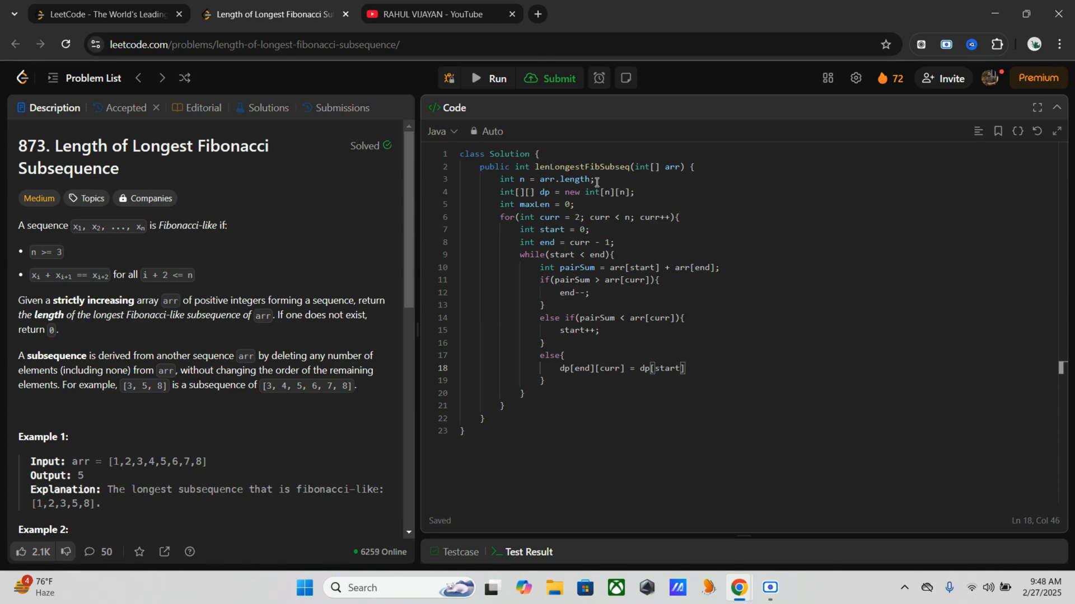
type("[end] + 1")
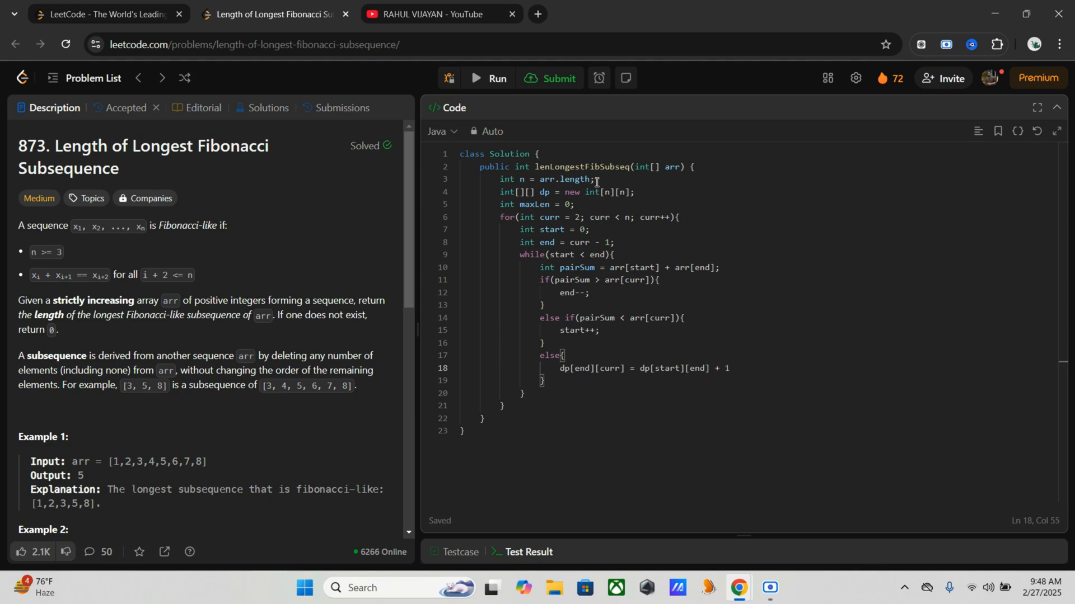
type(";")
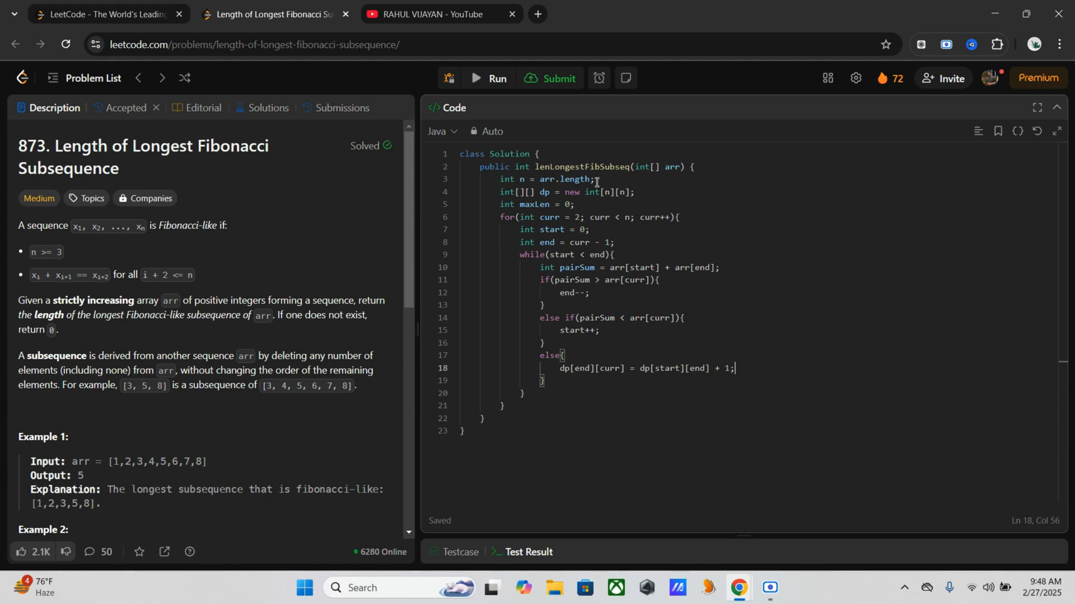
type("max")
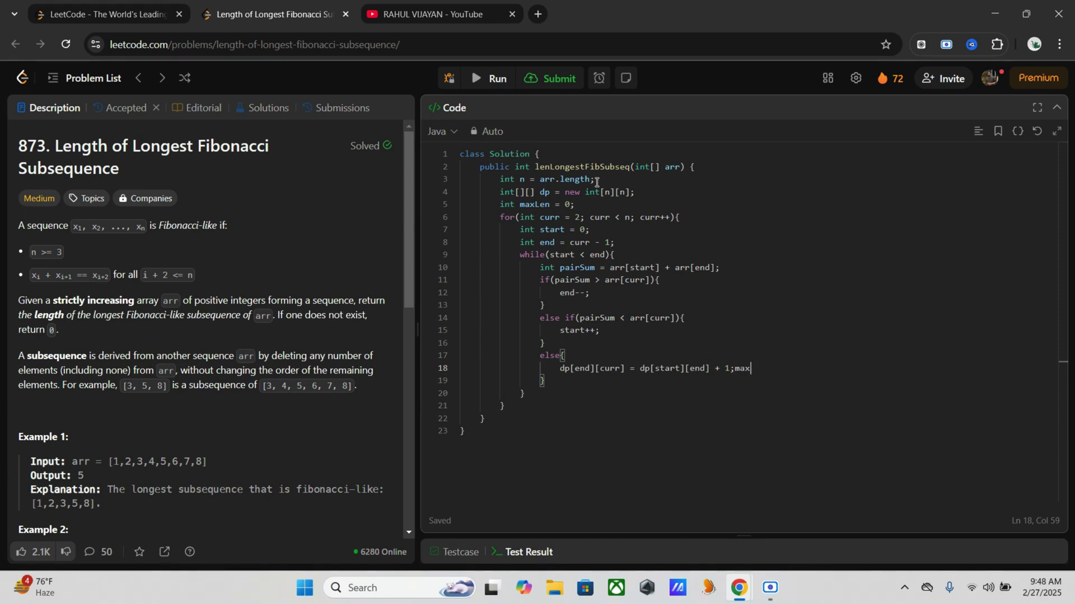
type("Len")
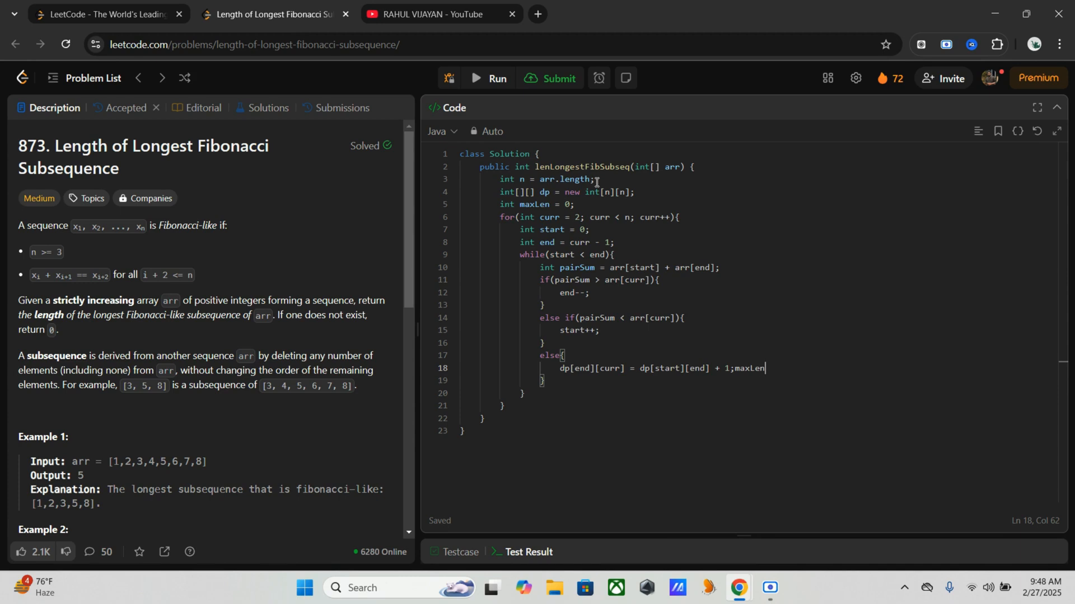
Update the longest length with 'maxLen = Math.max(dp[end][curr], maxLen);'
key("Enter")
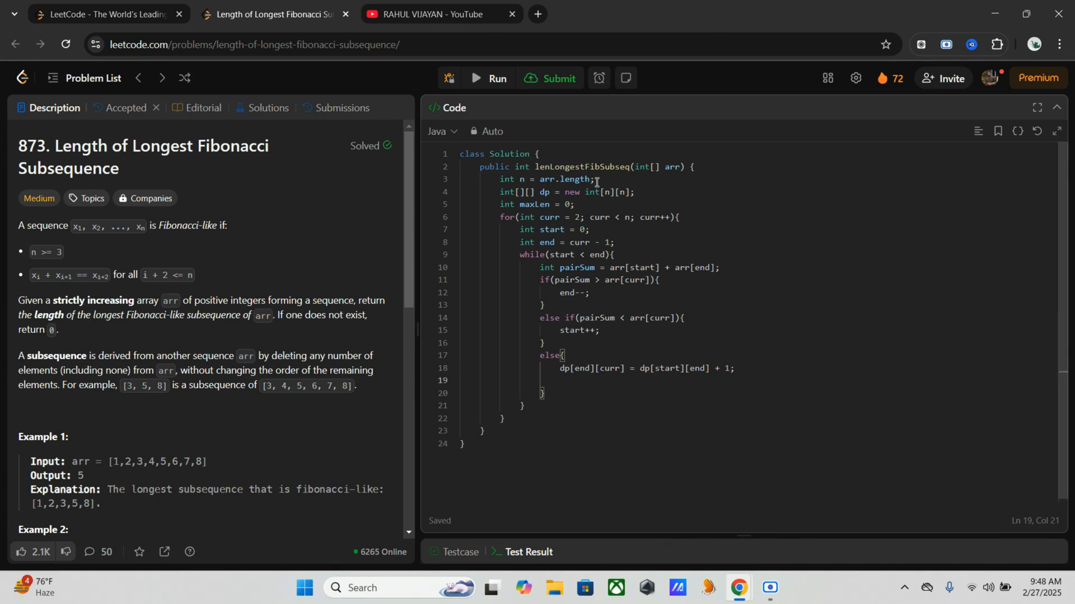
type("maxLen")
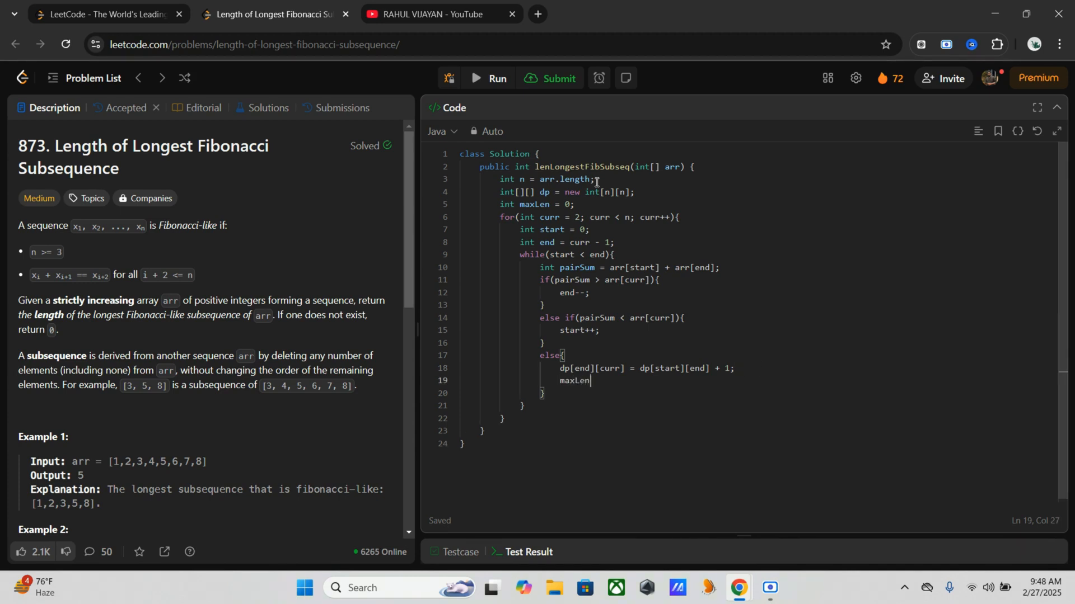
type("=")
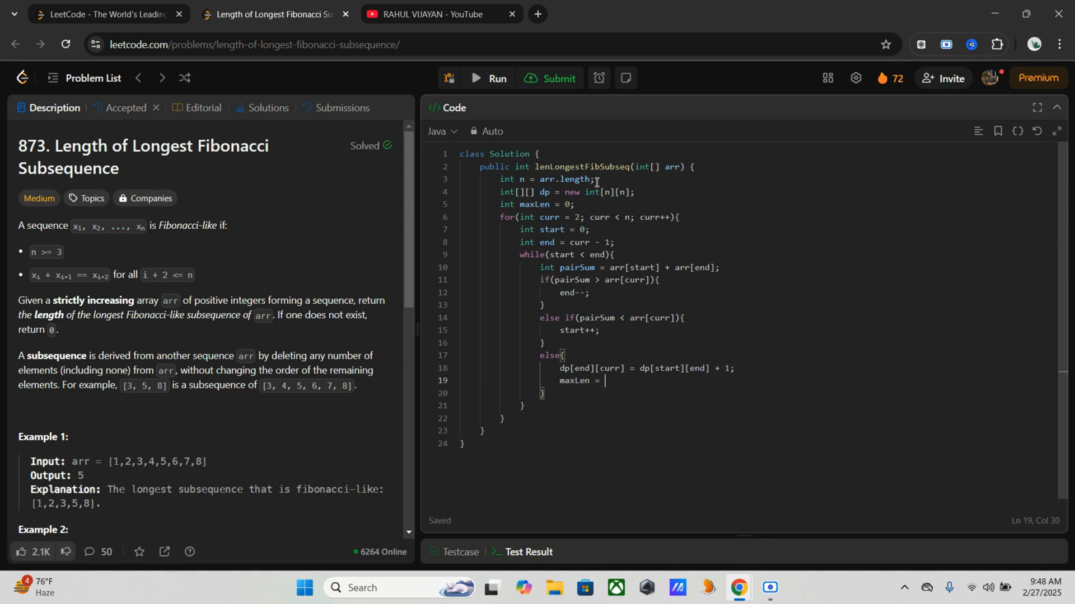
type("Math.")
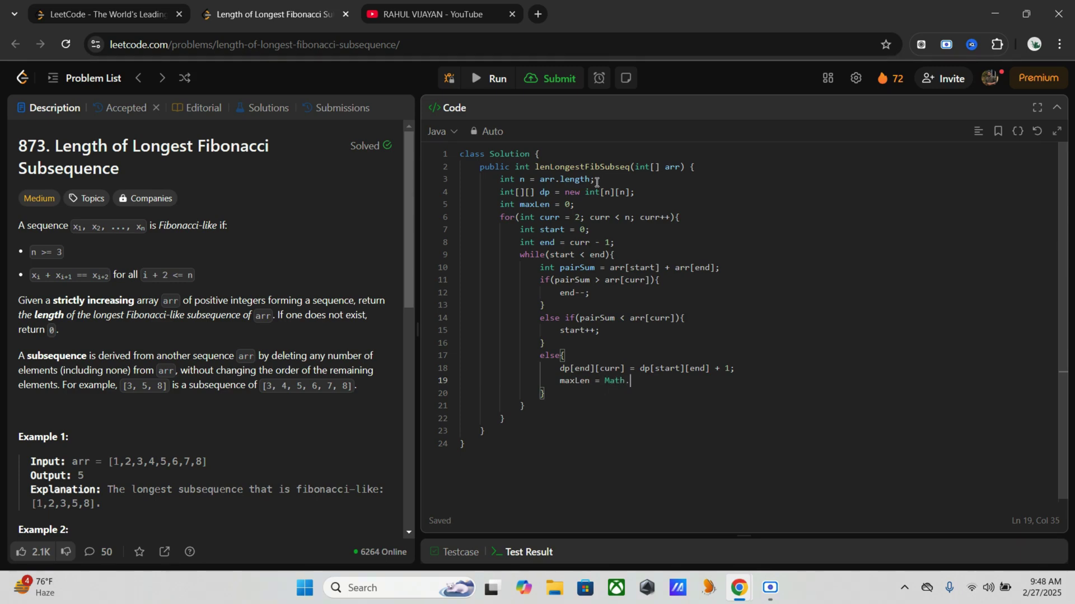
type("max(")
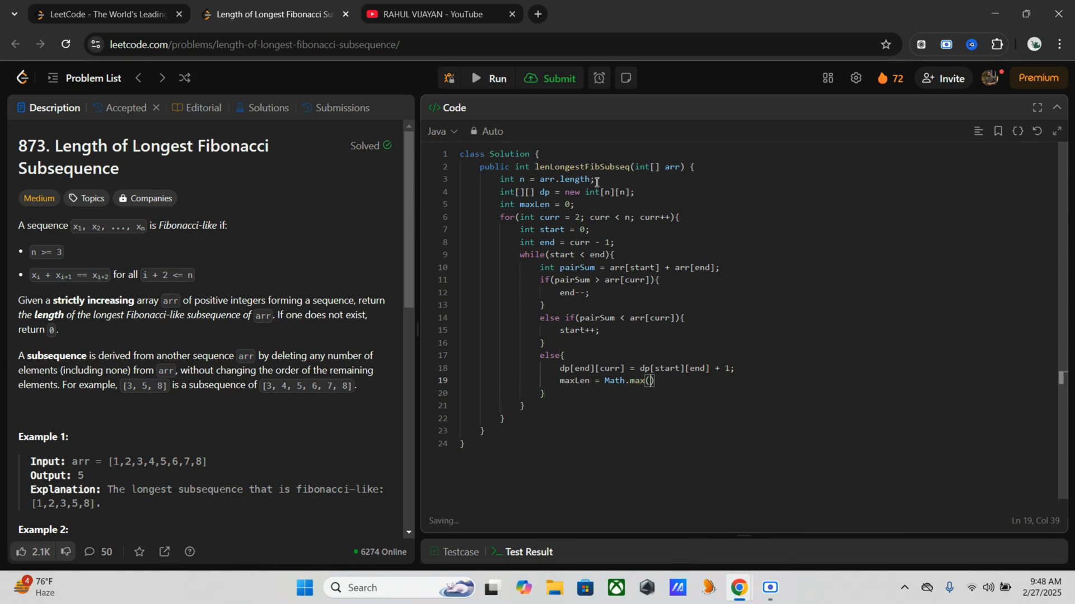
type("dp")
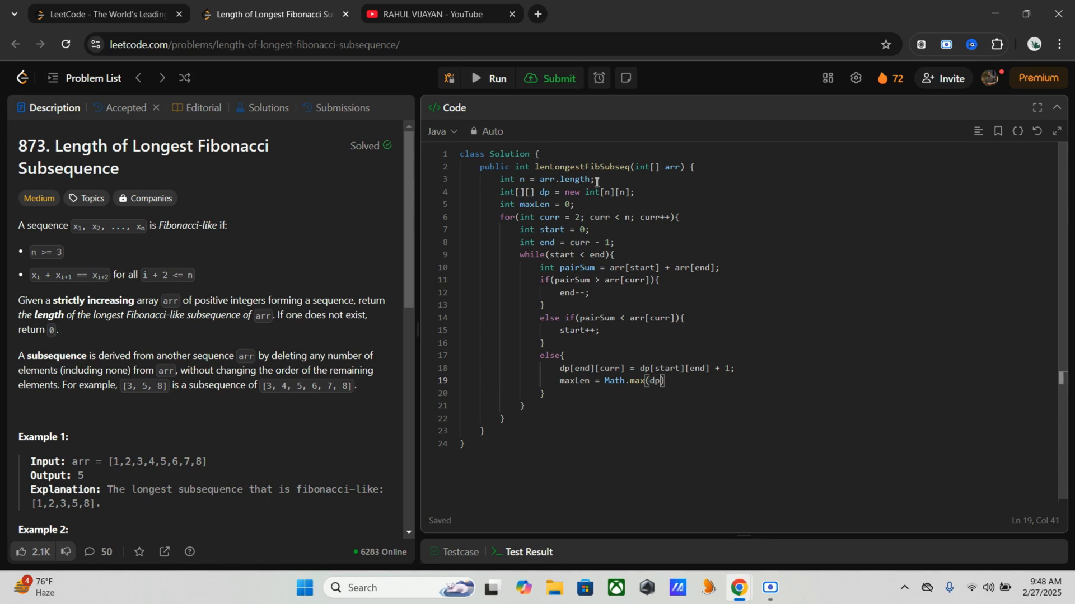
type("[end]")
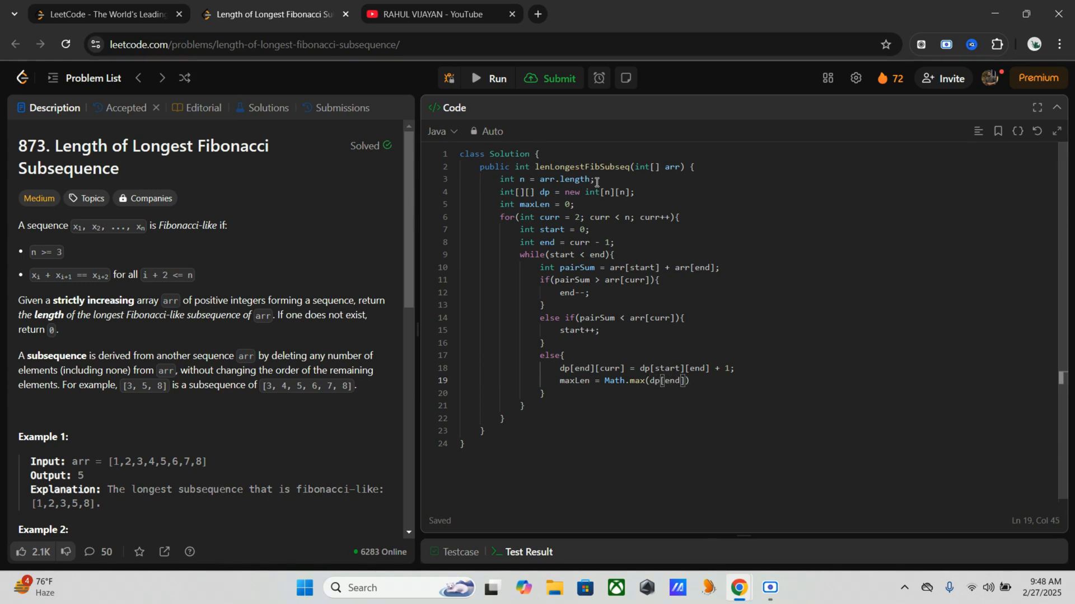
type("[]")
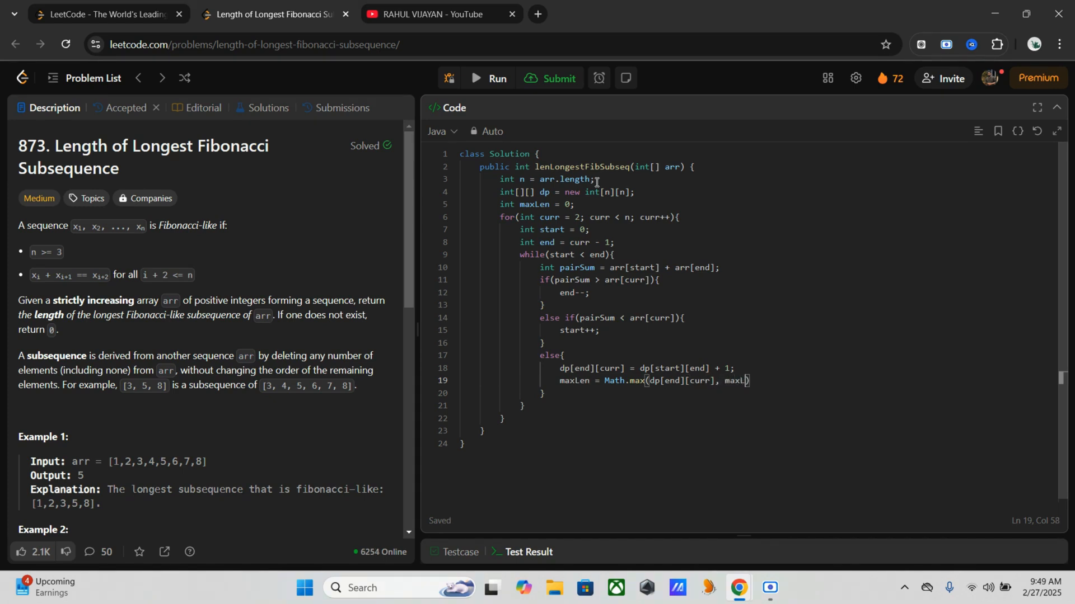
type("en)")
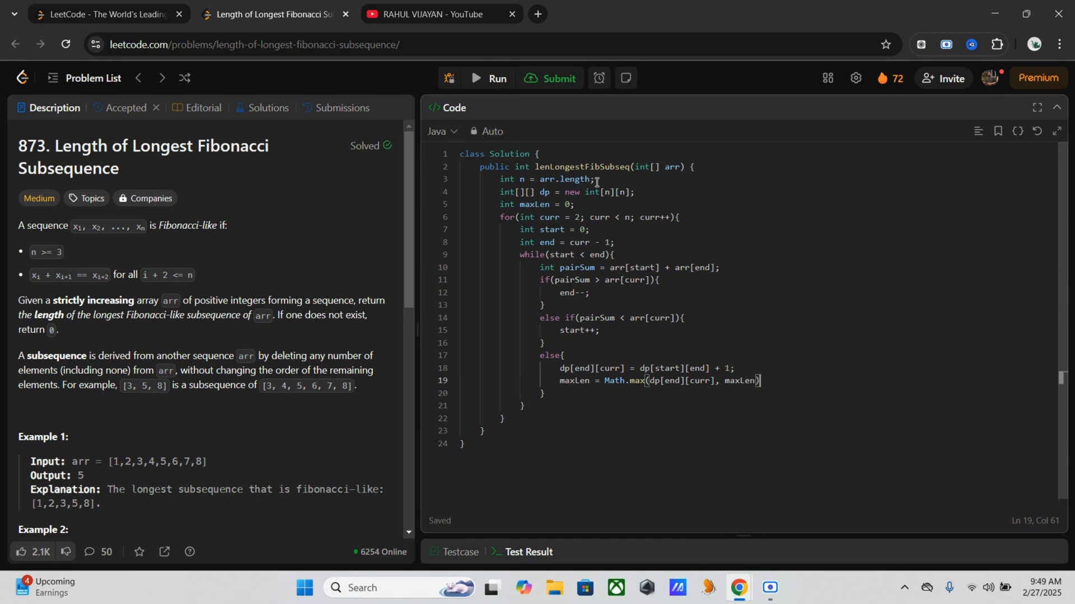
type(";")
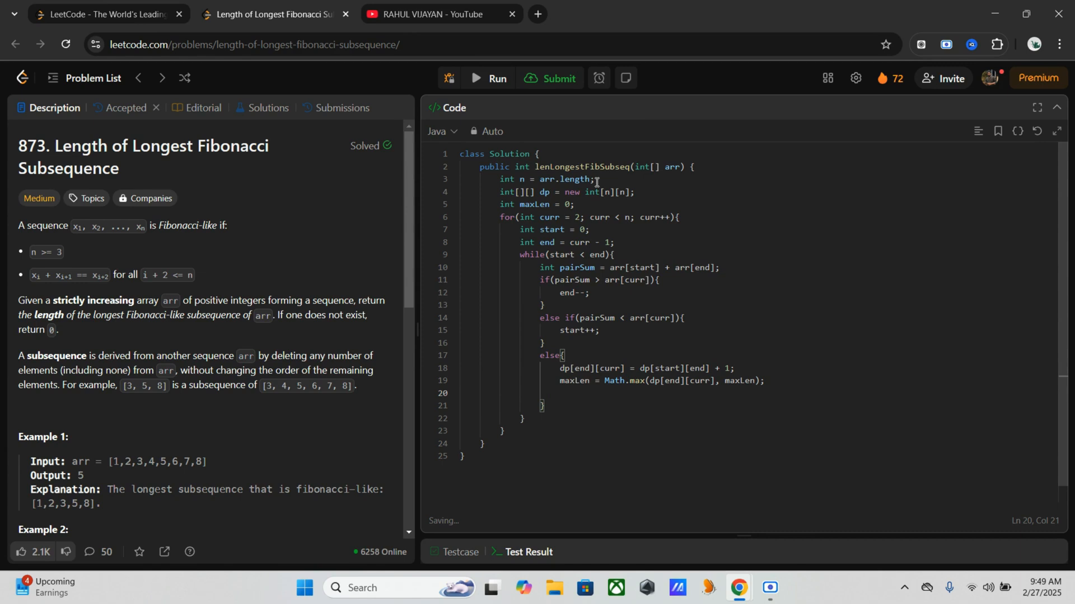
Move both pointers inward with 'end--;' and 'start++;'
type("end_")
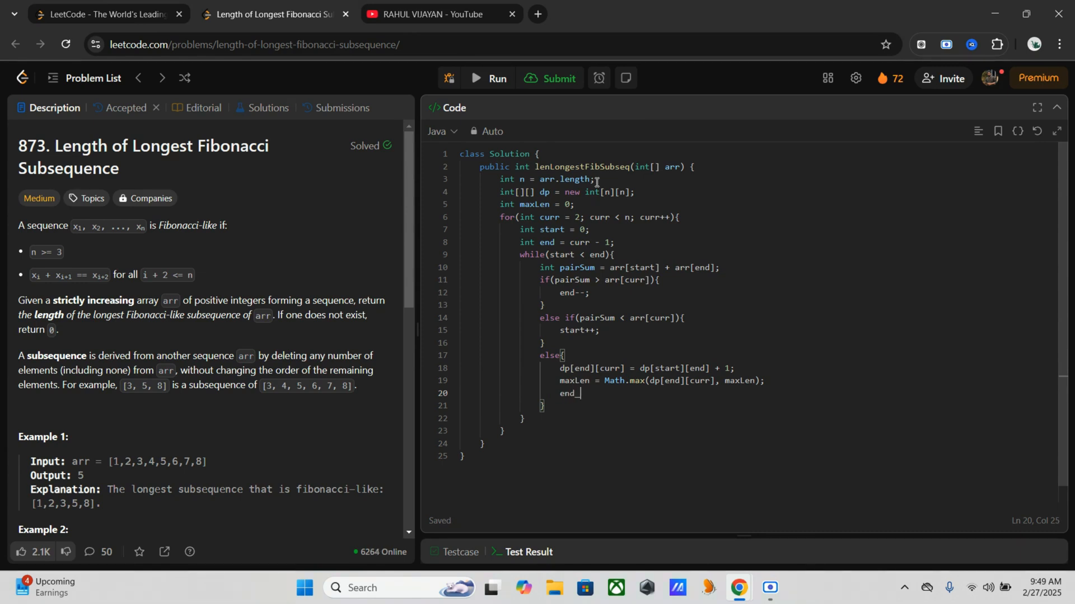
type("--;")
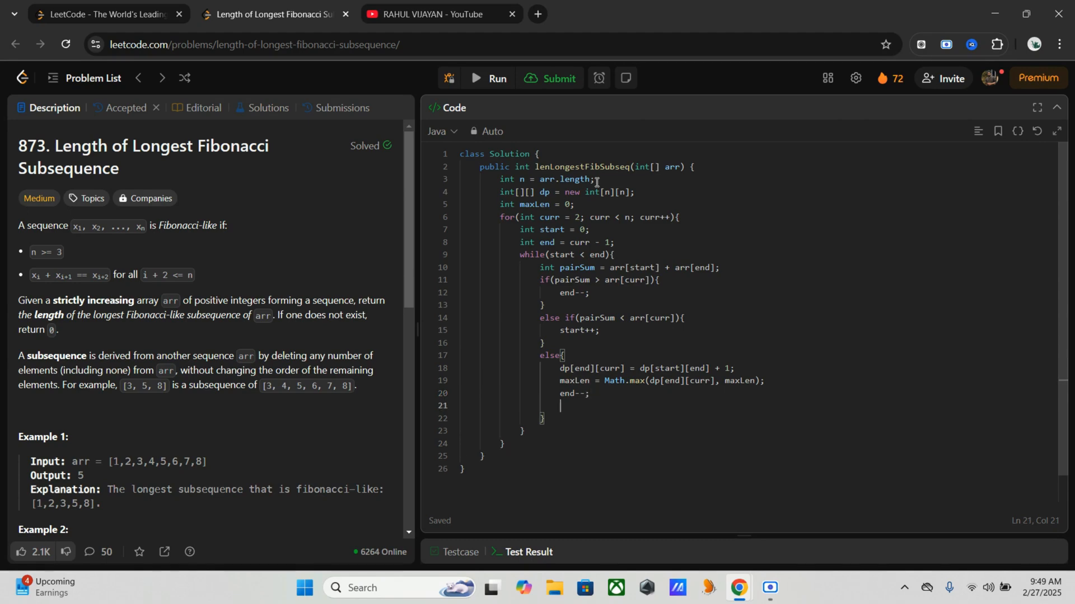
type("start+")
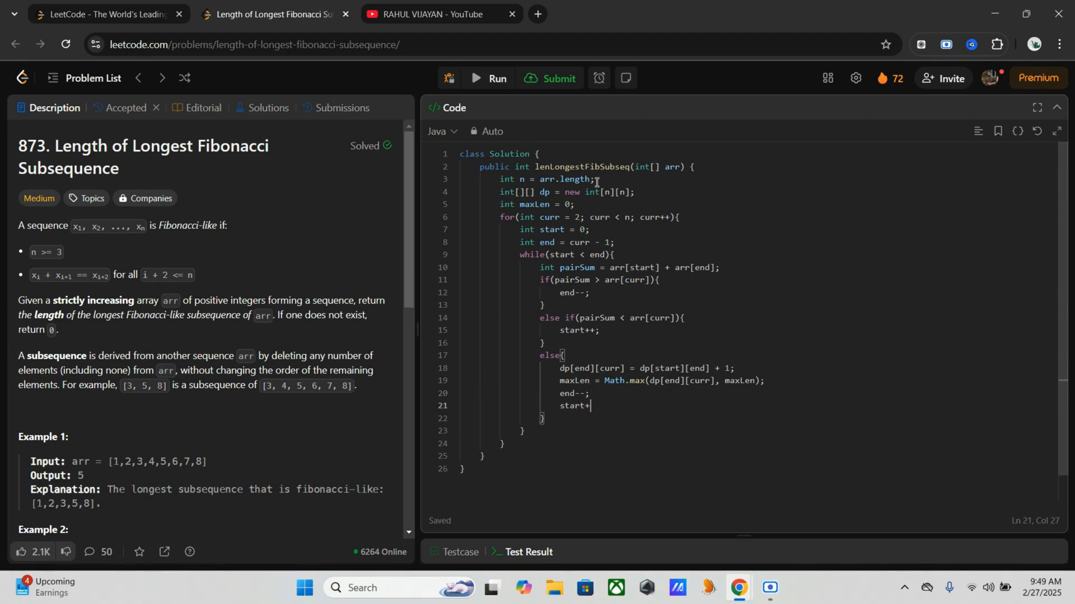
type("+;")
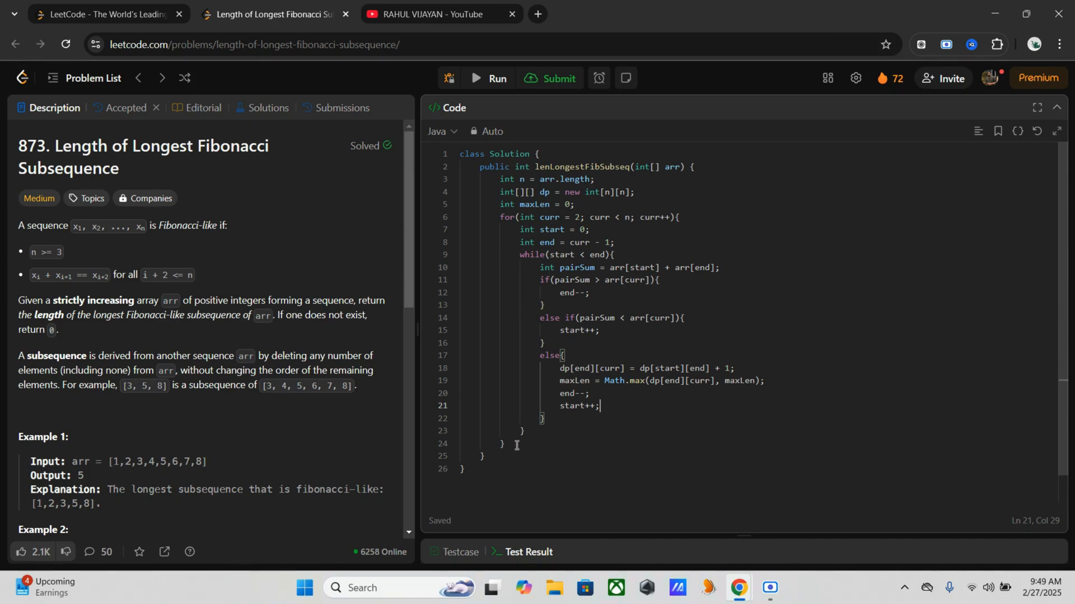
After the outer loop, add 'return maxLen == 0 ? 0 : maxLen + 2;'
key("Enter")
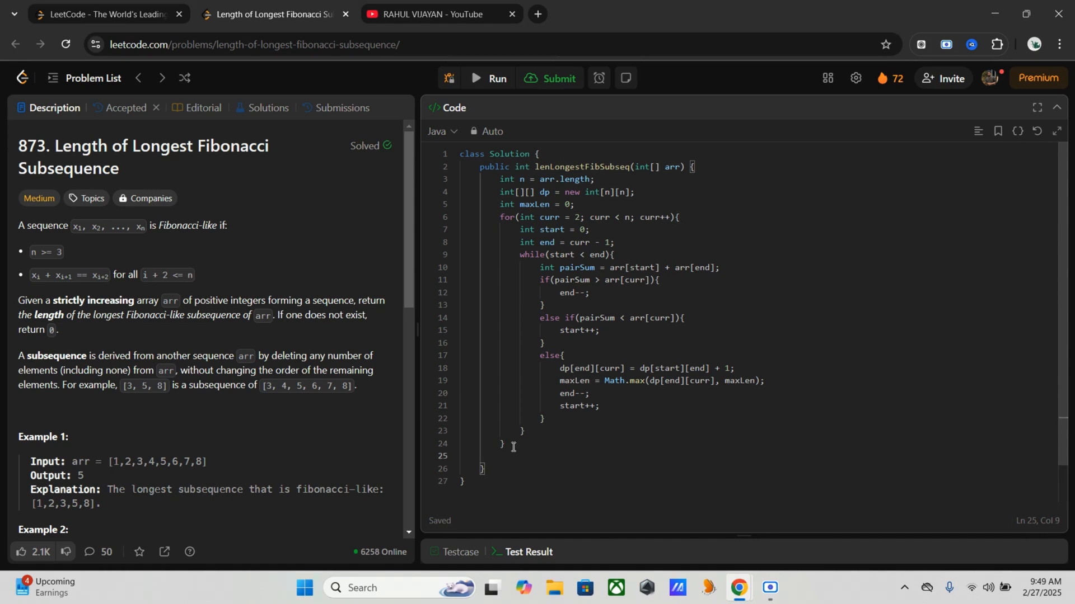
type("return")
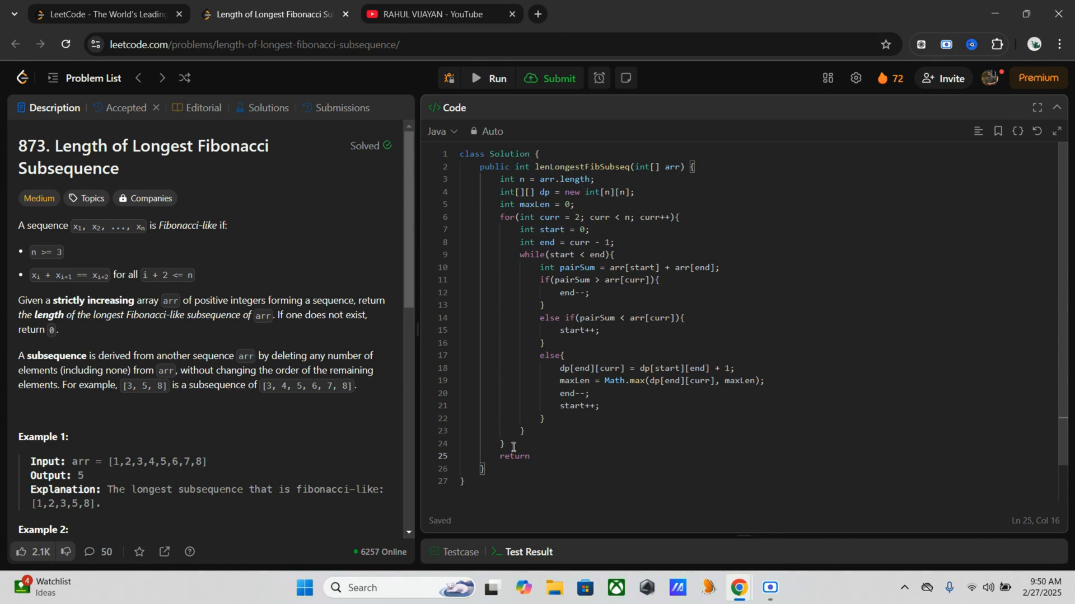
type("maxLen == 0")
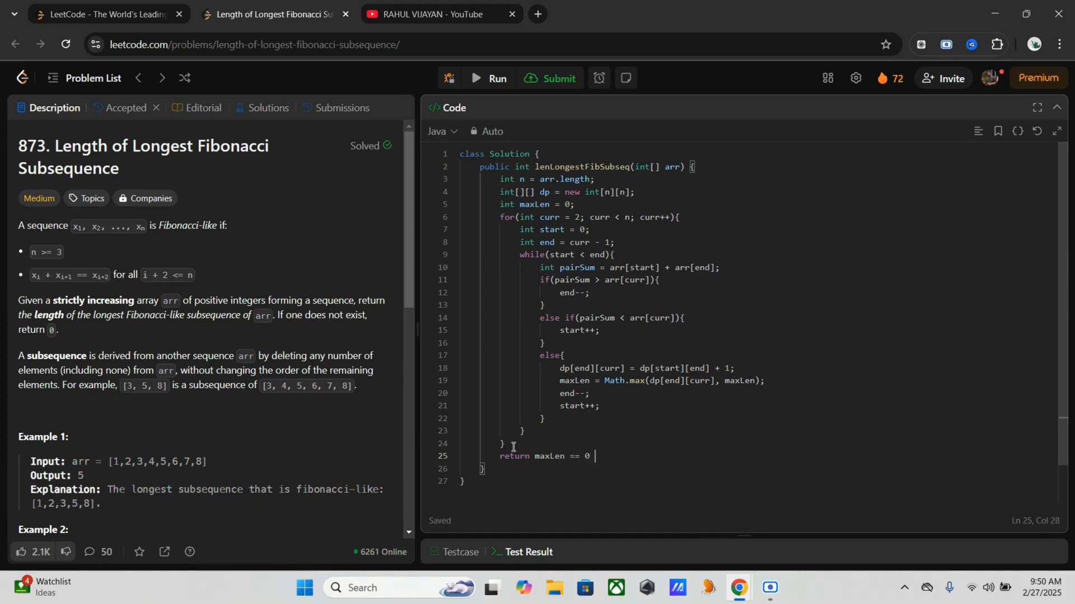
type("?")
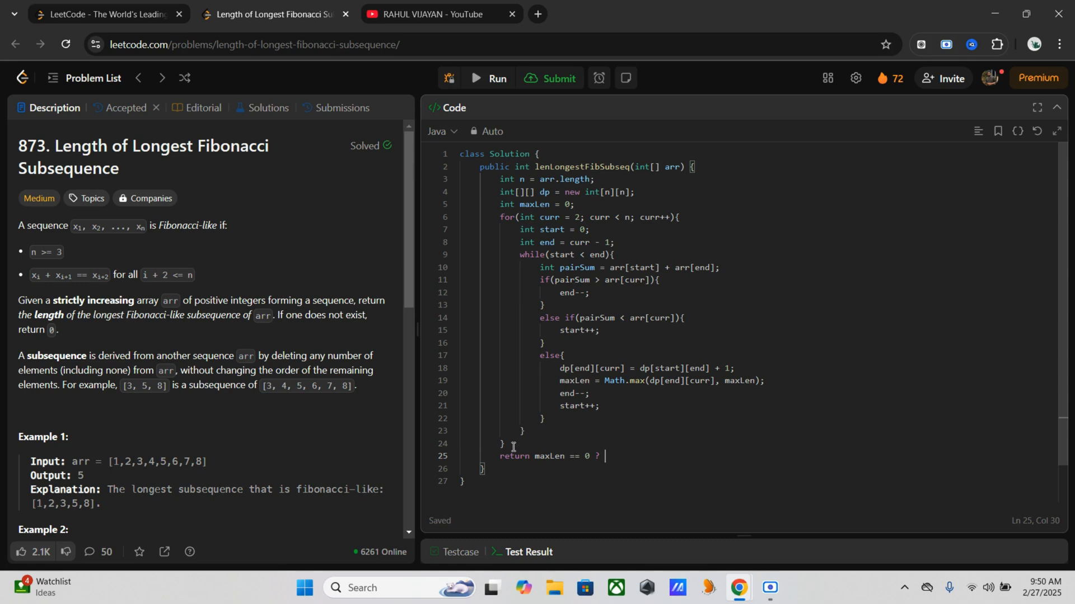
type("0 :")
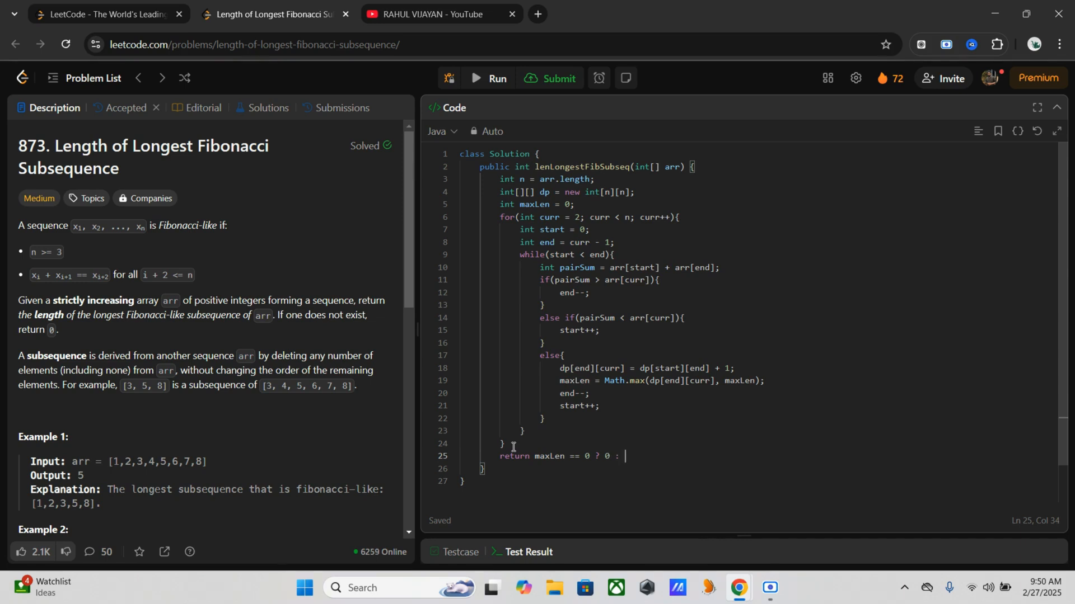
type("maxLen +")
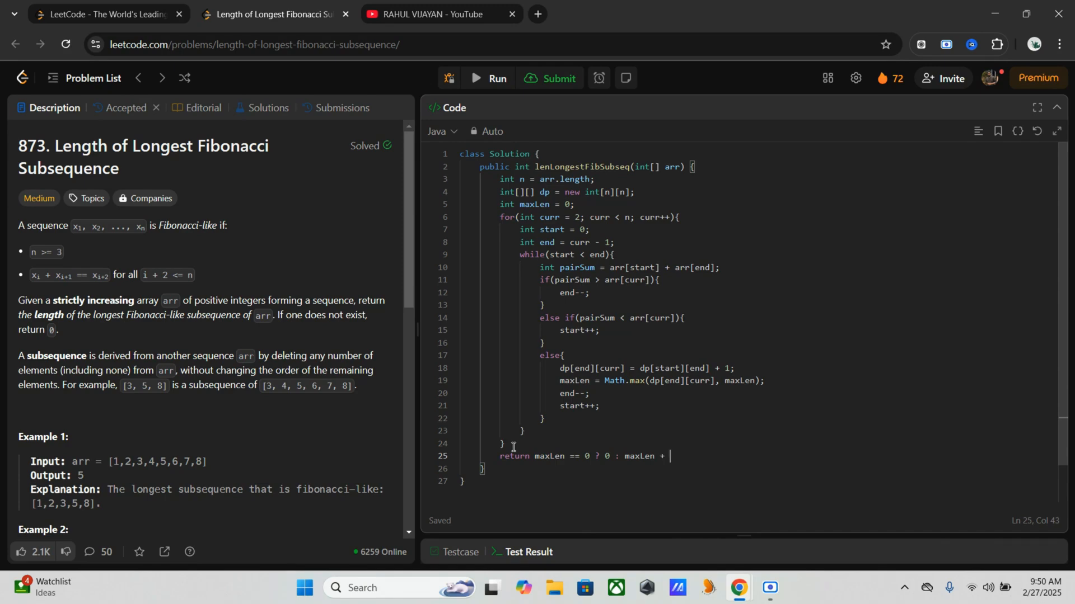
type("2;")
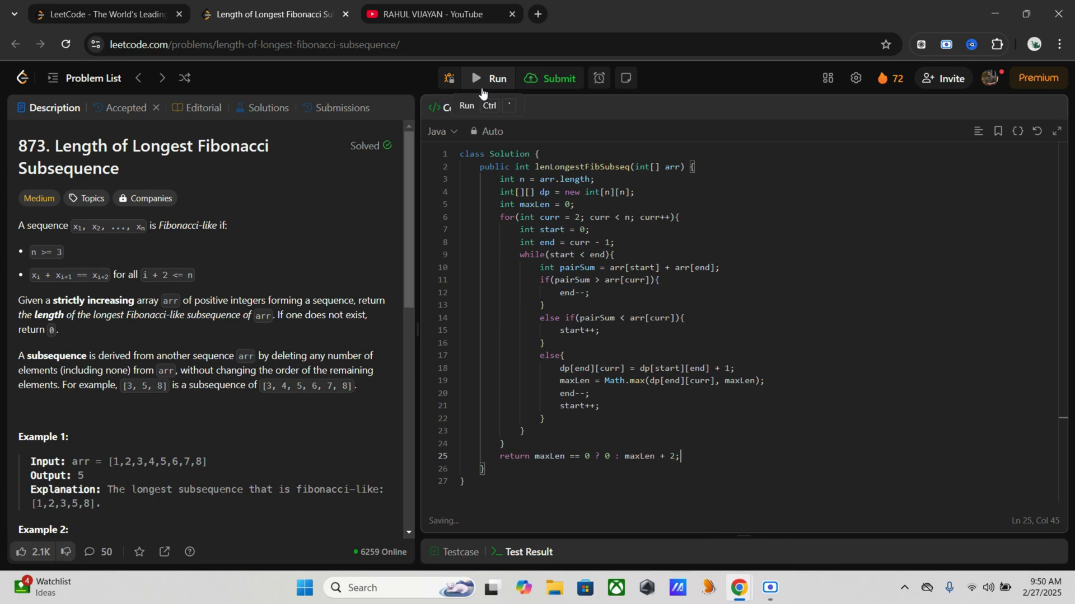
Run the solution on the sample testcases, then submit it for full judging
left_click(489, 78)
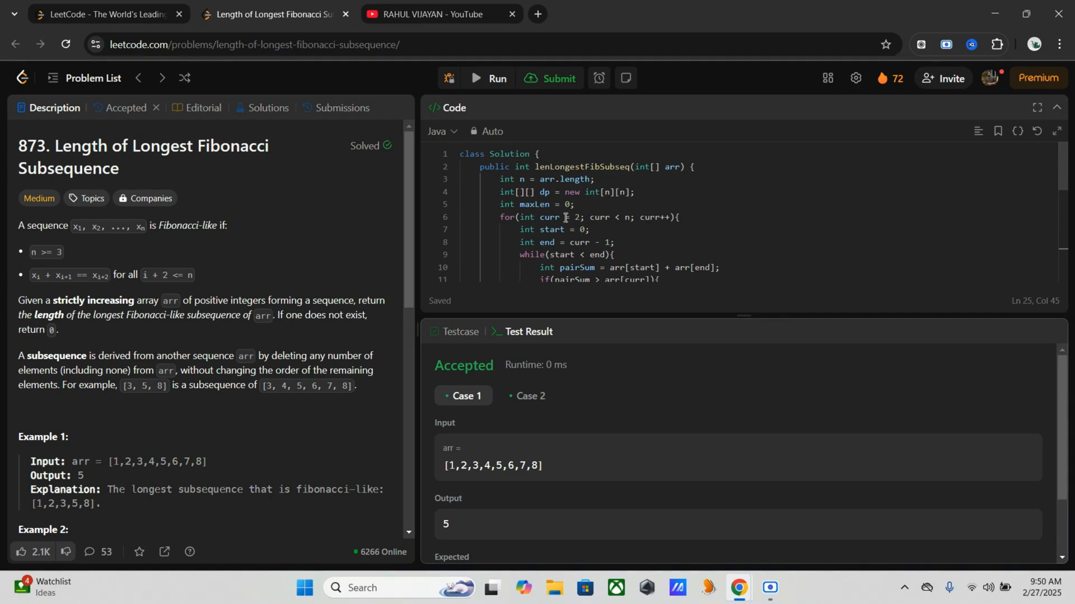
mouse_move(557, 245)
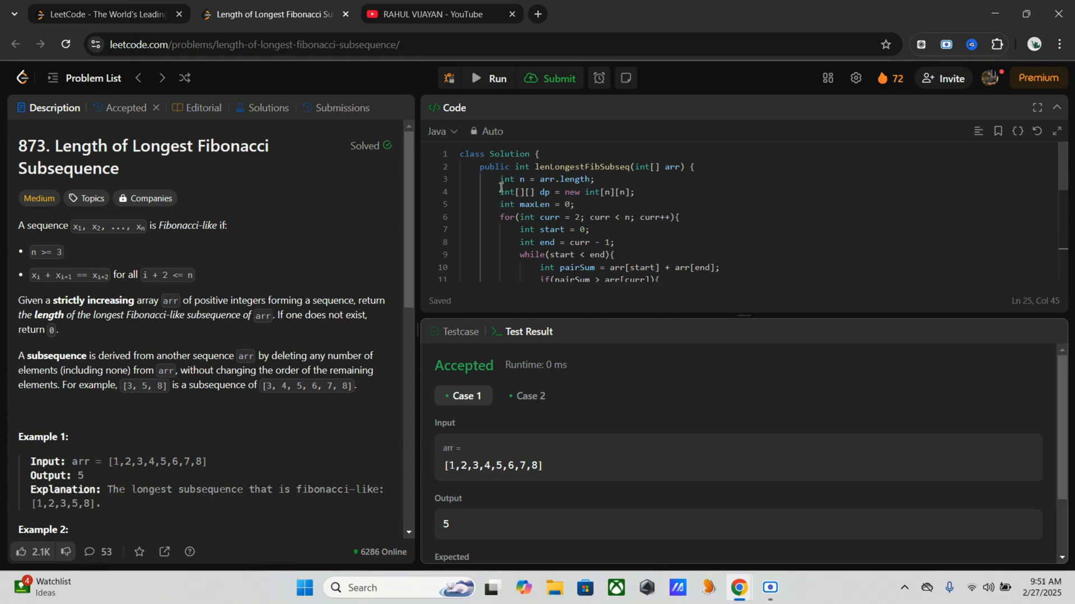
left_click(550, 78)
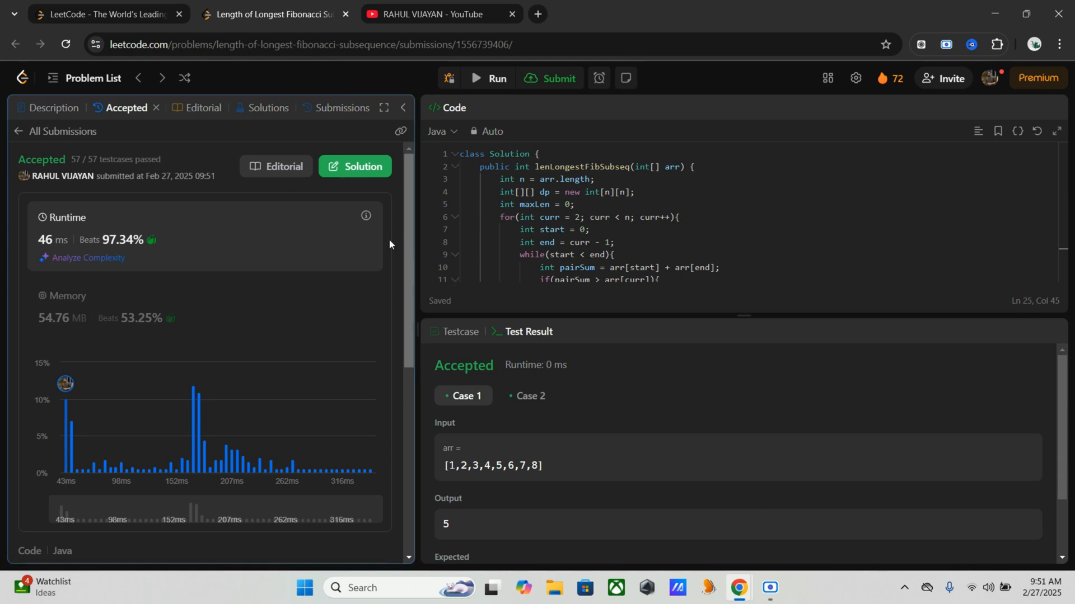
Run the code again, triggering LeetCode's too-soon warning
left_click(489, 78)
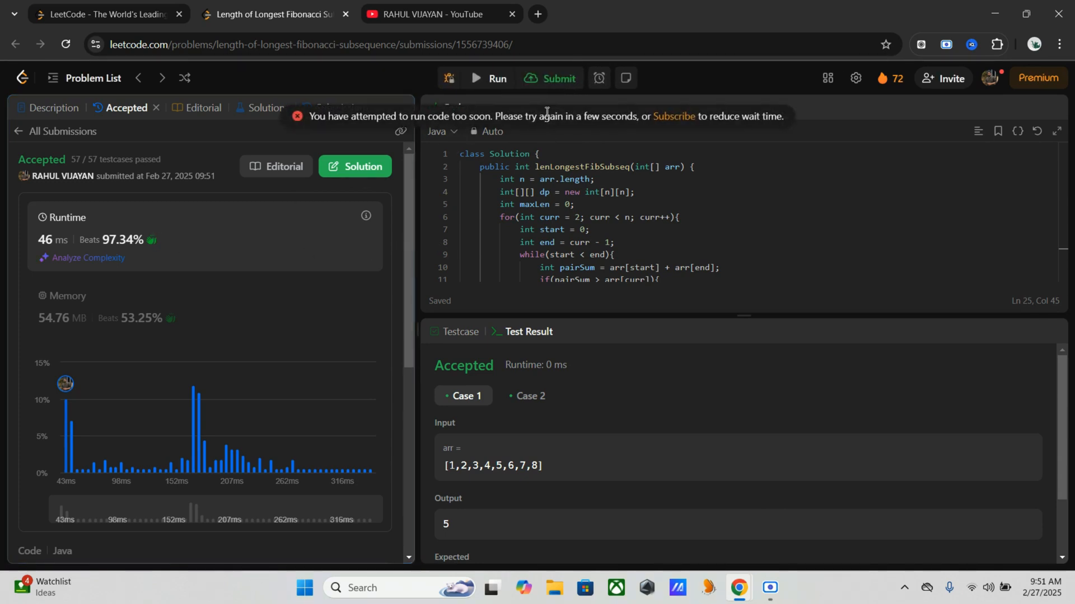